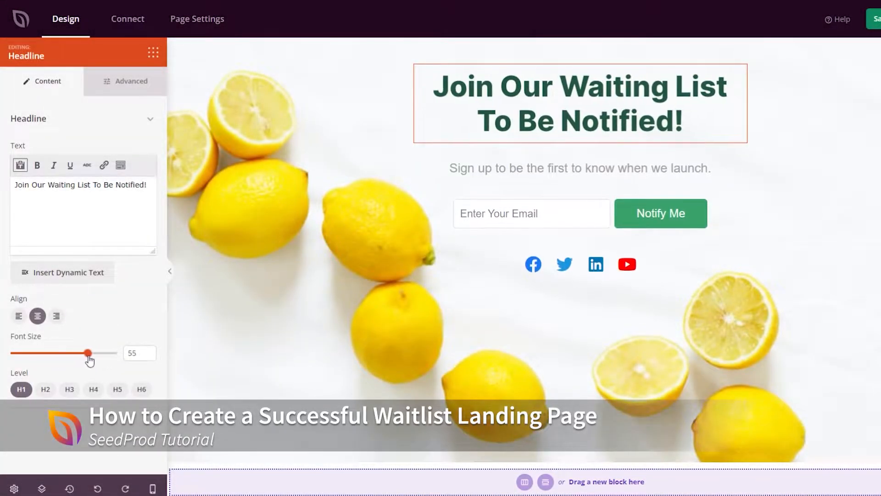
- Place a Countdown block under the launch subheading and apply a preset template look
text(count)
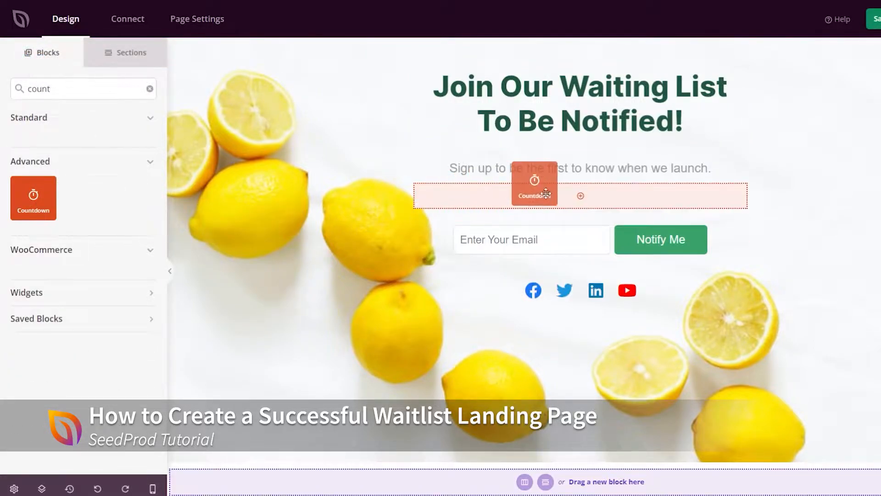
click(534, 195)
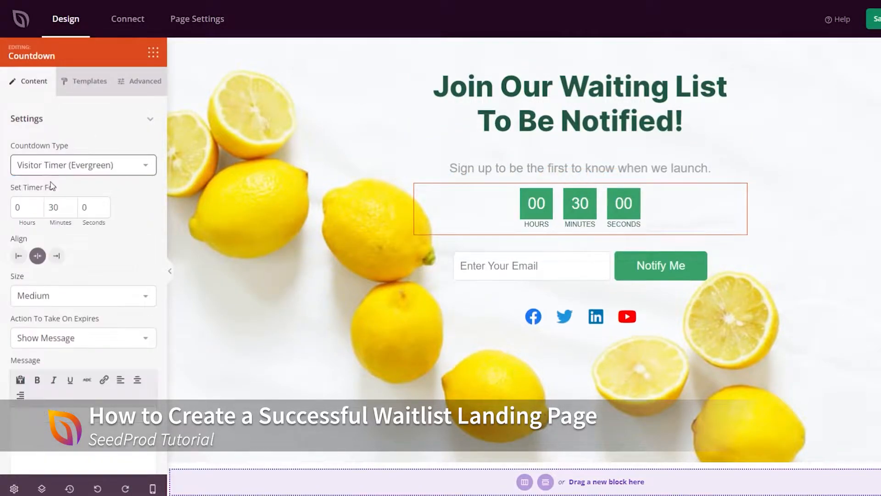
click(88, 80)
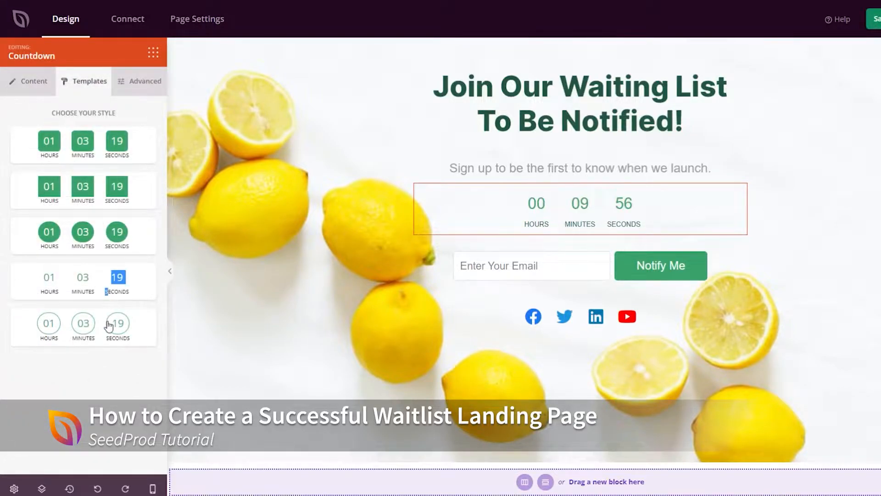
click(116, 325)
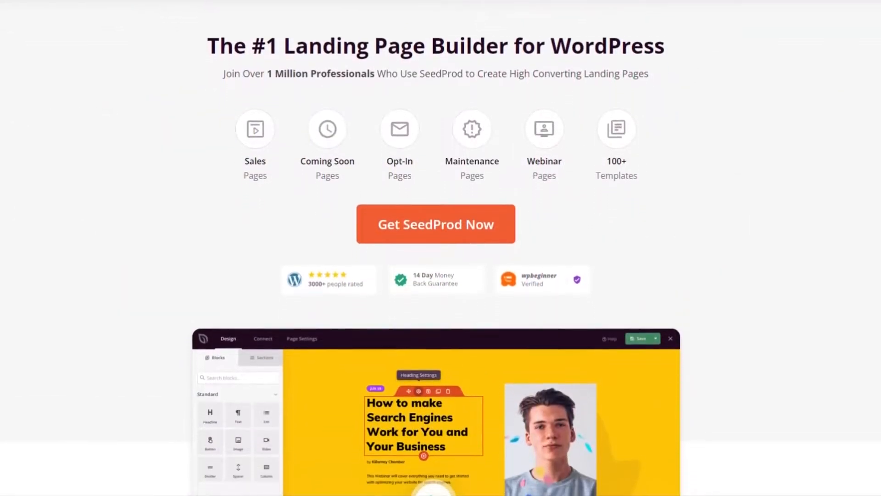
- Scroll down the SeedProd product page to its landing page builder feature list
scroll(down, 3)
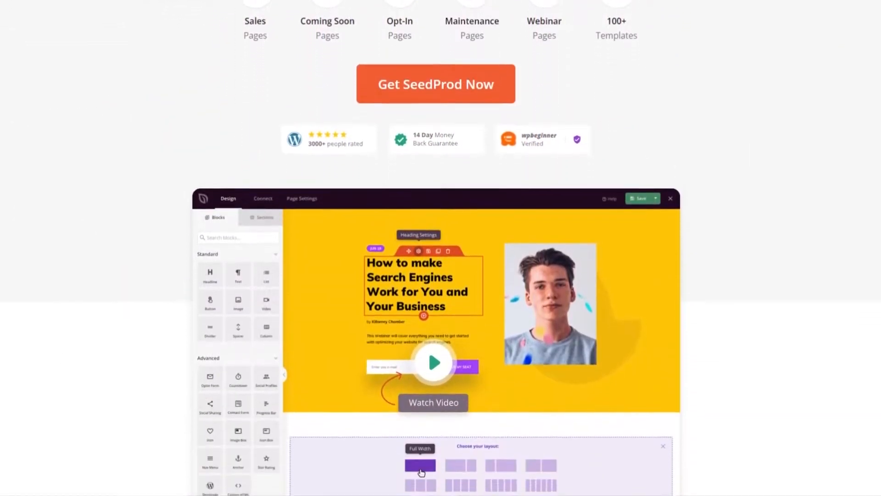
scroll(down, 3)
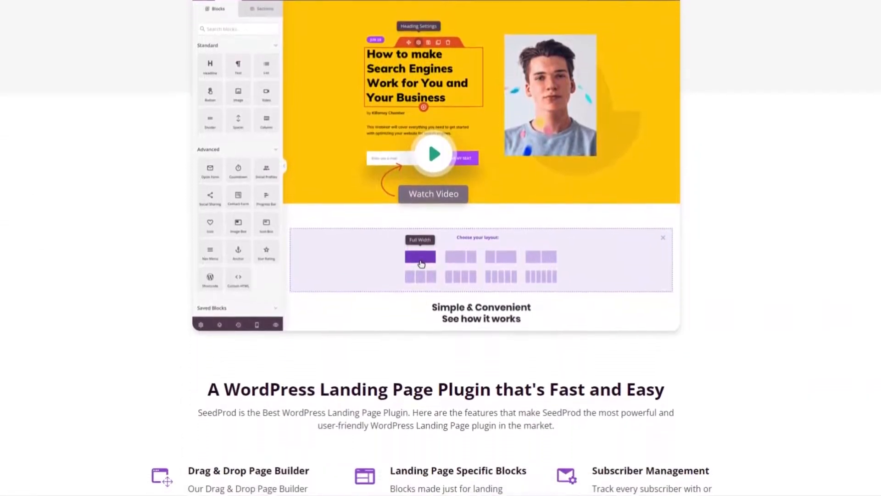
scroll(down, 3)
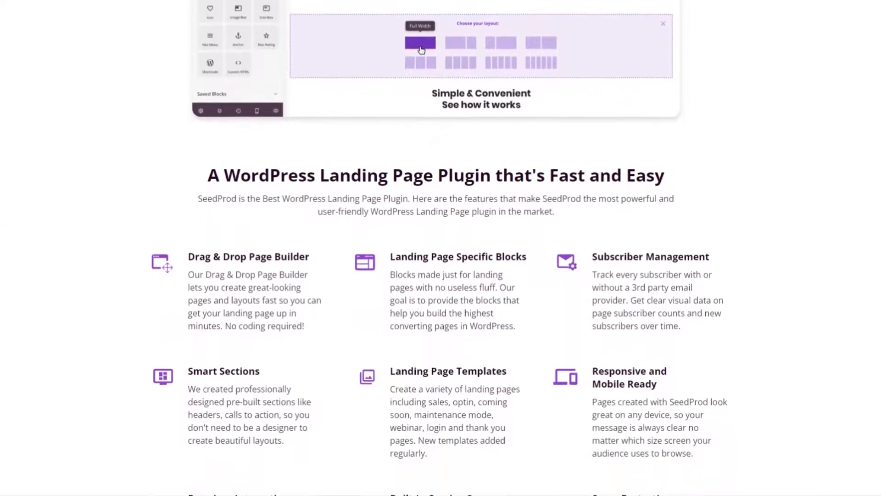
scroll(down, 3)
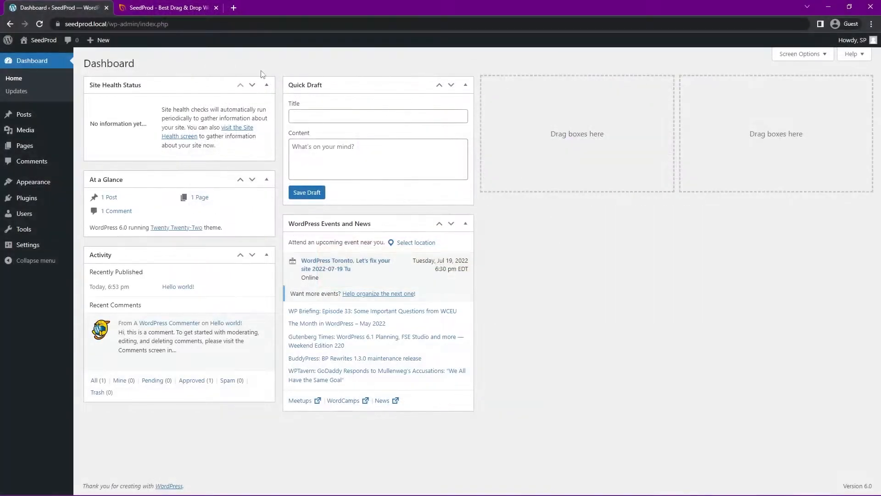
mouse_move(303, 81)
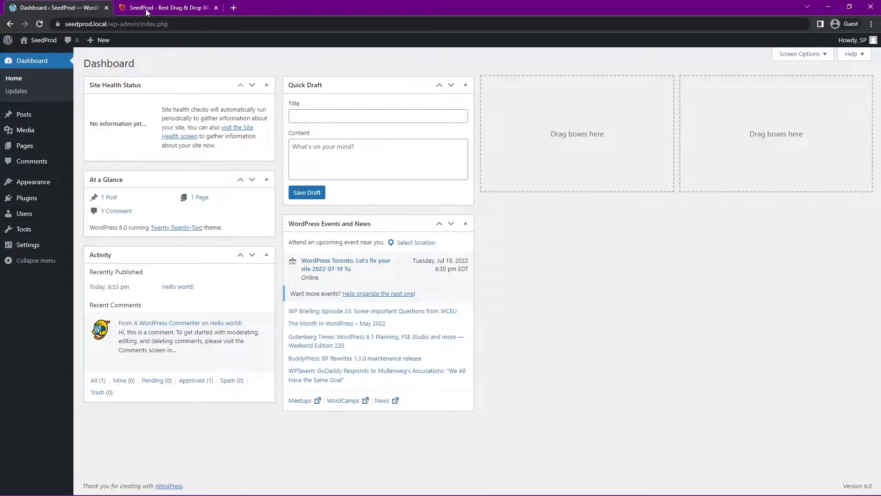
- Go to the seedprod.com tab and open the Login page from the top navigation
click(166, 7)
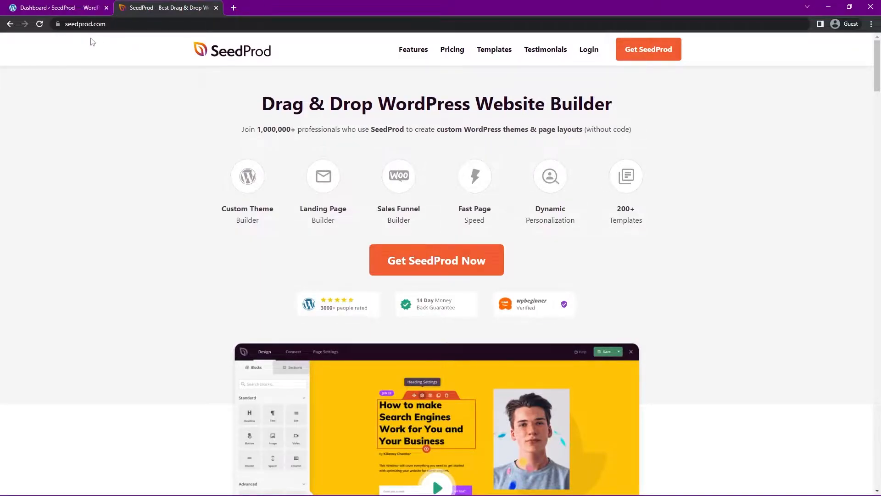
mouse_move(684, 188)
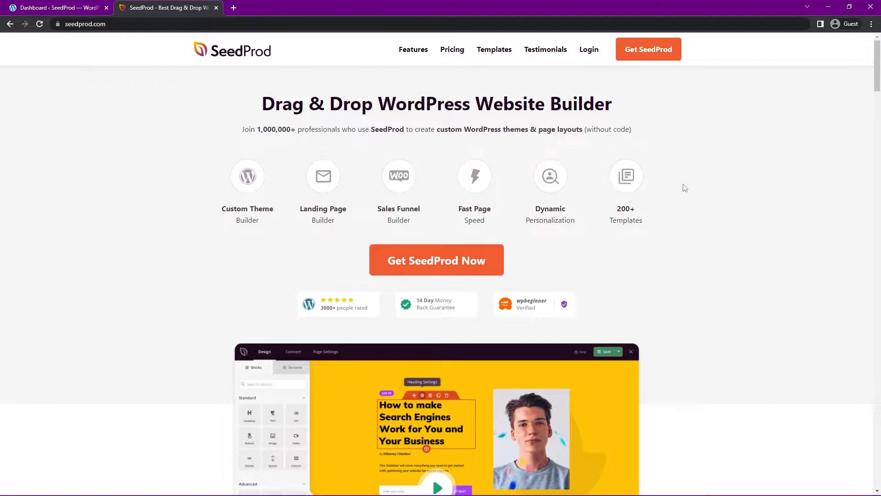
mouse_move(531, 63)
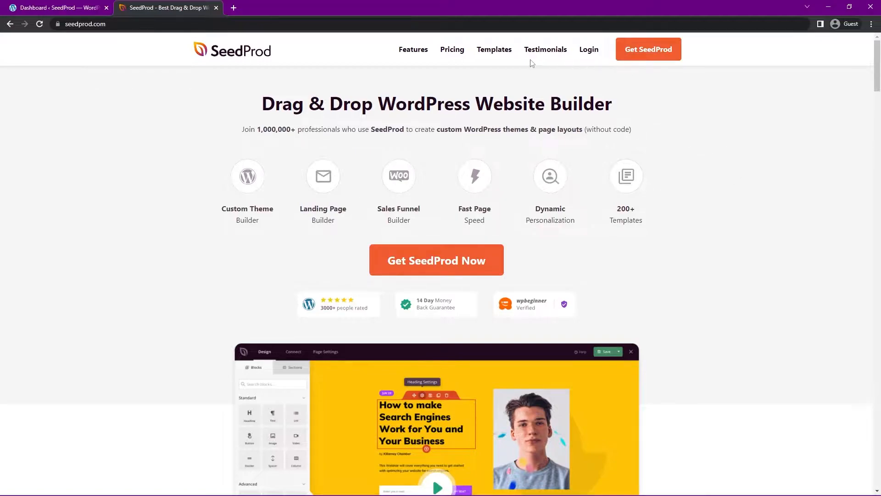
mouse_move(648, 50)
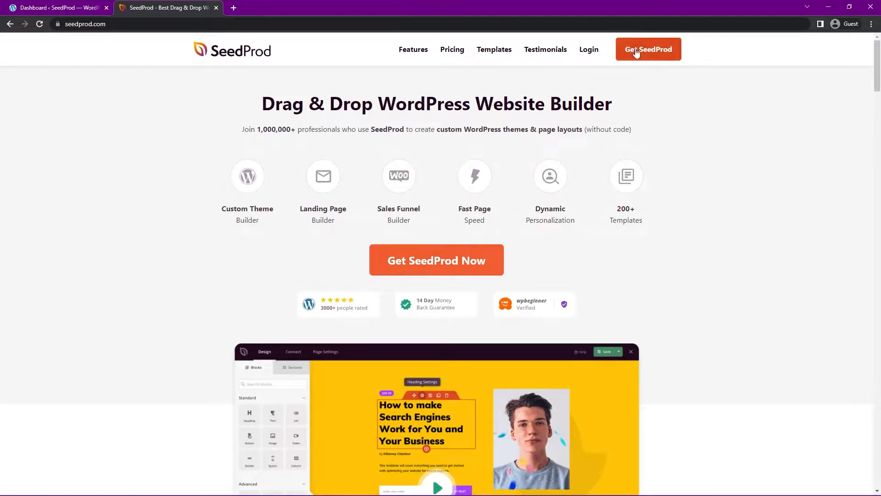
mouse_move(481, 259)
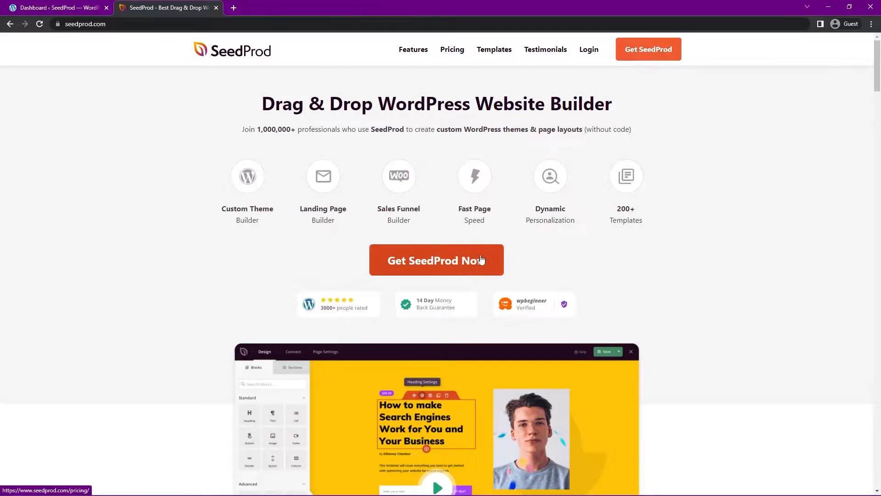
mouse_move(721, 178)
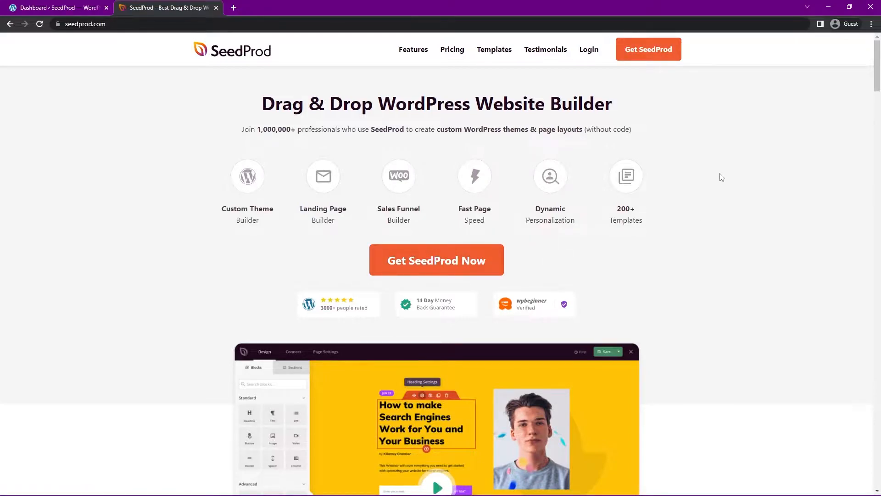
mouse_move(589, 49)
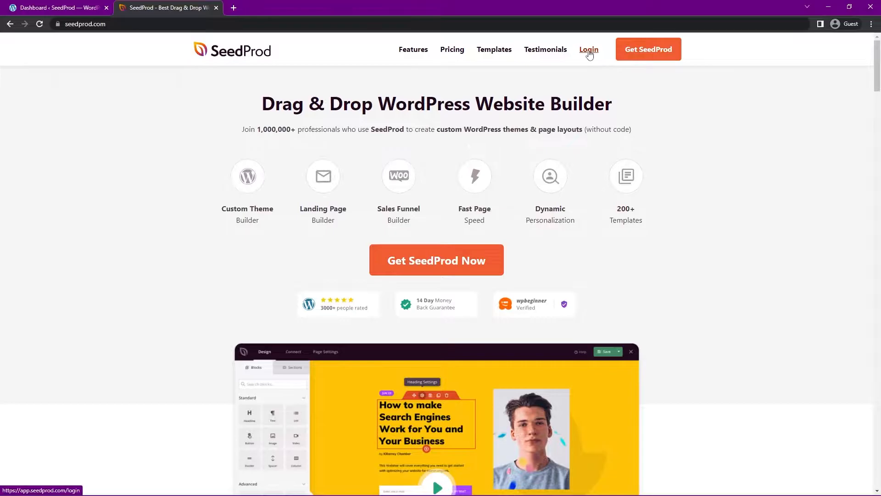
click(588, 49)
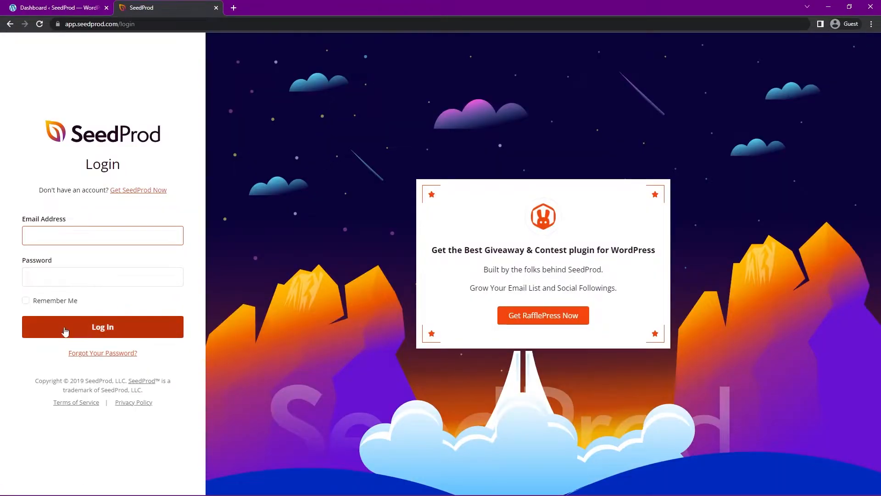
- Log in, download SeedProd Pro 6.12.2 from Downloads, and close the website tab
click(103, 326)
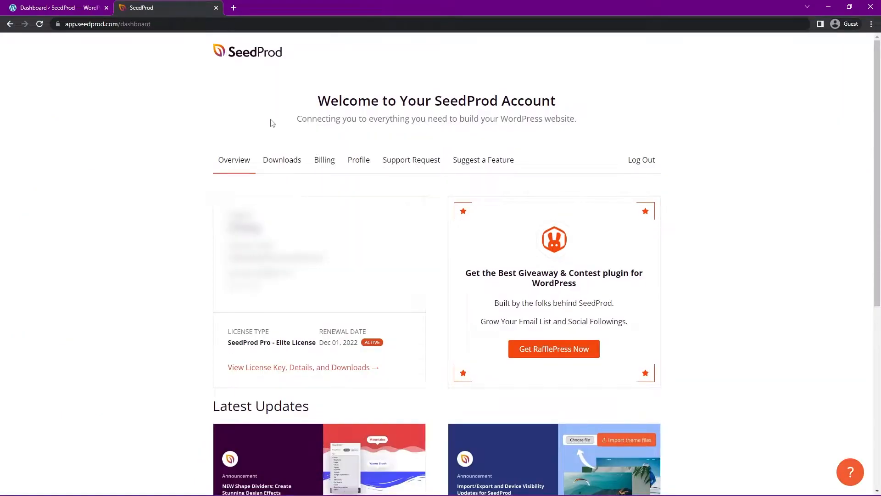
mouse_move(281, 163)
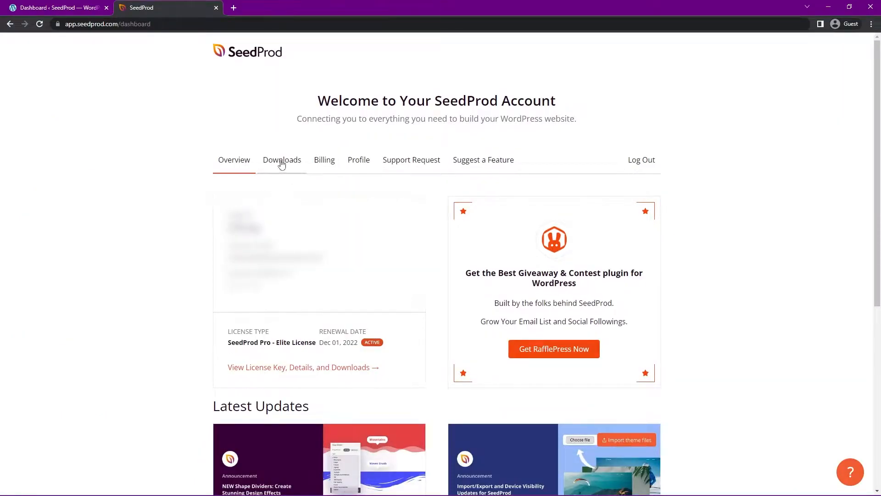
click(281, 159)
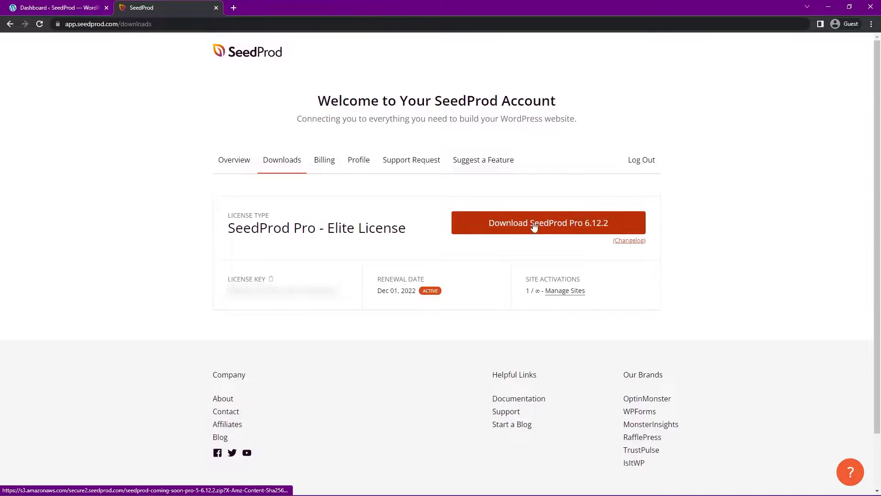
click(548, 222)
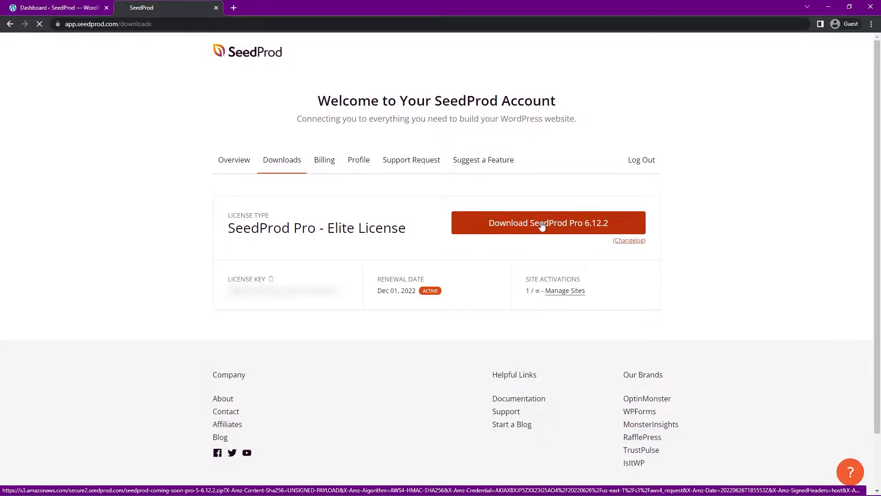
click(548, 223)
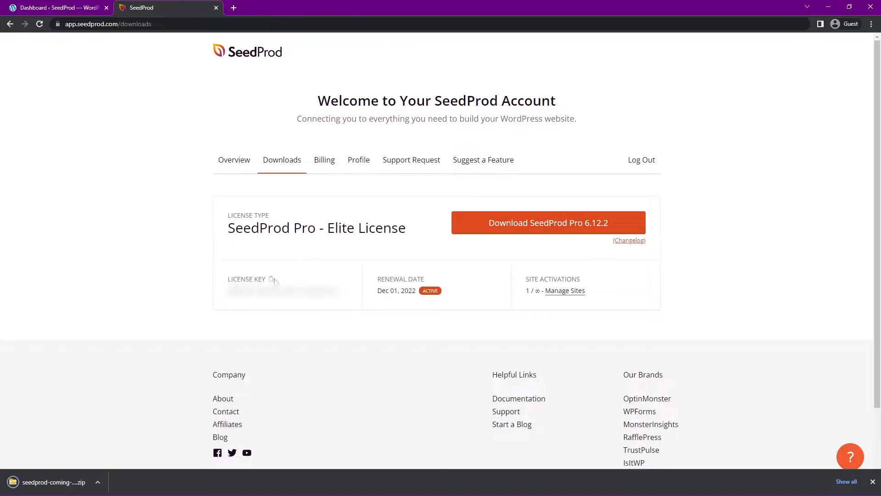
mouse_move(268, 133)
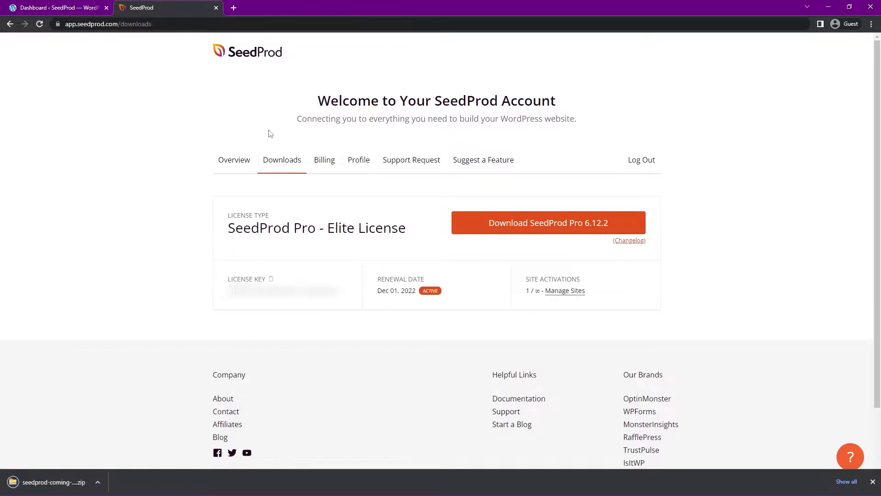
click(56, 7)
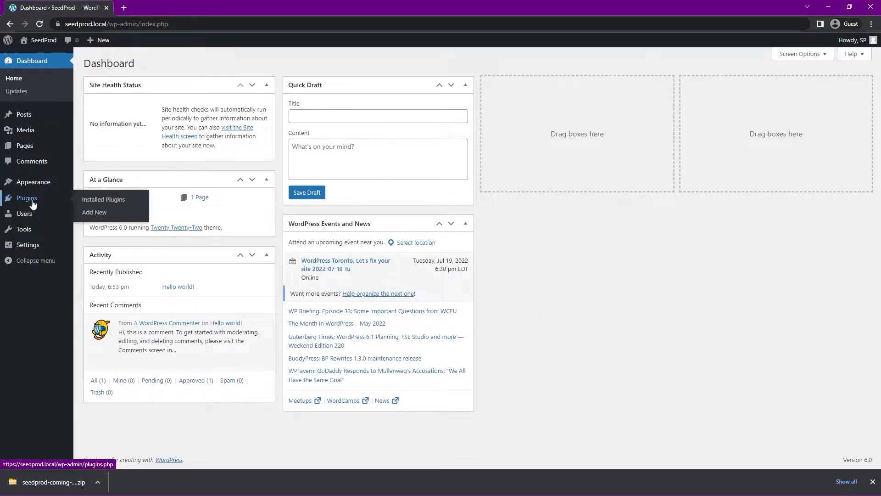
- Upload the SeedProd Pro zip via Plugins > Add New, install it, and activate it
click(95, 212)
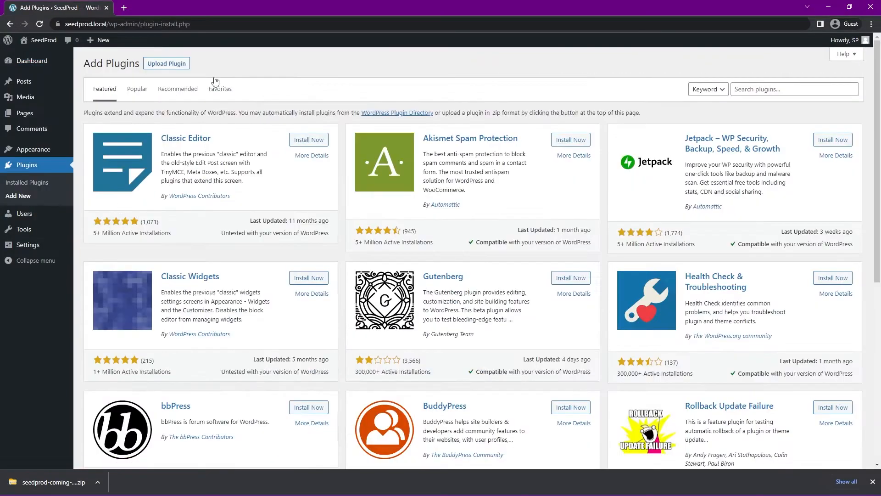
click(166, 62)
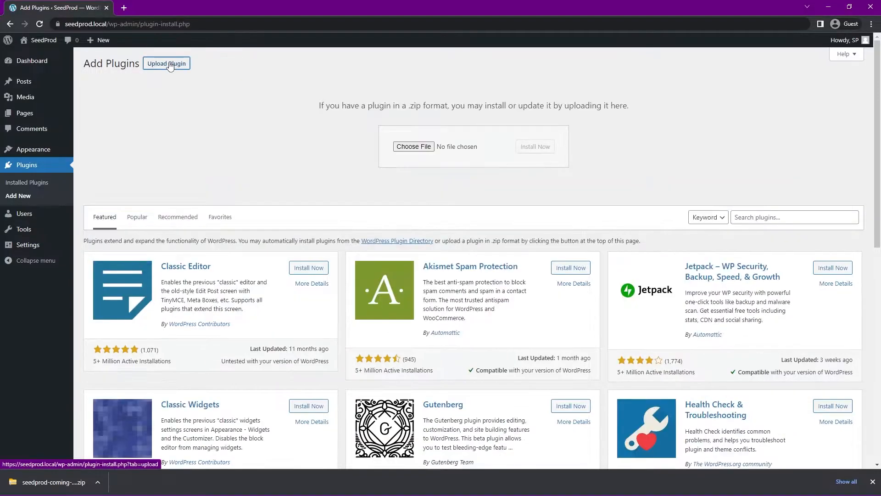
mouse_move(426, 135)
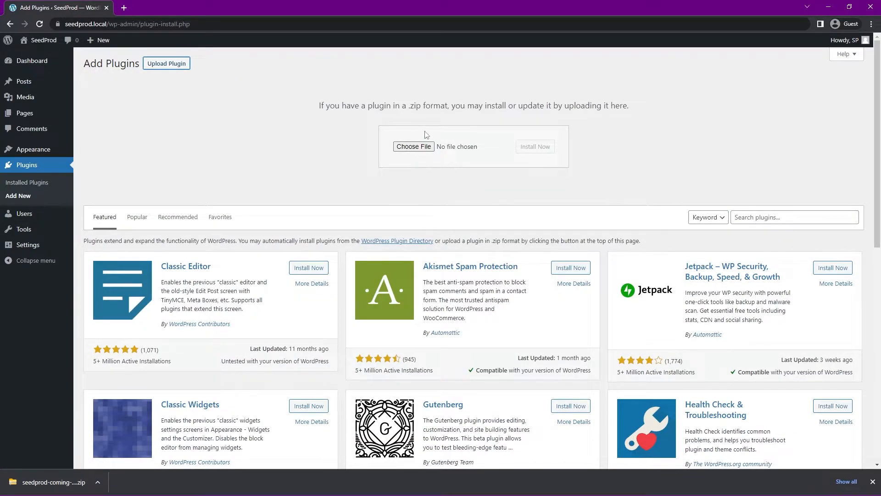
mouse_move(41, 486)
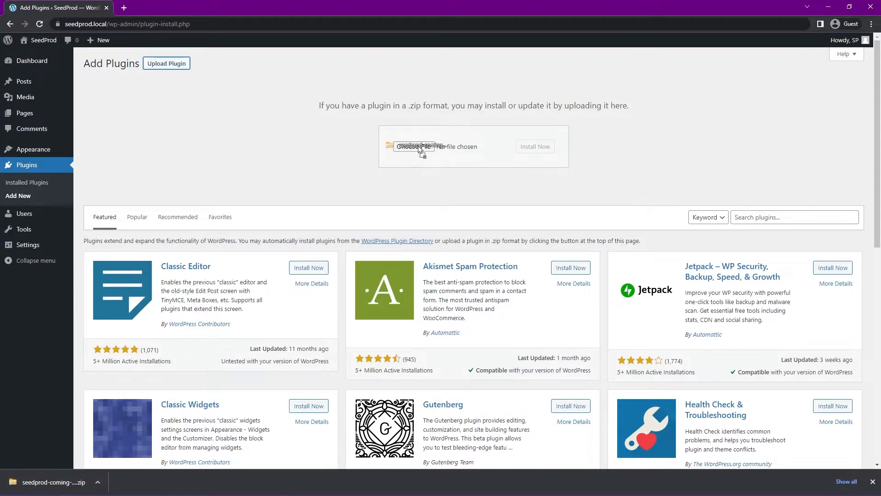
click(417, 147)
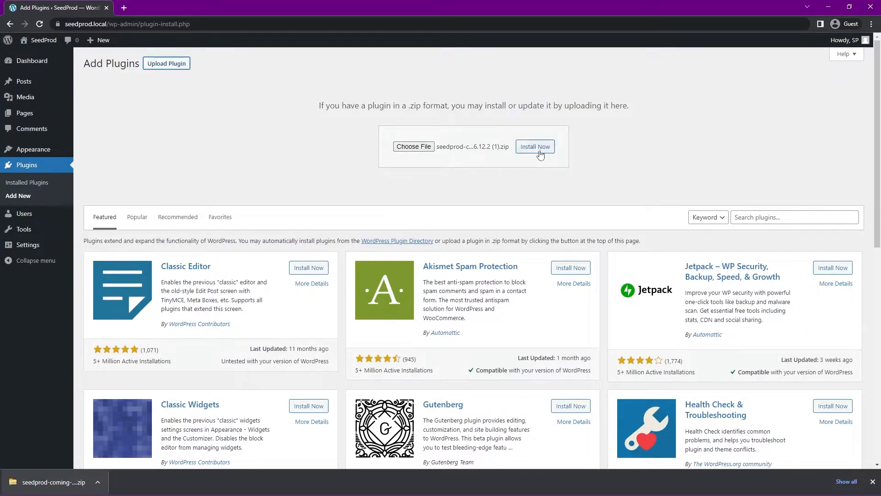
click(533, 146)
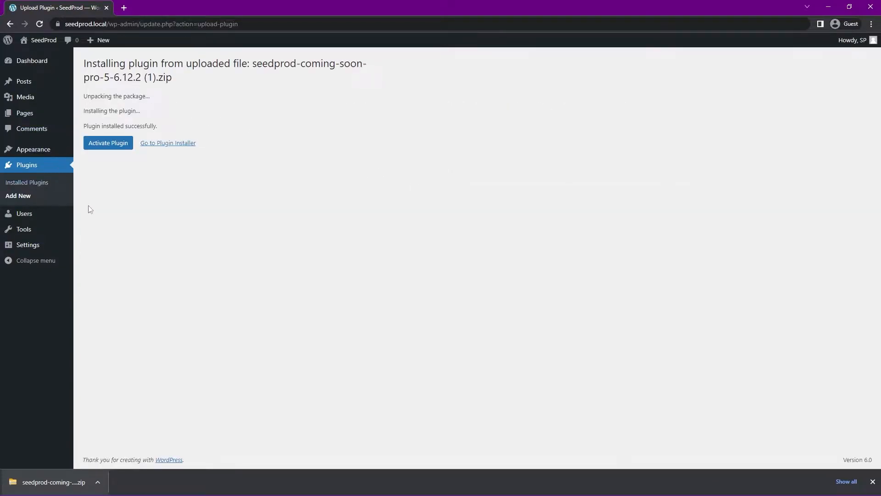
click(108, 142)
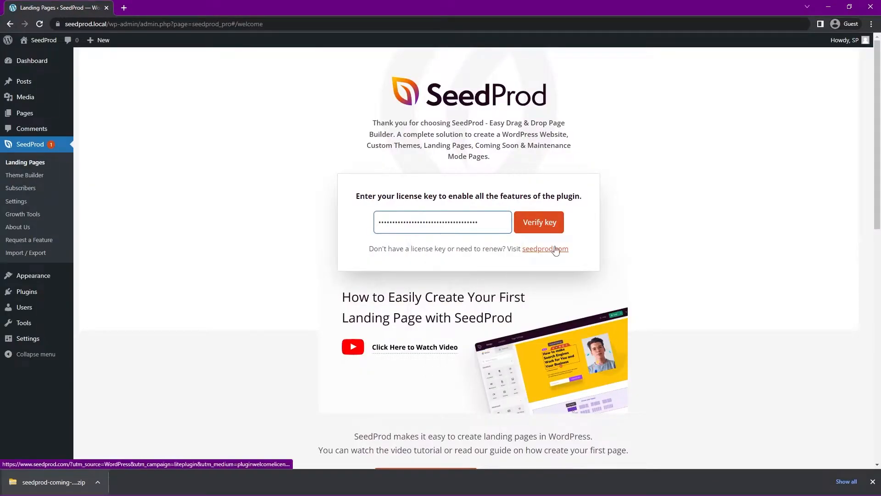
- Verify the SeedProd license key, then go to SeedProd > Landing Pages
click(539, 221)
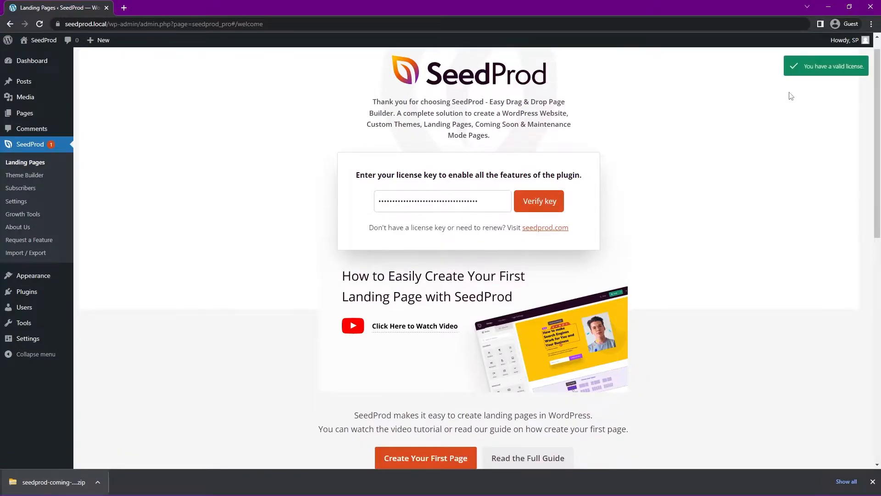
mouse_move(834, 84)
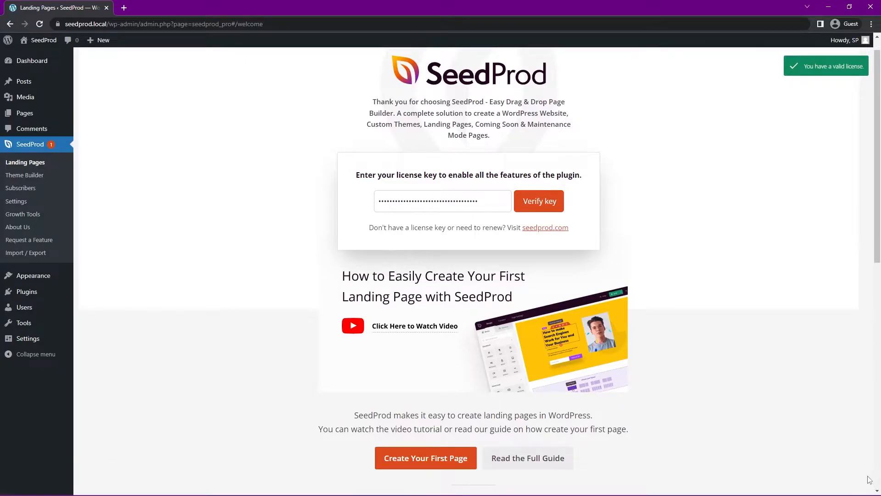
mouse_move(204, 195)
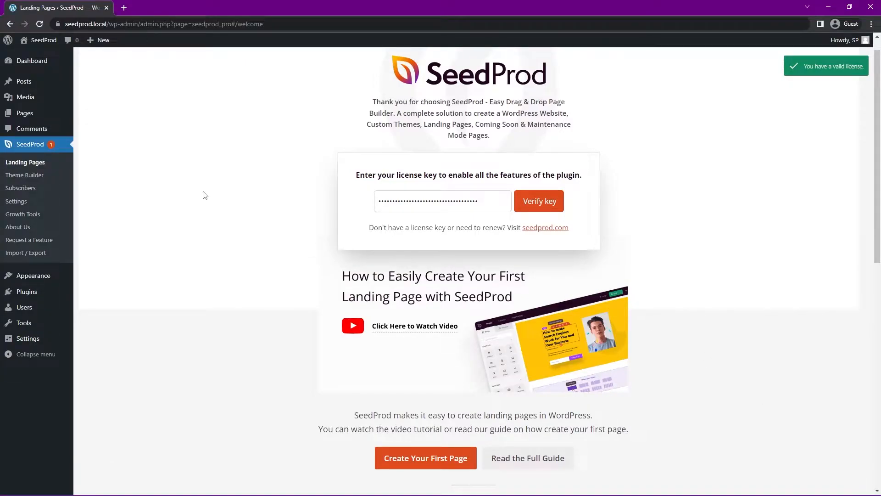
mouse_move(170, 173)
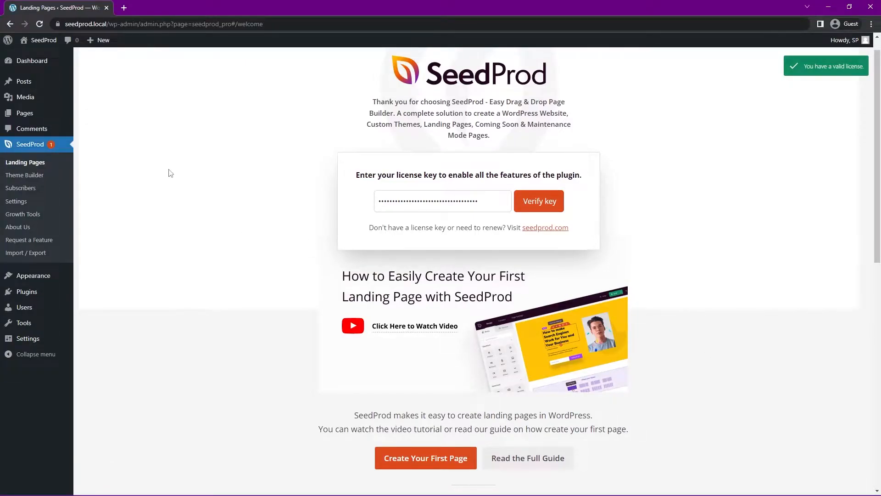
mouse_move(25, 162)
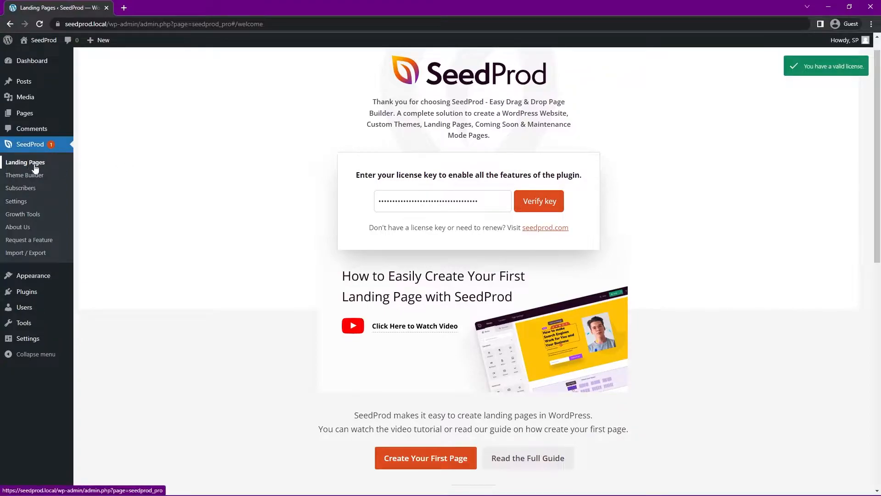
mouse_move(24, 175)
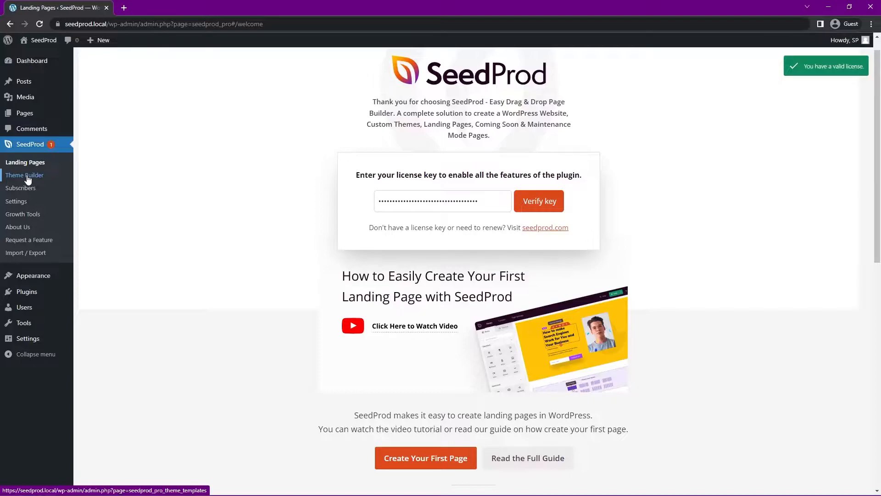
click(26, 162)
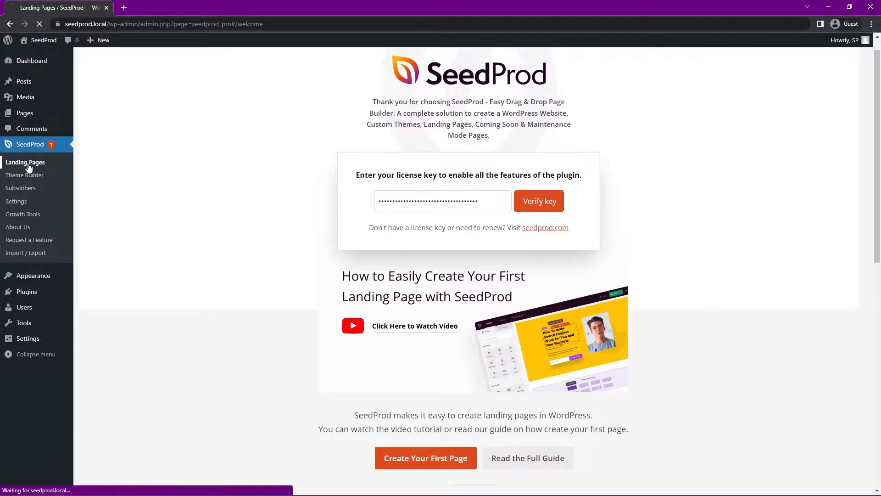
- Load the Pages overview with Coming Soon, Maintenance, Login, 404 cards and empty landing list
click(24, 162)
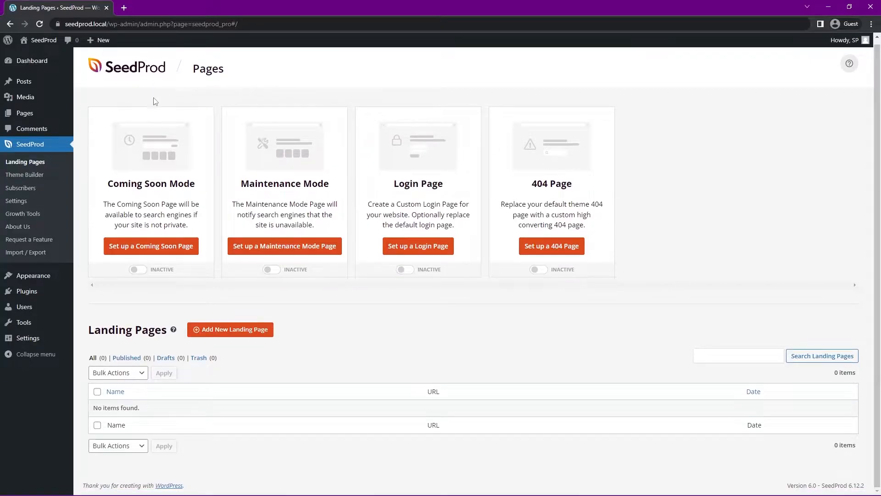
mouse_move(236, 303)
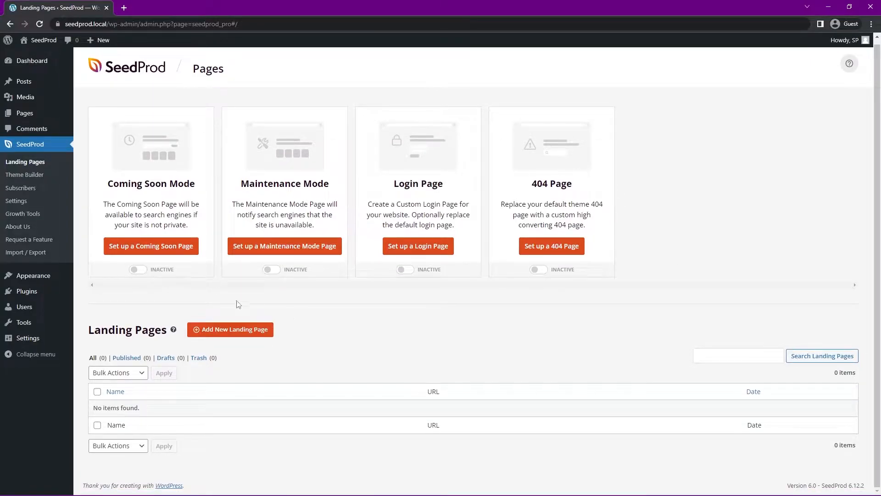
mouse_move(420, 376)
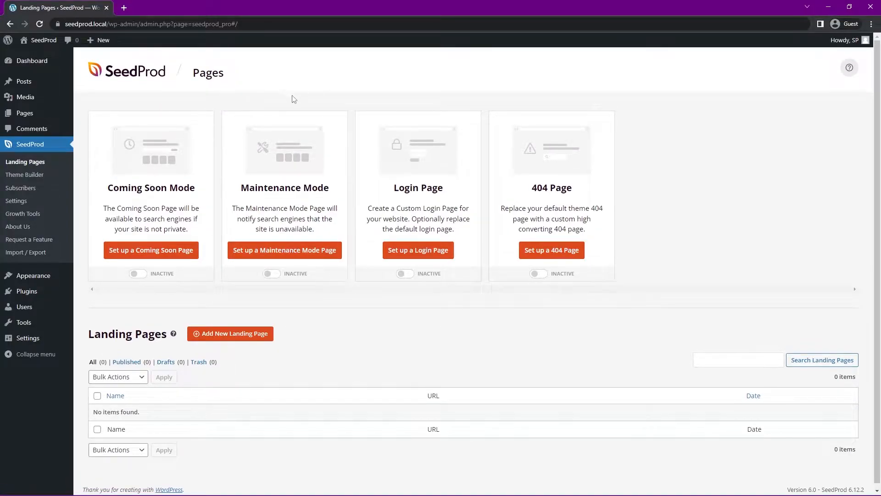
mouse_move(427, 152)
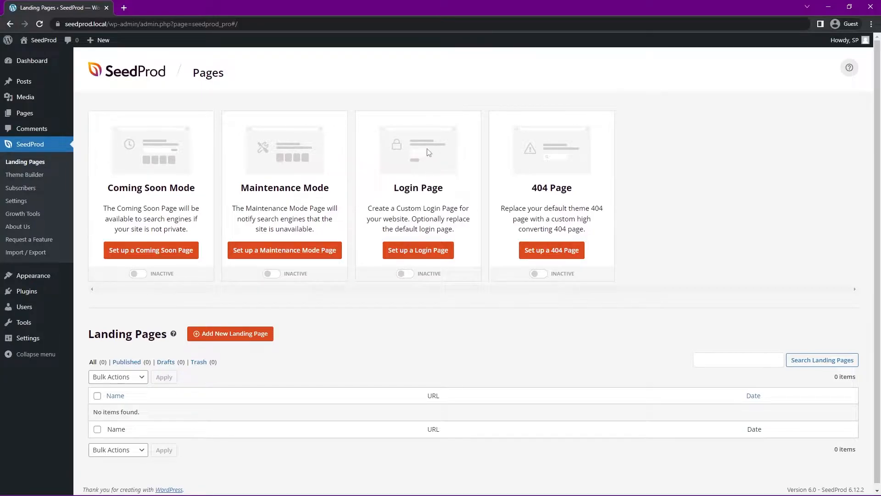
mouse_move(596, 102)
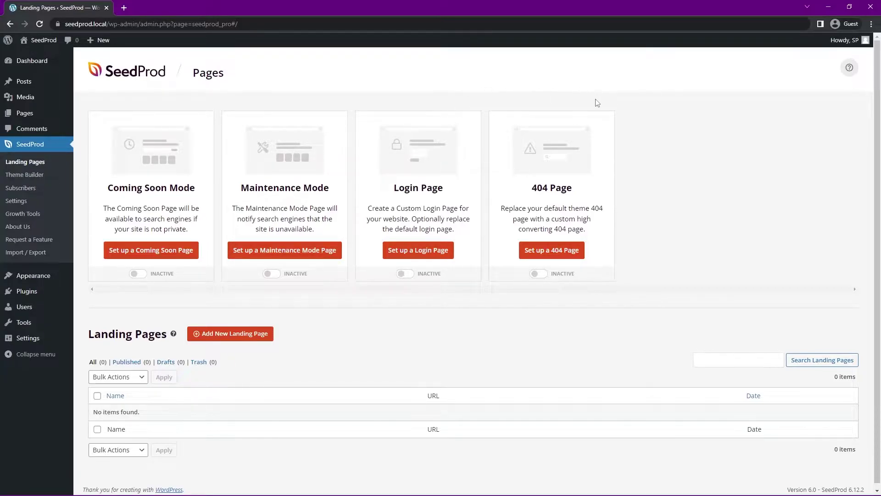
mouse_move(463, 341)
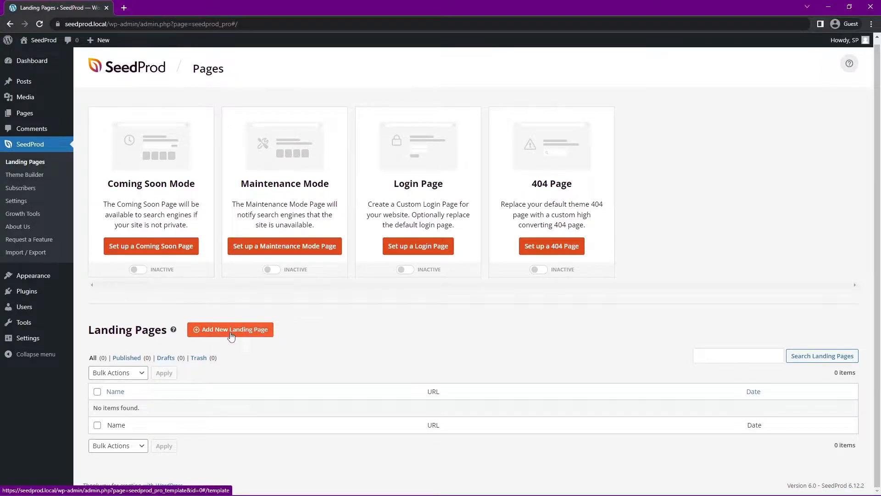
- Add a new landing page and browse the coming soon, maintenance, 404 and sales templates
click(230, 329)
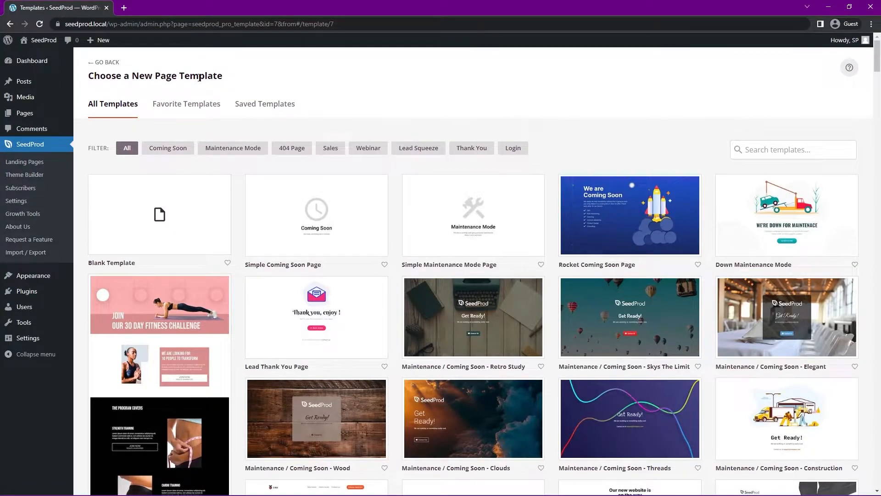
mouse_move(461, 158)
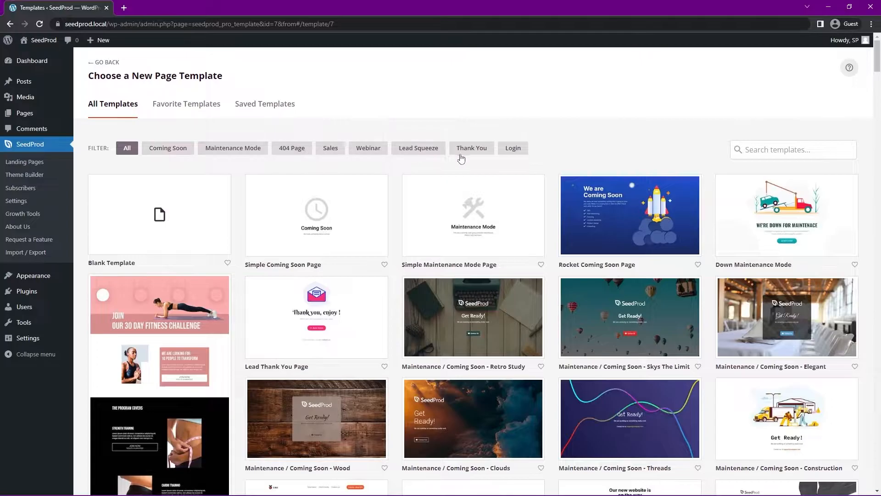
mouse_move(696, 158)
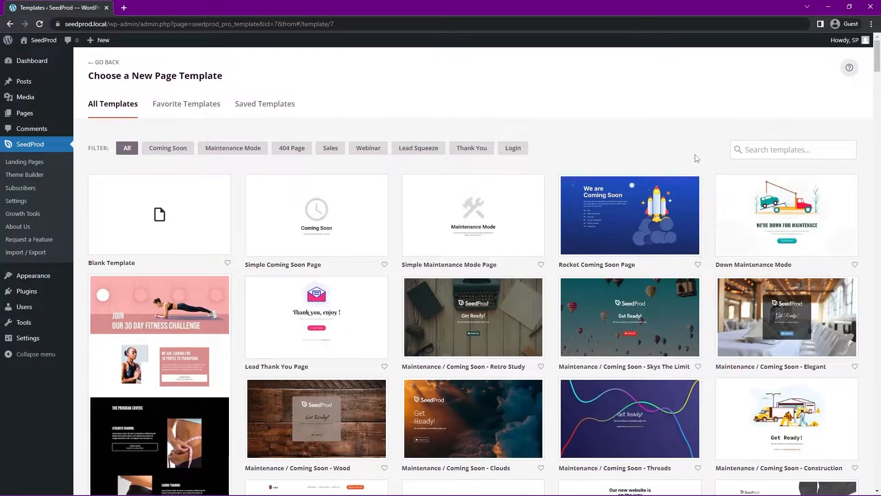
scroll(down, 3)
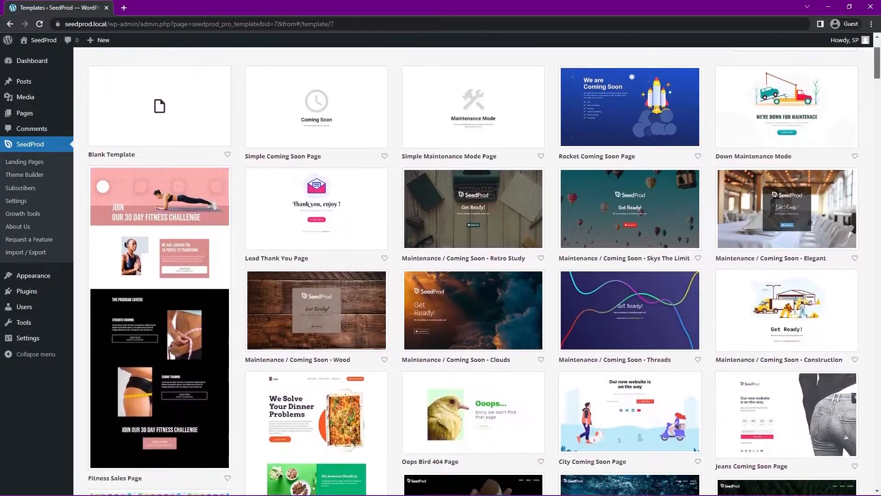
scroll(down, 3)
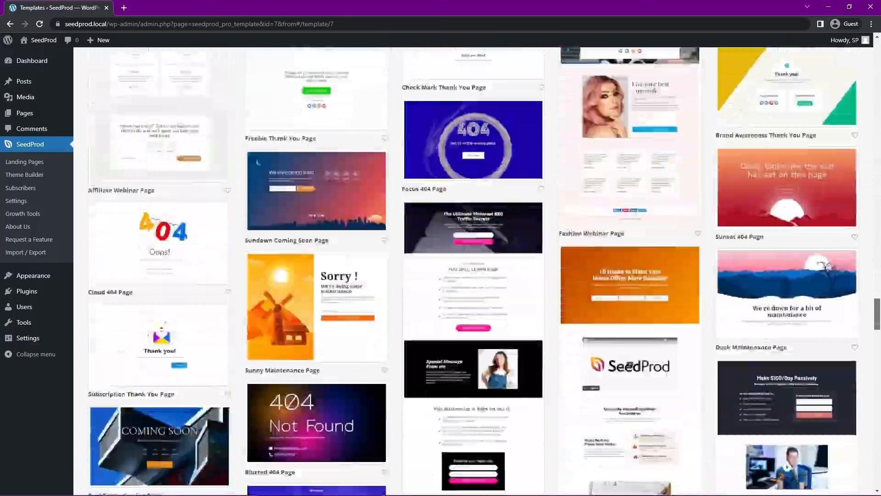
scroll(up, 3)
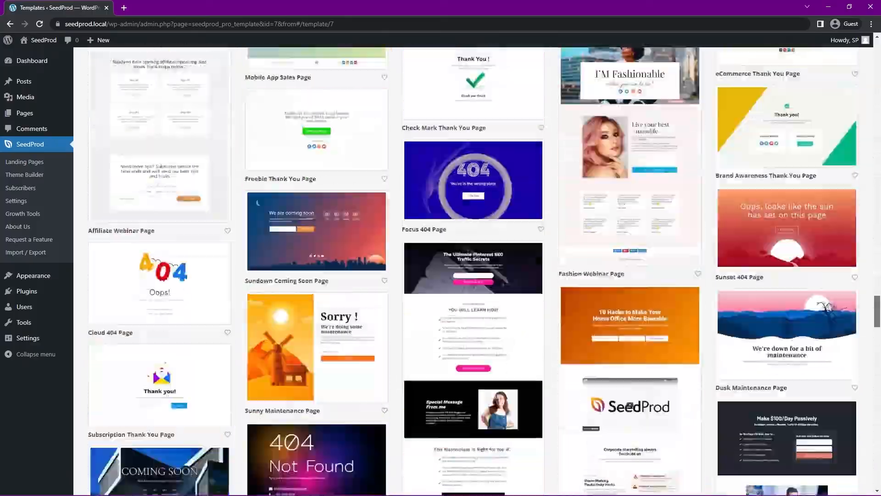
scroll(up, 3)
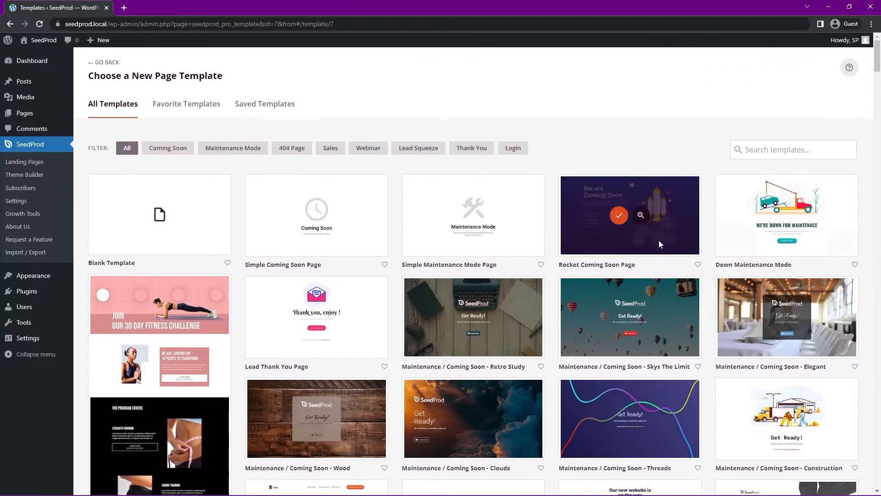
mouse_move(463, 323)
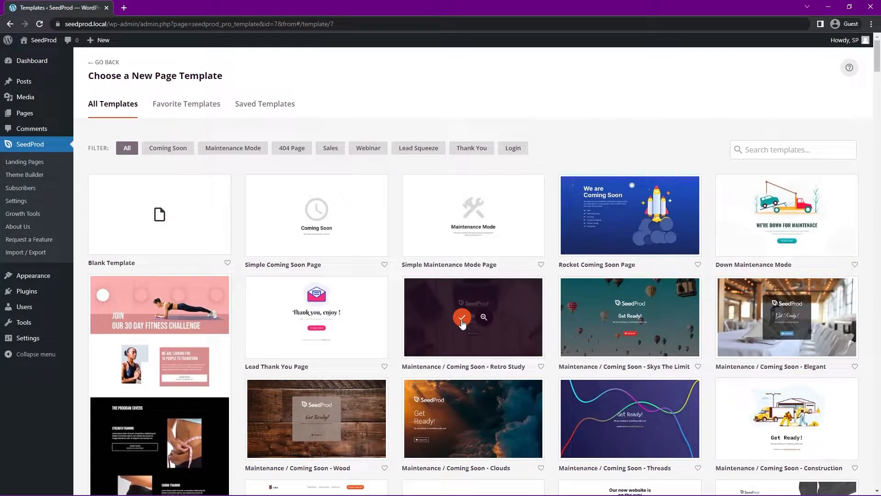
scroll(down, 3)
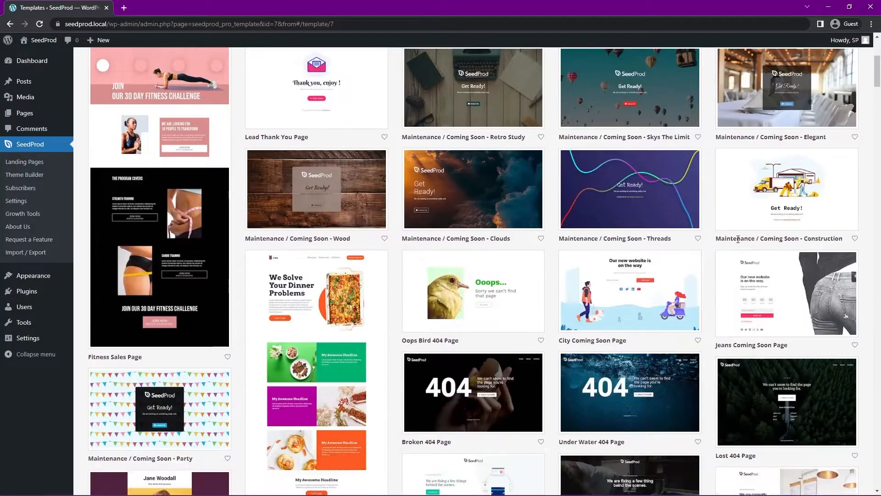
scroll(down, 3)
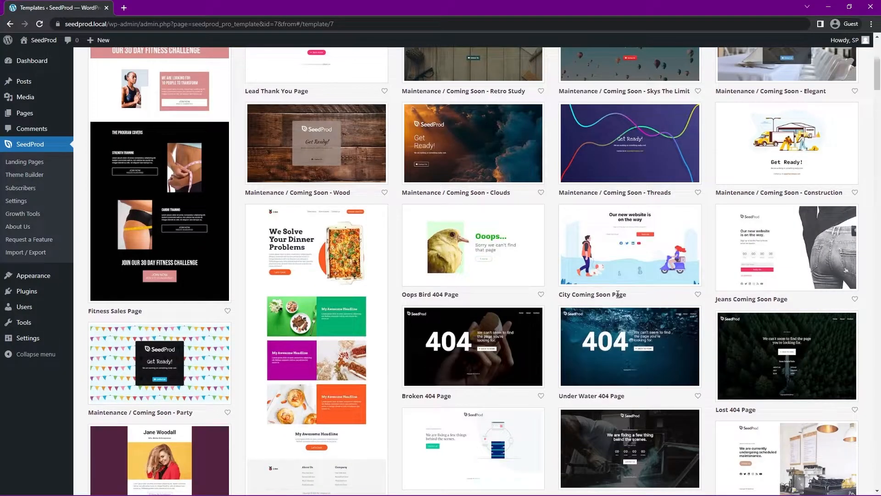
mouse_move(629, 246)
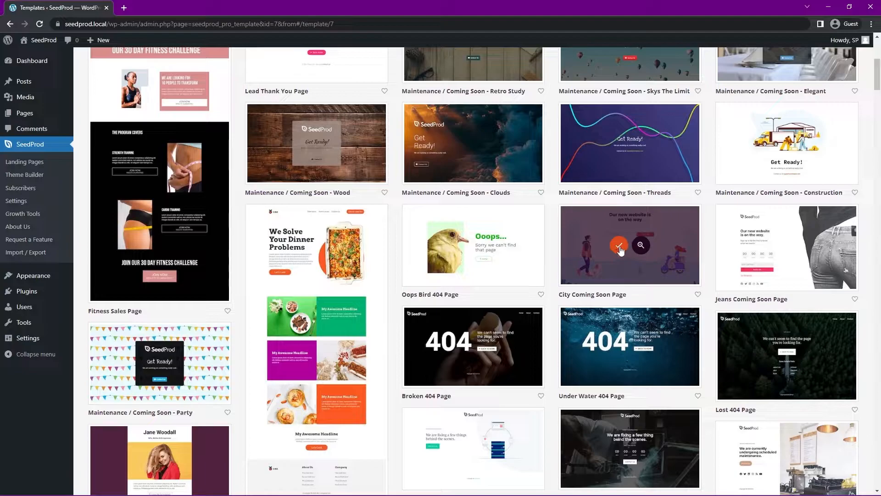
- Choose City Coming Soon Page, name it 'Waiting List', and start editing
click(620, 245)
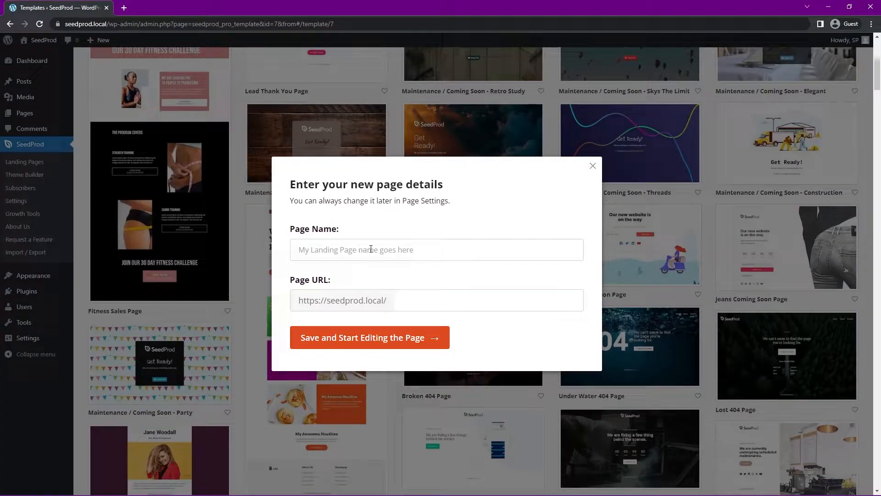
text(Waiting List)
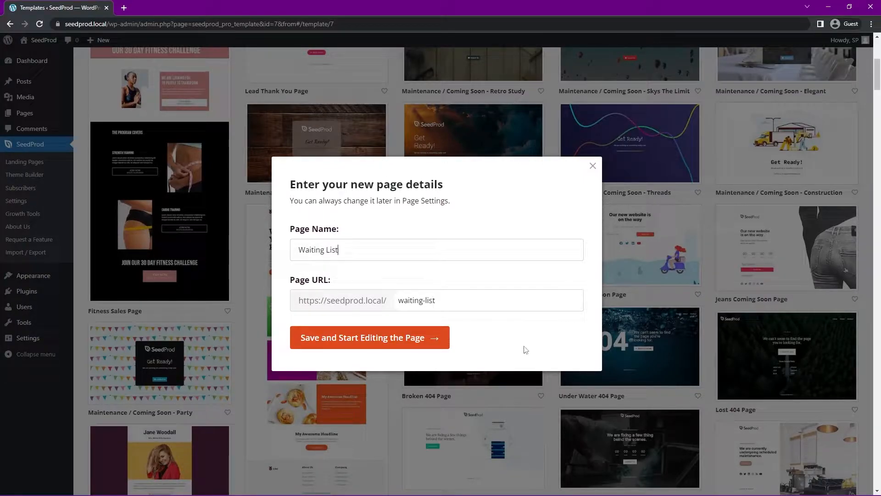
mouse_move(348, 344)
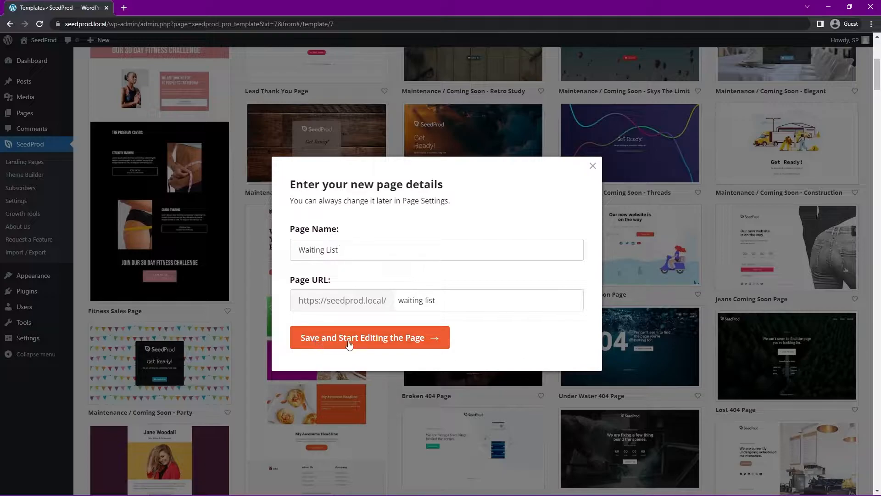
click(369, 337)
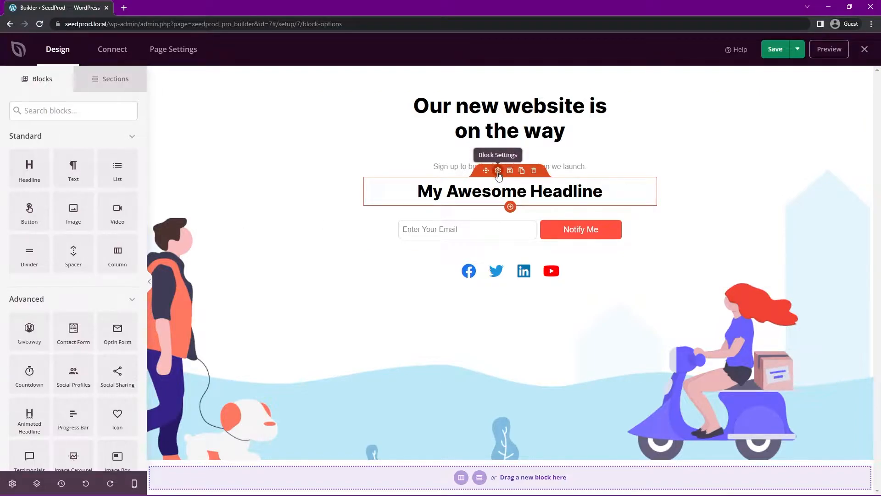
- Open the My Awesome Headline block's settings and delete it with the trash icon
click(498, 170)
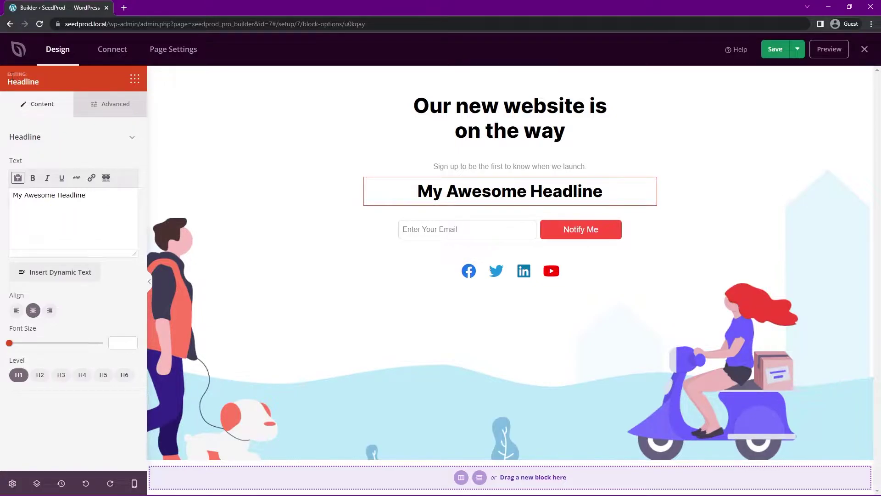
mouse_move(45, 117)
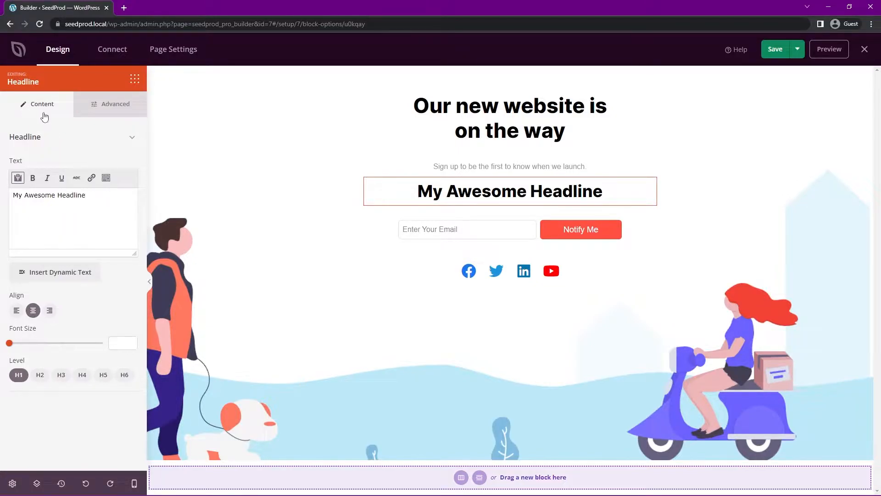
mouse_move(113, 160)
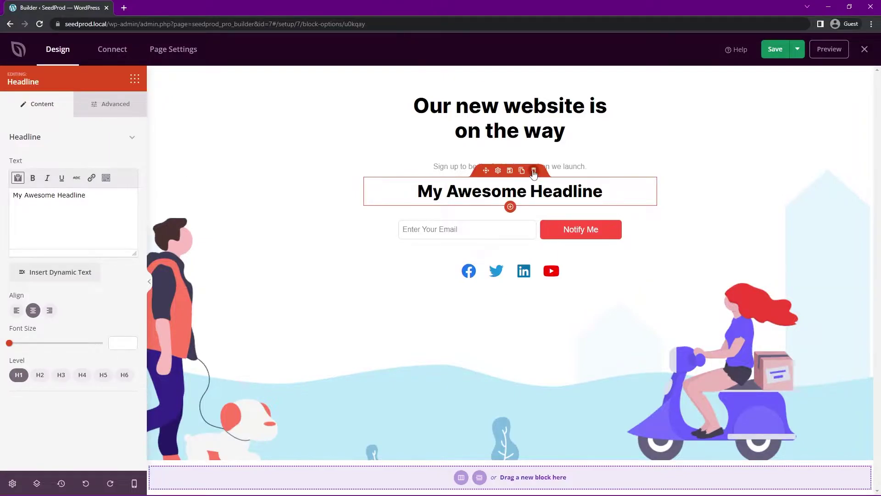
click(533, 170)
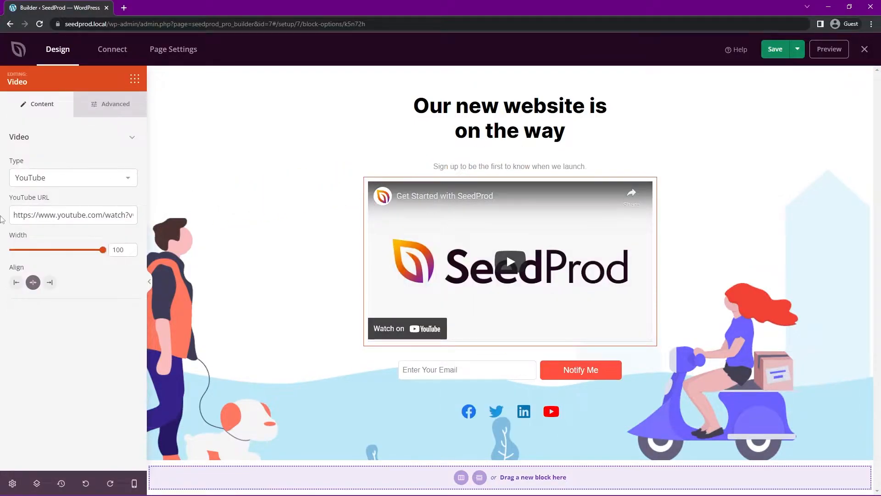
- Delete the YouTube video block and its duplicate copies from the waiting list page
click(115, 104)
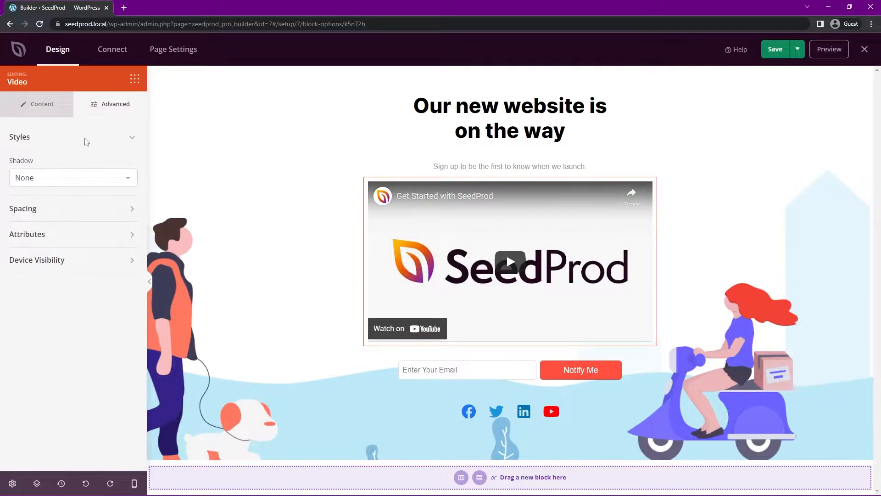
click(42, 104)
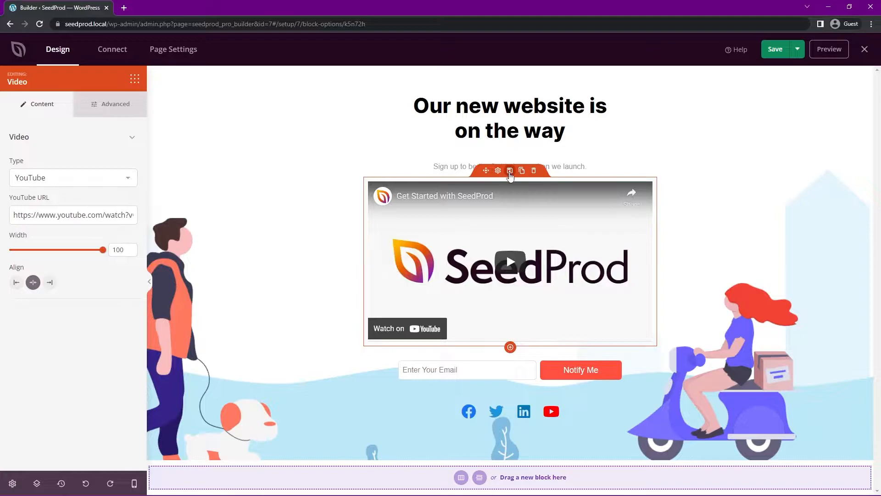
mouse_move(516, 326)
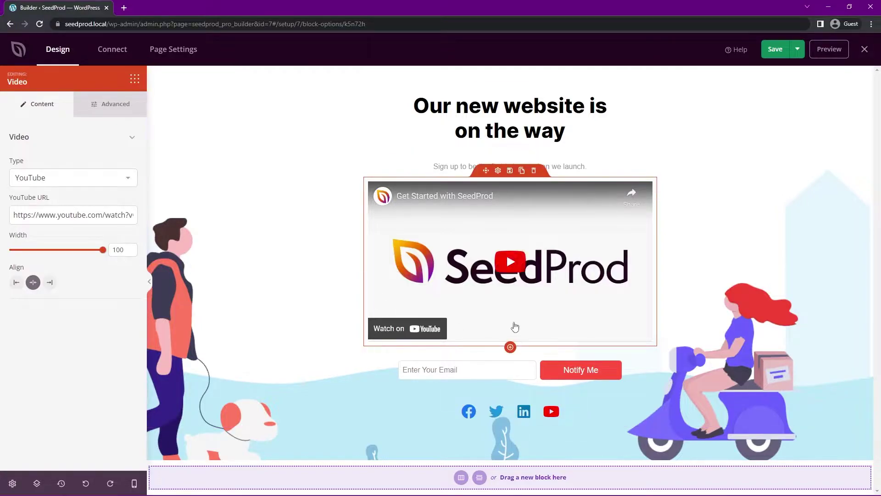
mouse_move(510, 171)
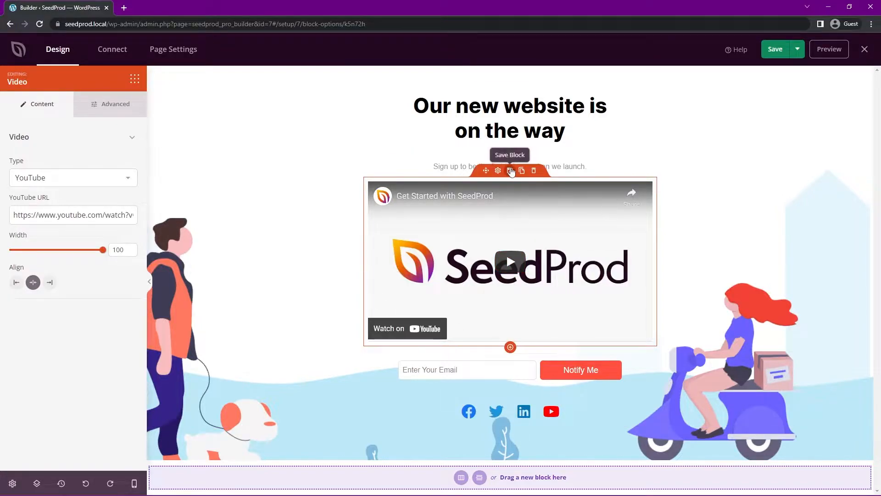
mouse_move(528, 200)
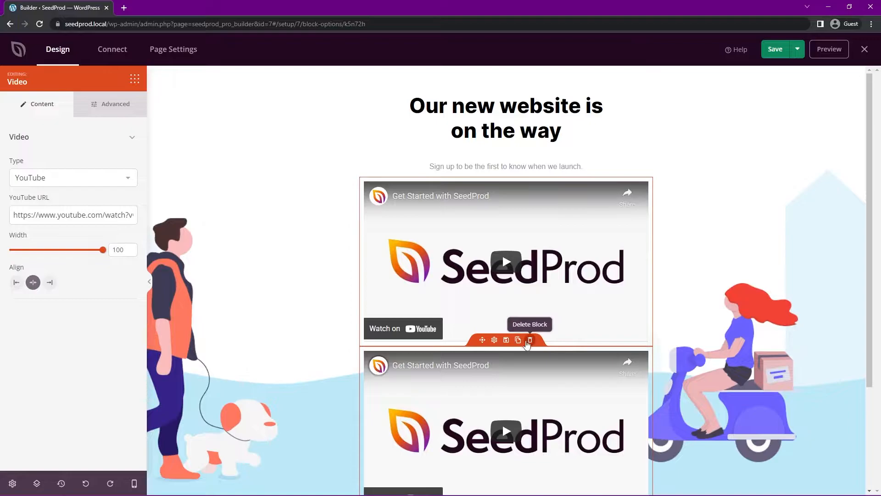
click(529, 340)
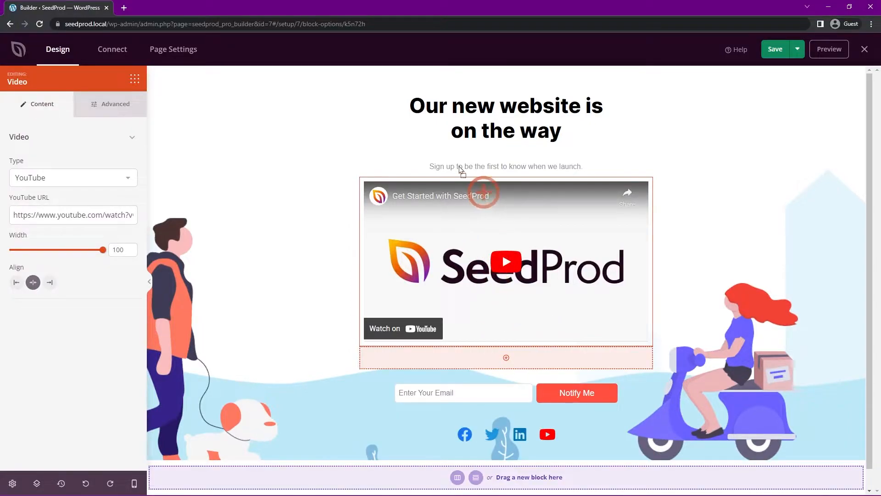
click(518, 339)
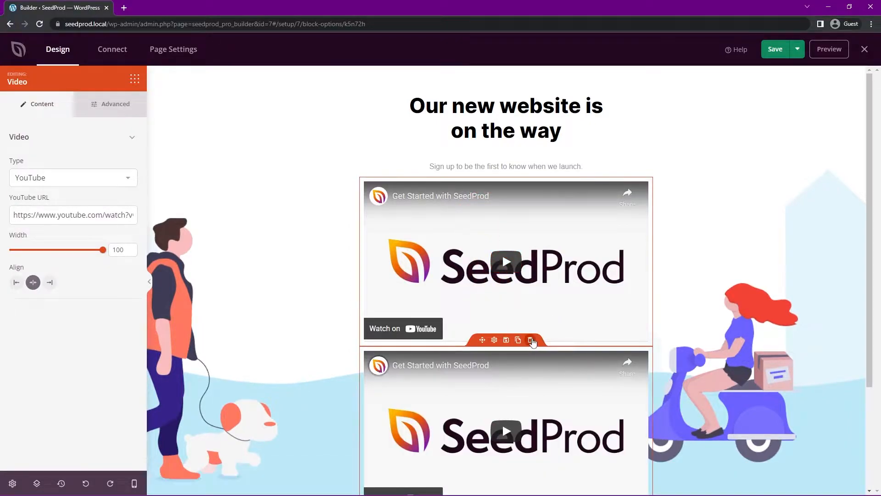
click(531, 339)
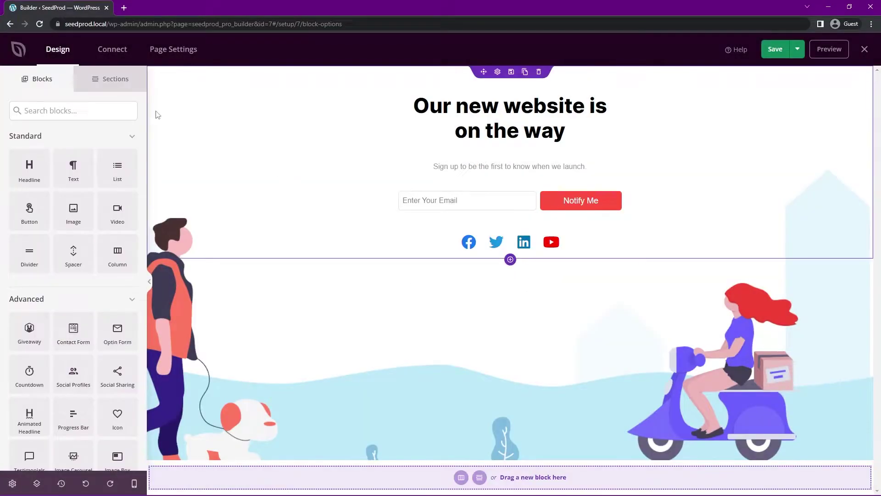
- Browse the Sections library's header, hero, FAQ, call-to-action and footer templates
click(115, 78)
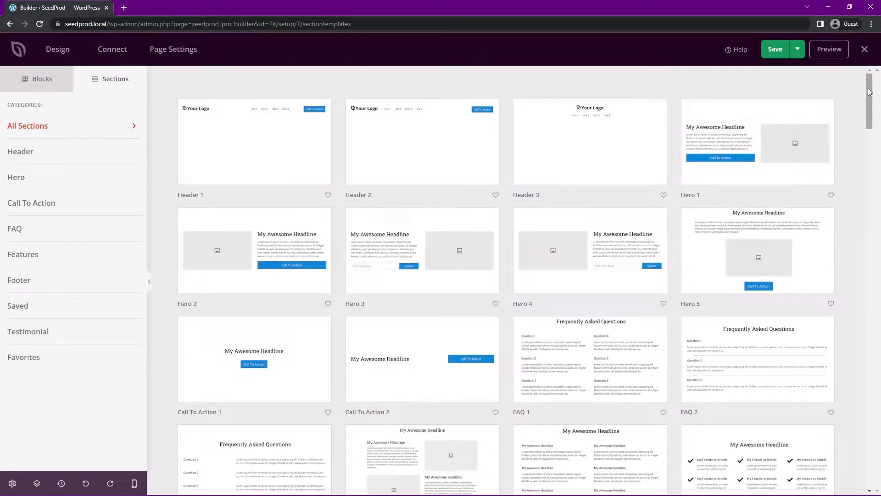
scroll(down, 3)
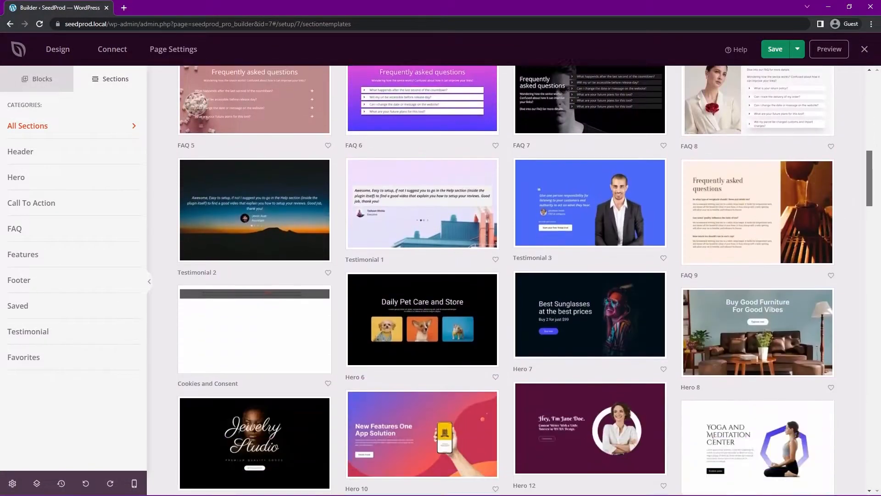
scroll(down, 3)
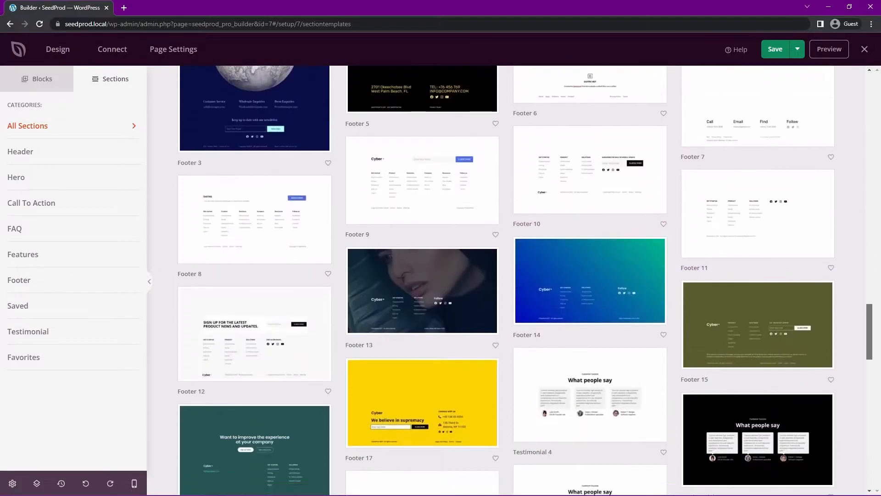
scroll(up, 3)
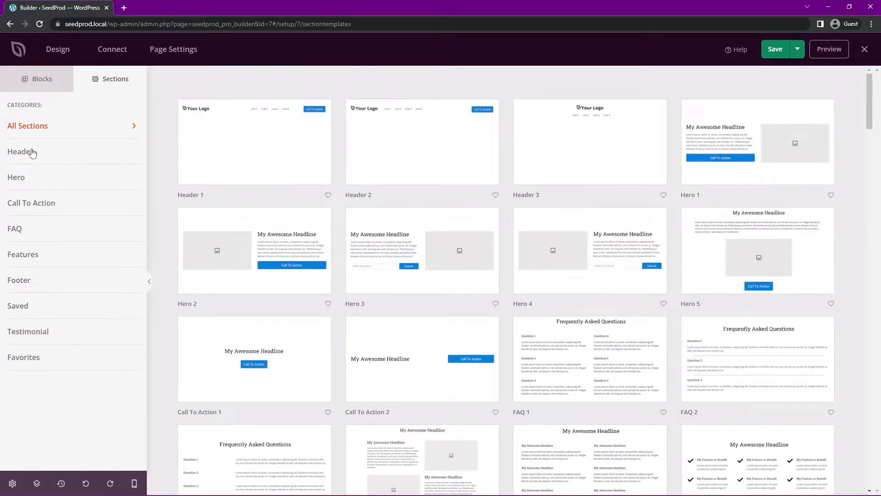
mouse_move(43, 236)
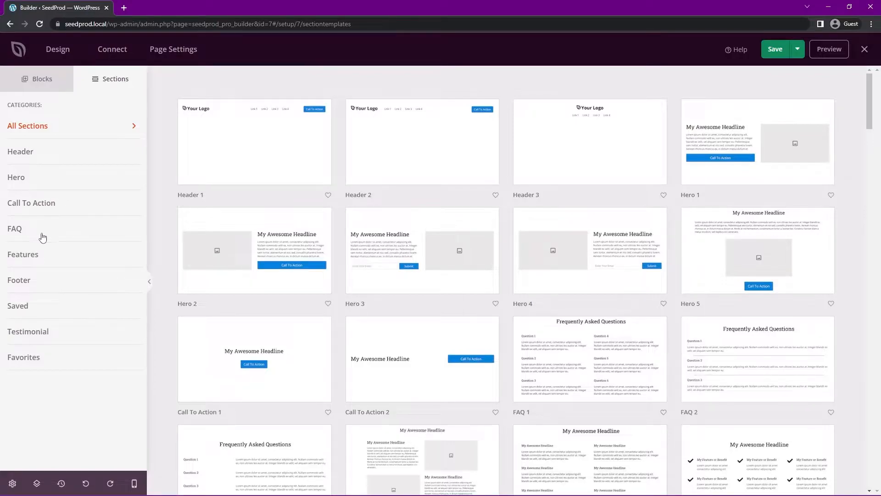
mouse_move(433, 186)
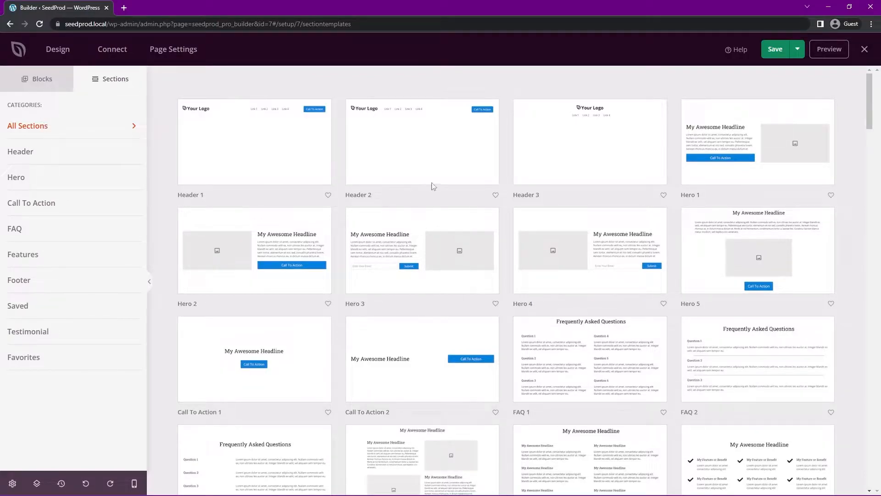
scroll(down, 3)
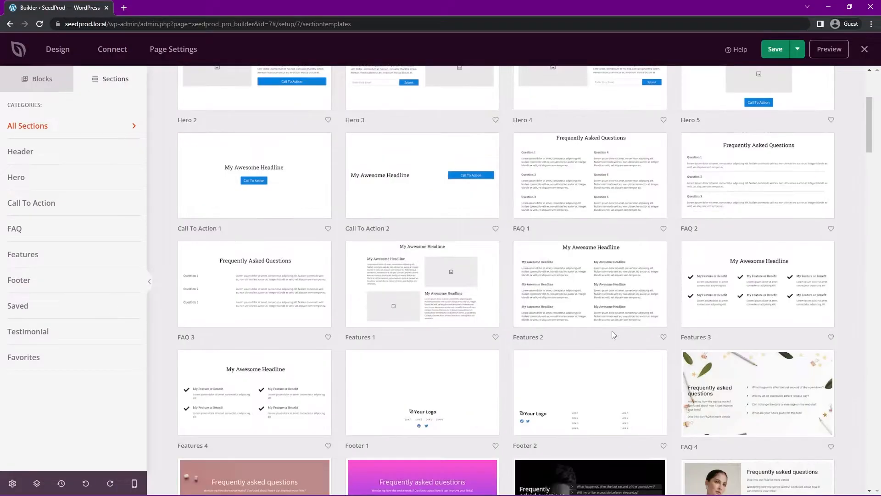
scroll(up, 3)
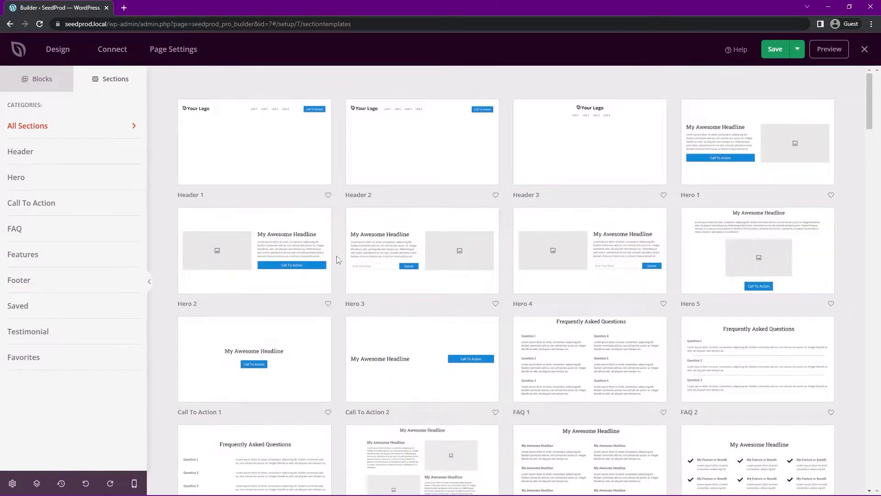
scroll(down, 3)
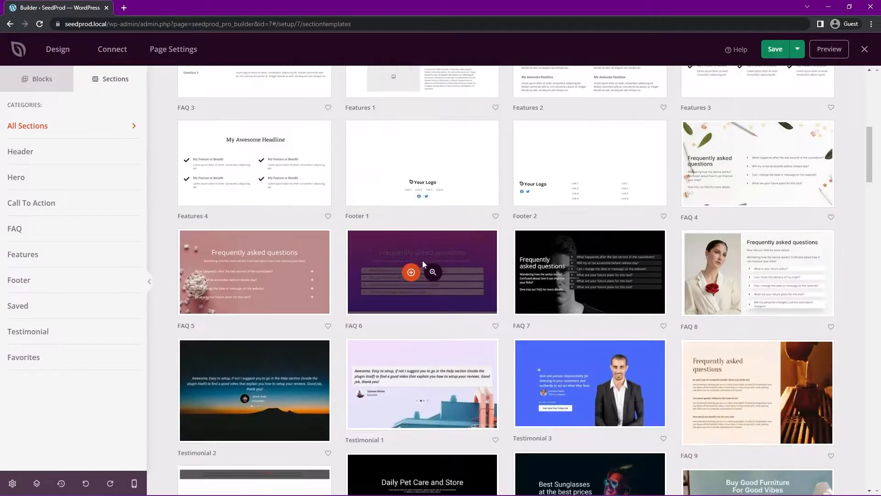
scroll(down, 3)
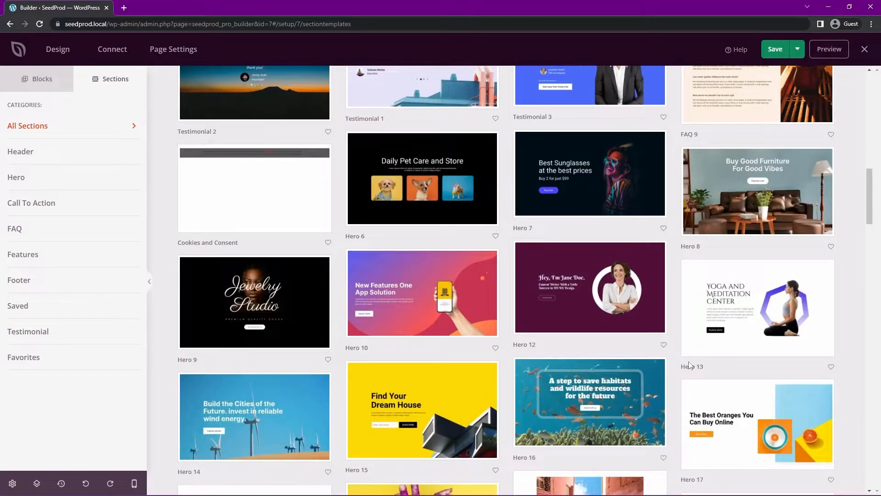
scroll(down, 3)
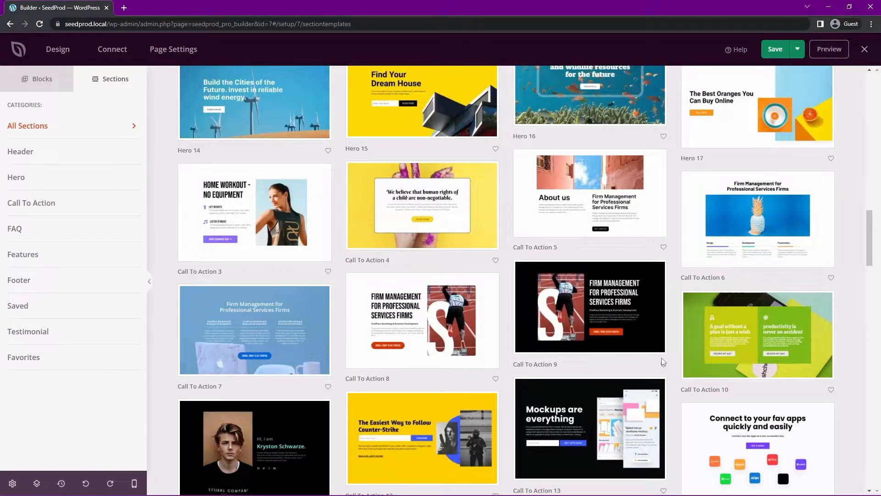
scroll(down, 3)
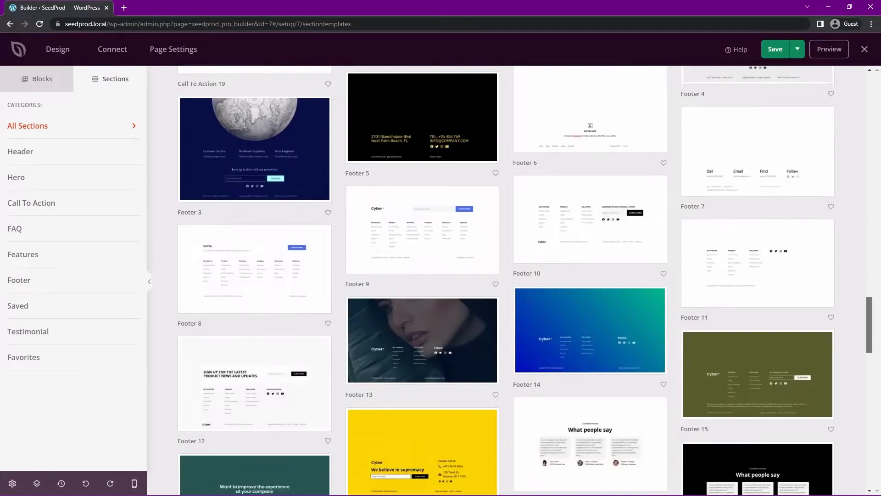
click(42, 78)
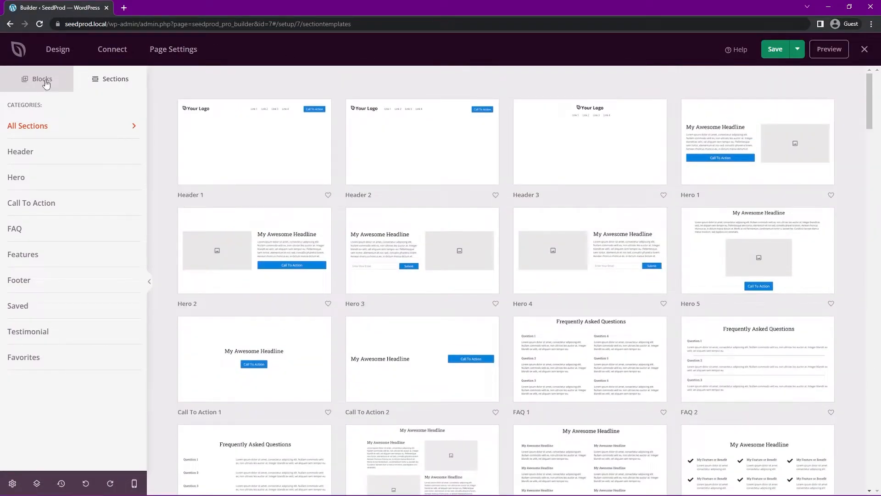
- Leave the section library and return to the Blocks panel with the page
click(42, 78)
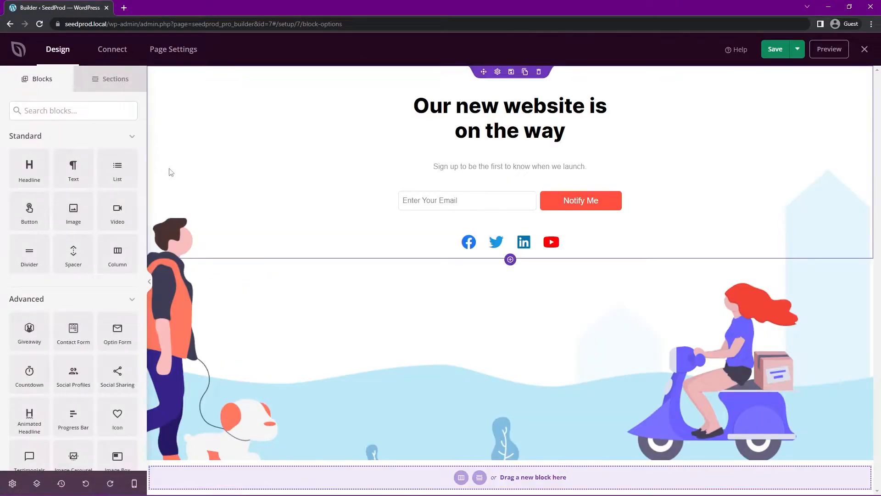
mouse_move(491, 392)
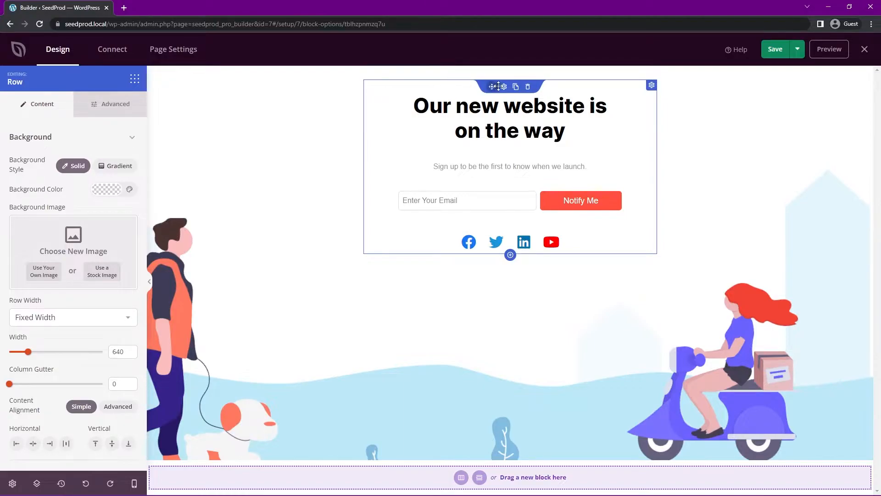
mouse_move(651, 86)
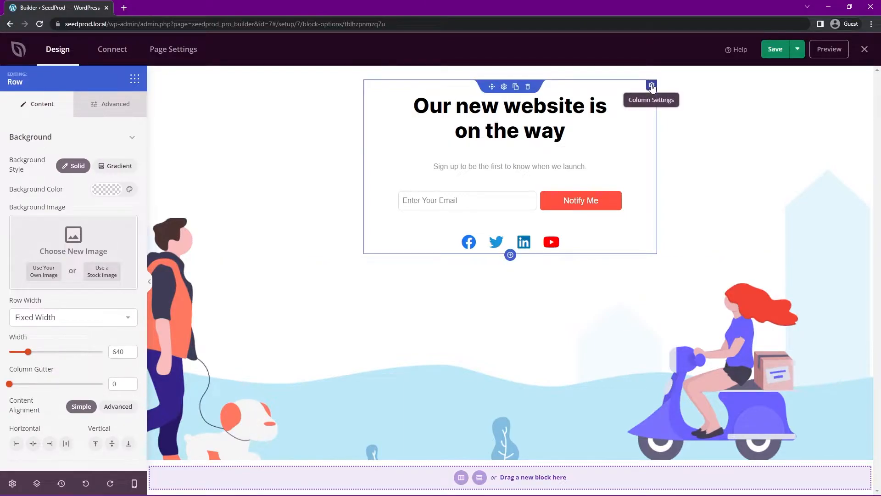
mouse_move(655, 91)
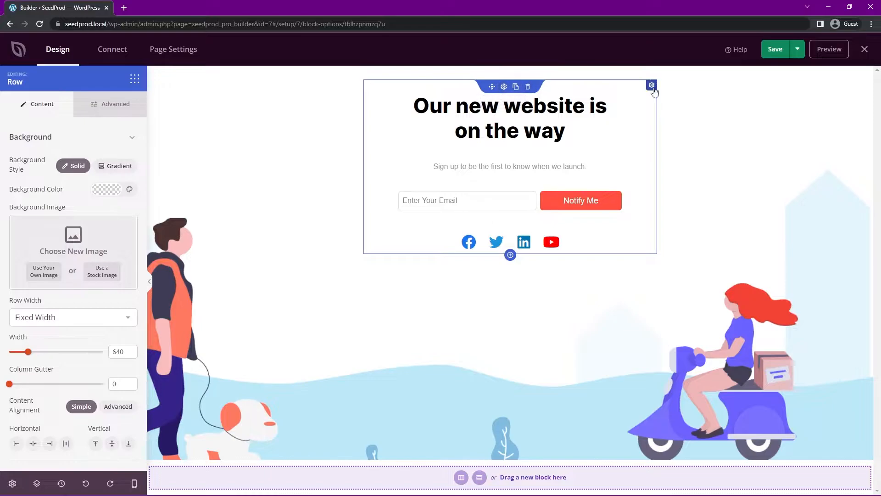
mouse_move(651, 85)
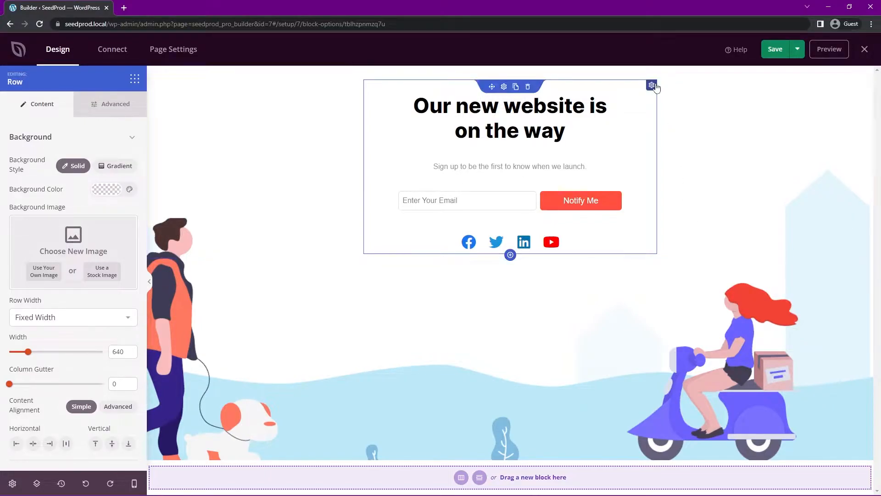
mouse_move(859, 90)
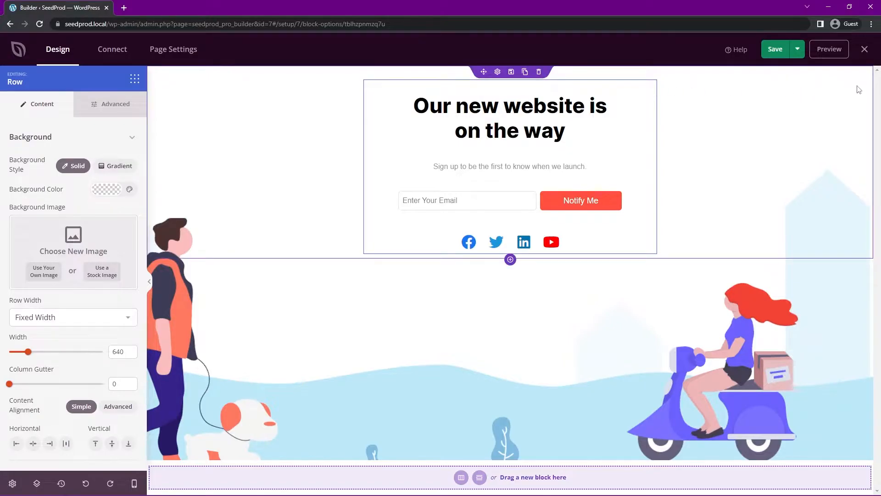
mouse_move(847, 96)
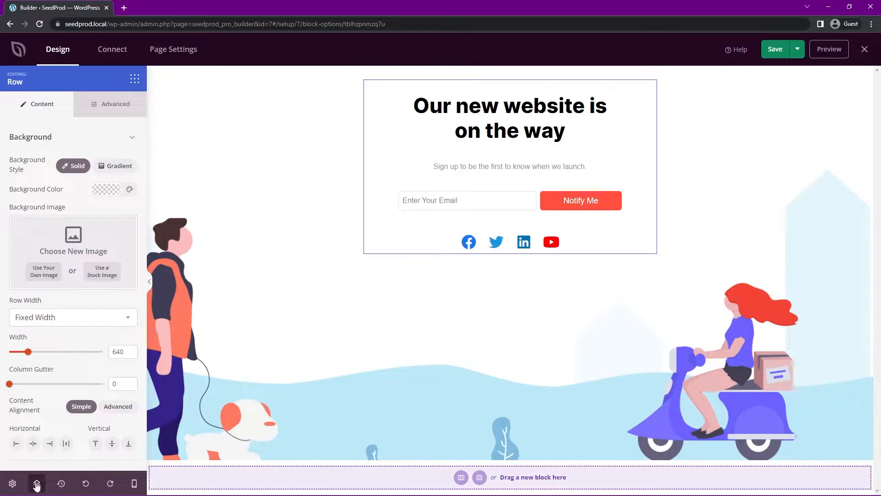
click(36, 483)
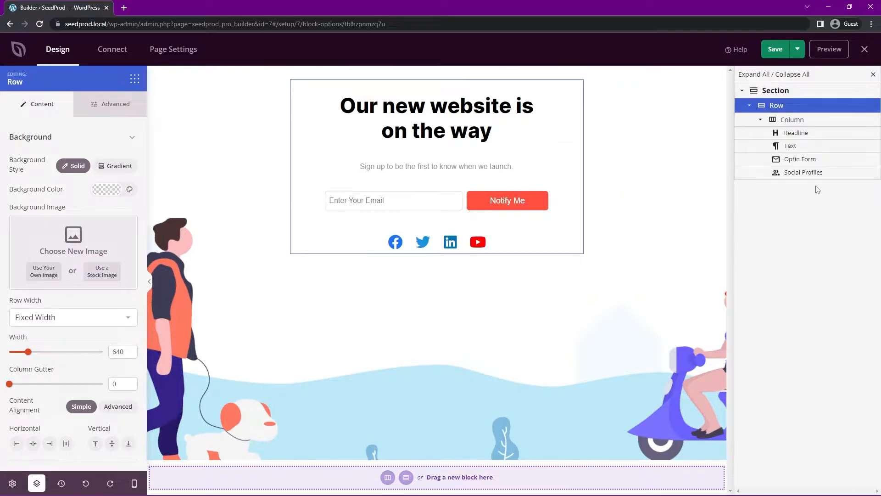
mouse_move(808, 110)
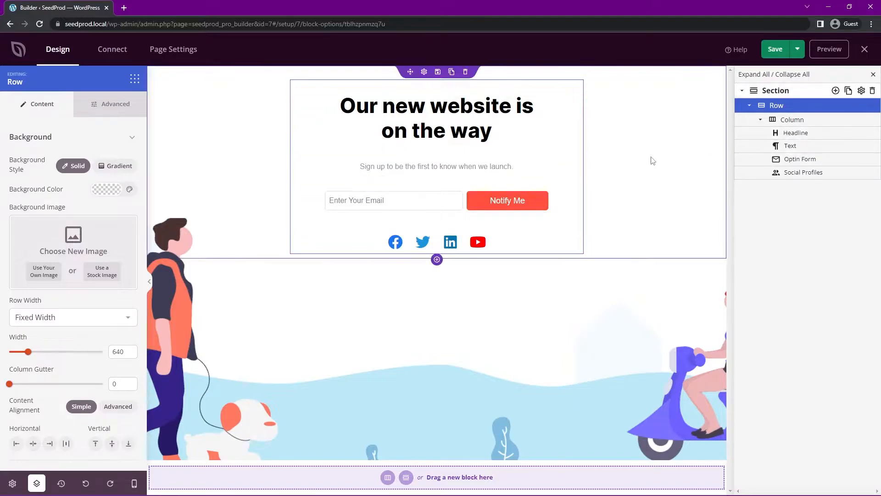
mouse_move(726, 170)
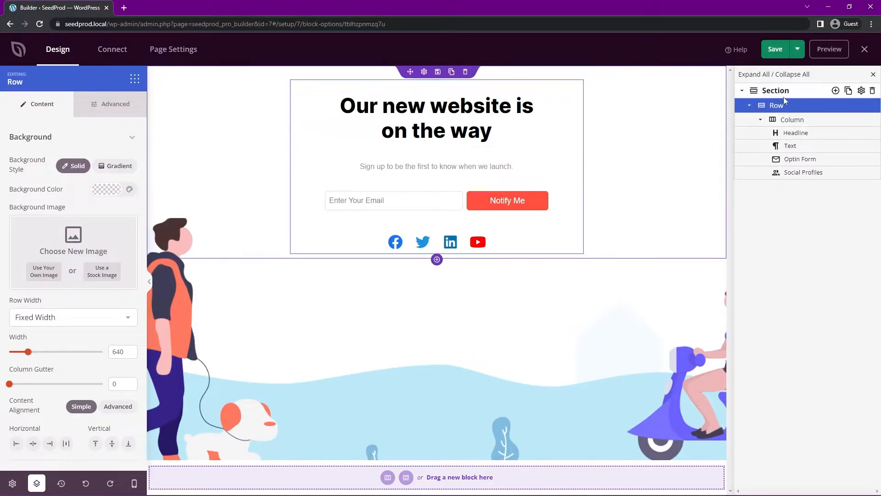
click(873, 74)
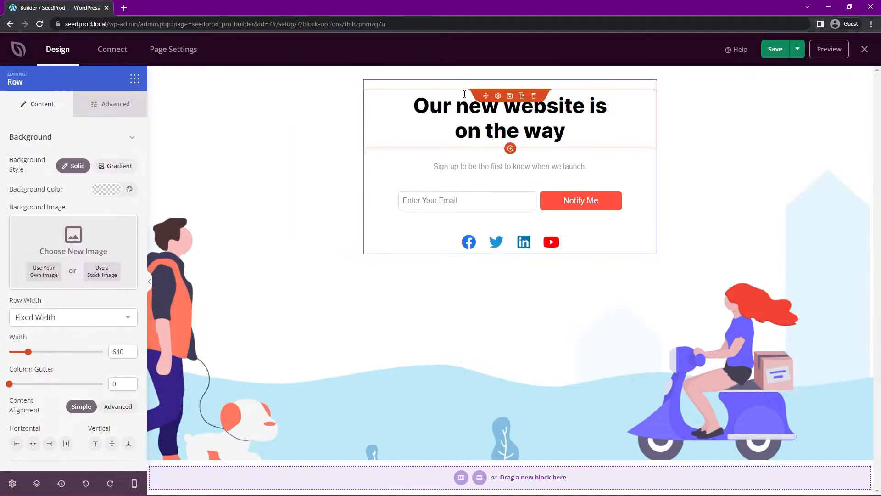
mouse_move(498, 96)
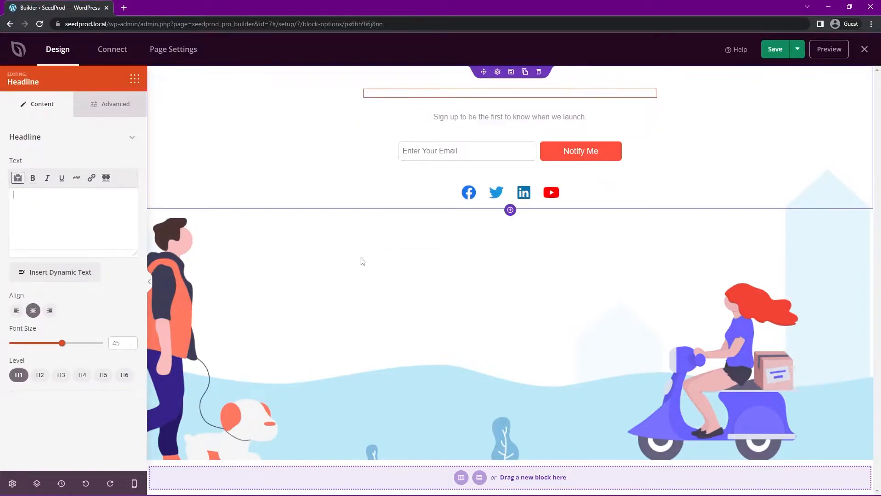
- Enter the headline 'Join Our Waiting List To Be Notified!' and centre it after trying right align
text(Join Our Waiting List To Be Notified!)
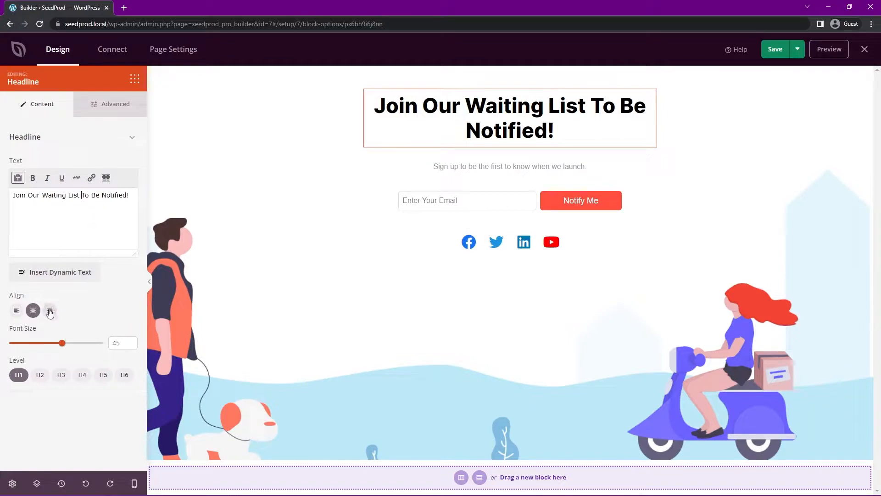
click(50, 311)
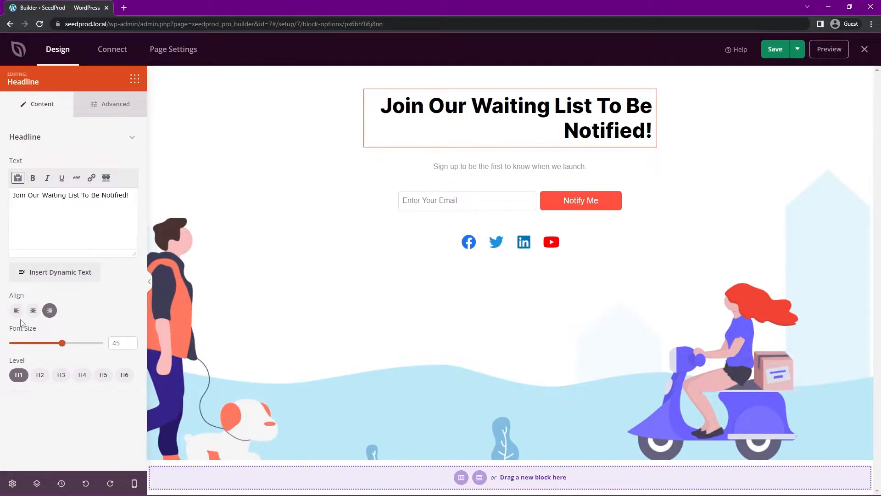
click(33, 310)
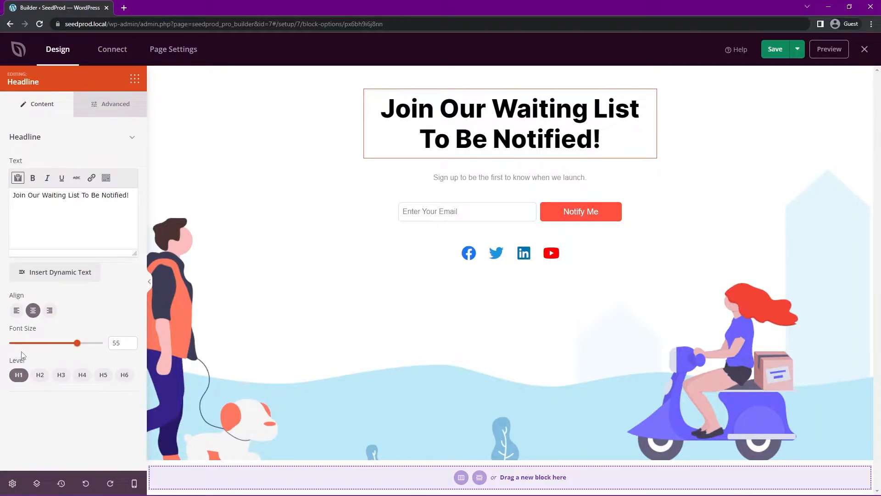
mouse_move(125, 375)
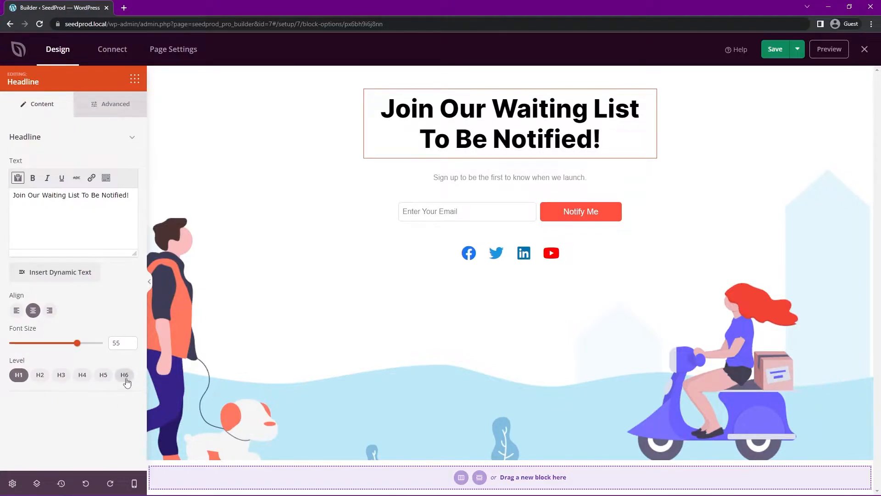
mouse_move(75, 385)
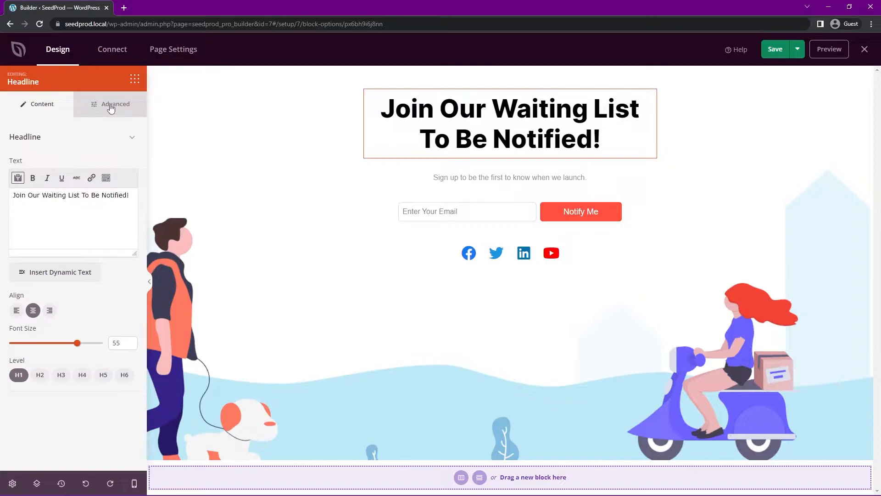
- Try Comic Sans on the headline typography, then revert to the Default font
click(115, 104)
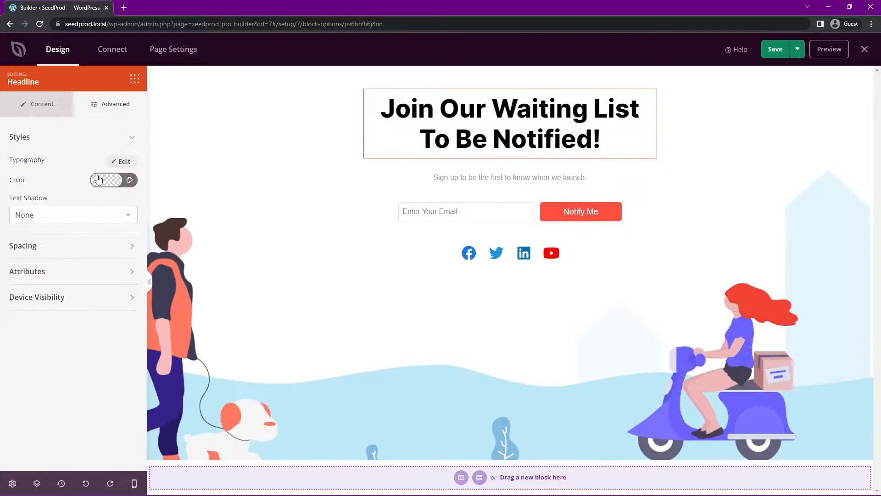
click(123, 161)
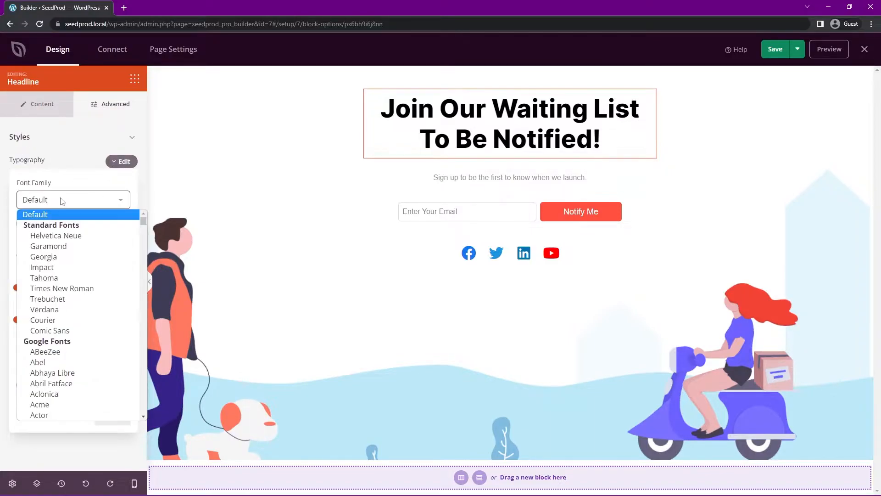
mouse_move(49, 330)
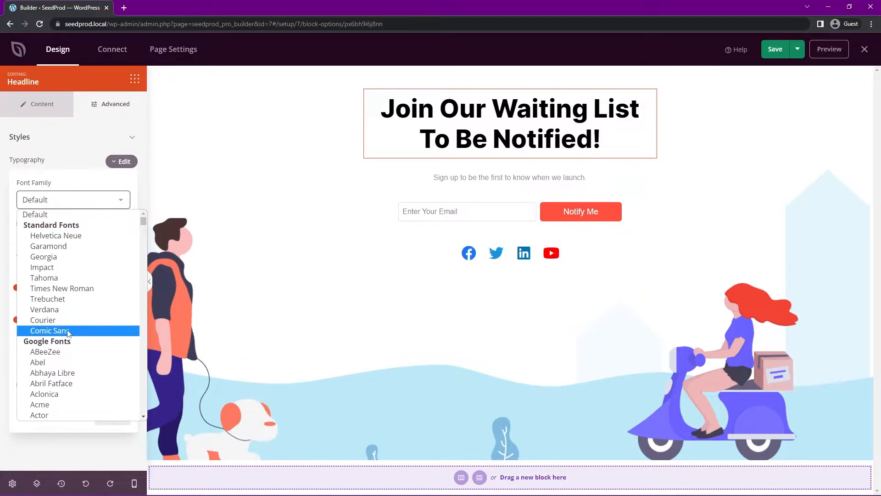
click(50, 330)
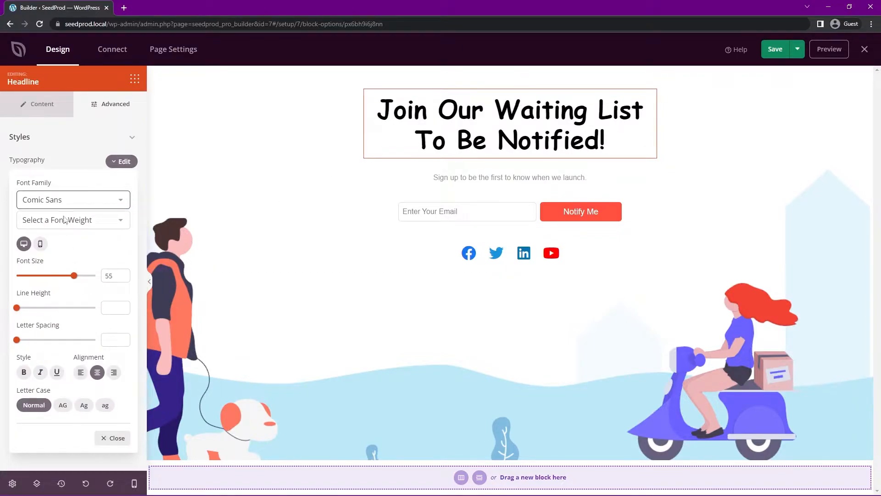
click(73, 199)
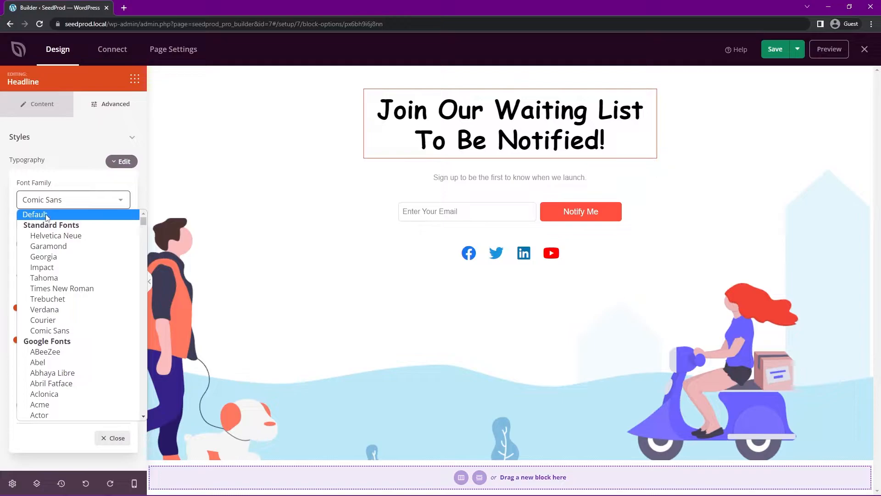
click(35, 214)
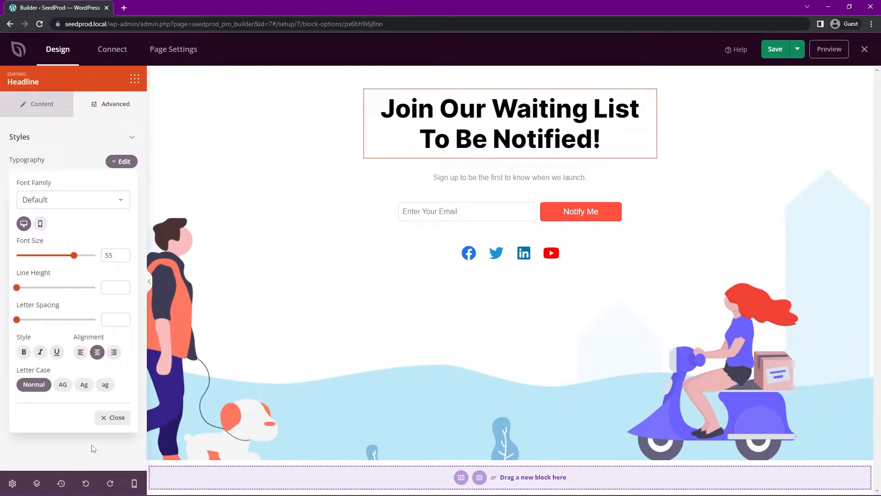
click(121, 161)
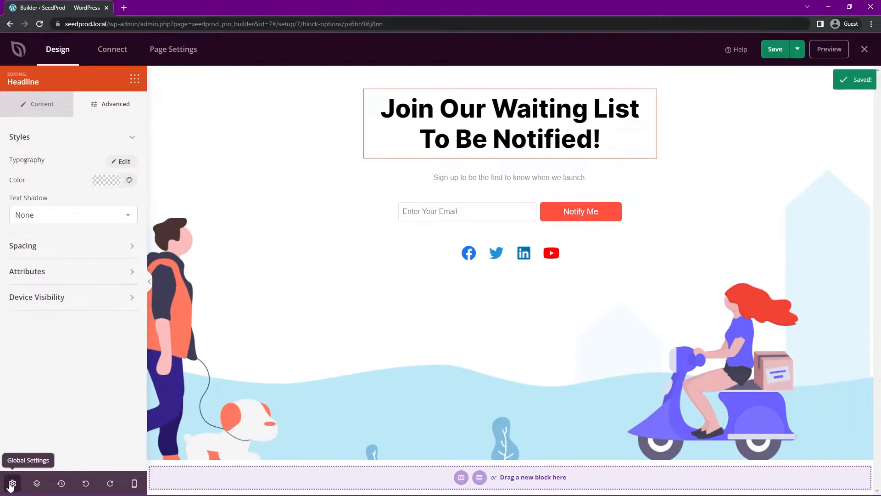
- Preview Coda Caption as the global header font, then return to the block library
click(12, 483)
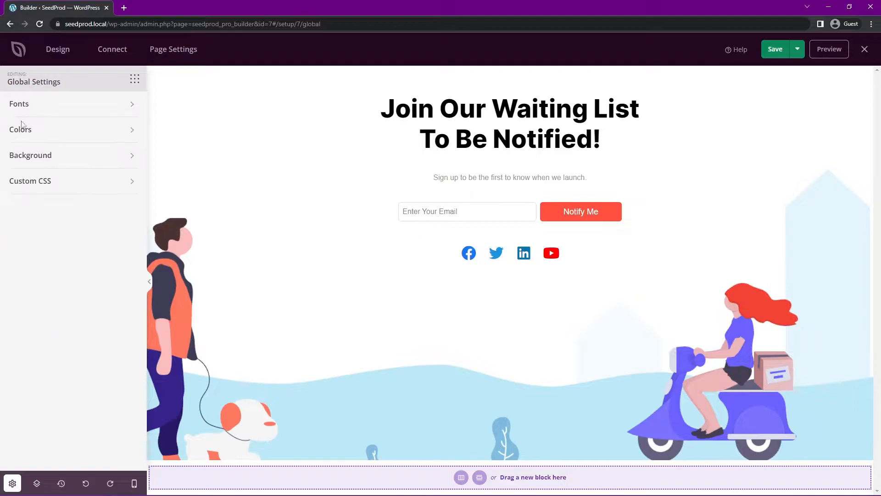
click(31, 155)
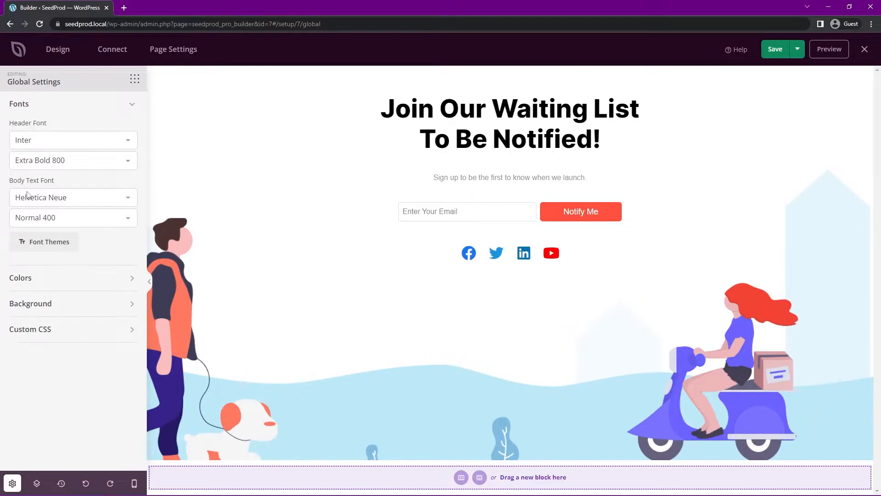
click(72, 140)
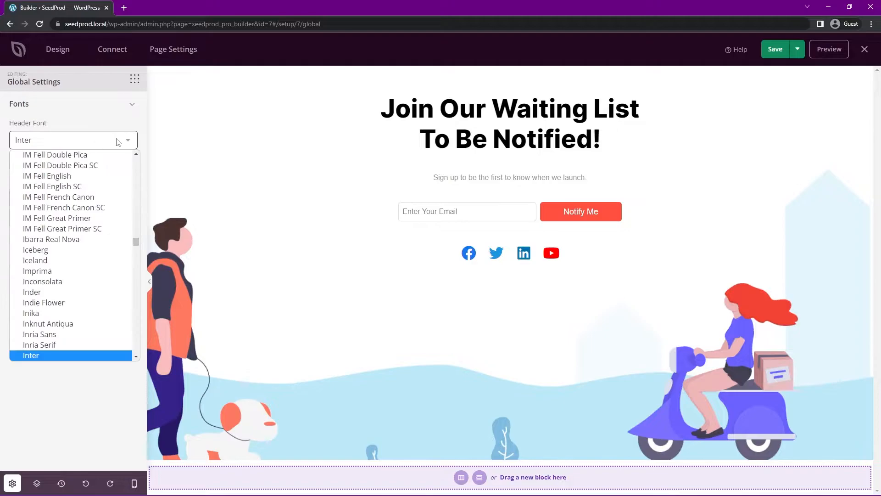
scroll(up, 3)
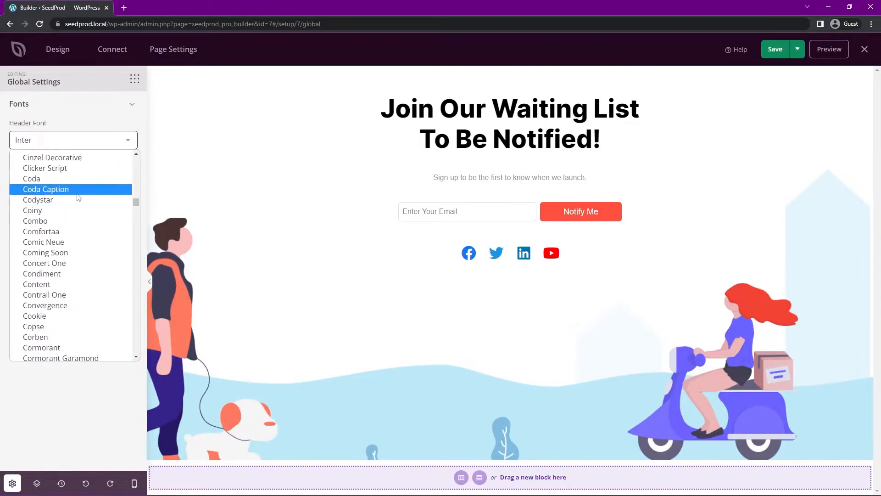
click(45, 189)
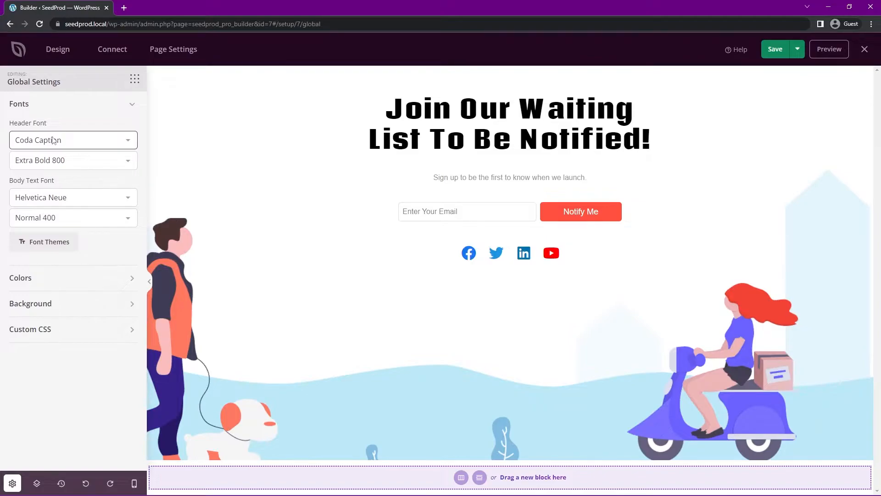
click(73, 140)
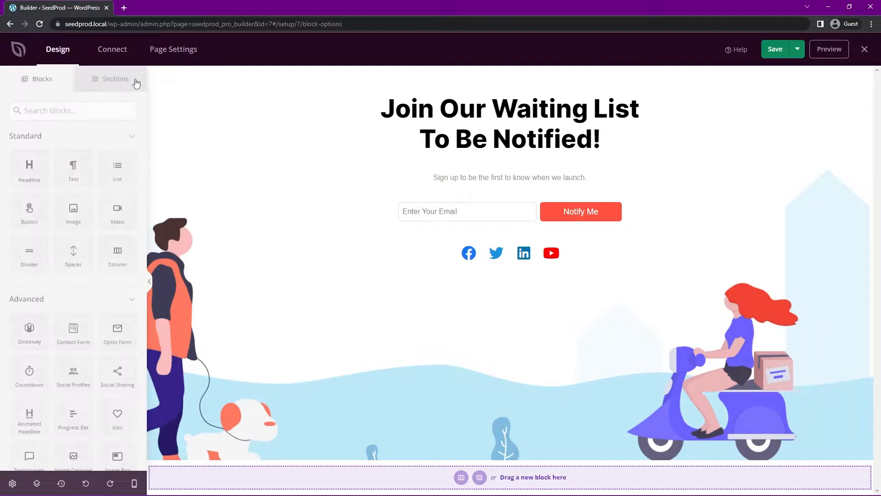
- Enlarge the 'Sign up to be the first to know' tagline and colour it red
click(509, 122)
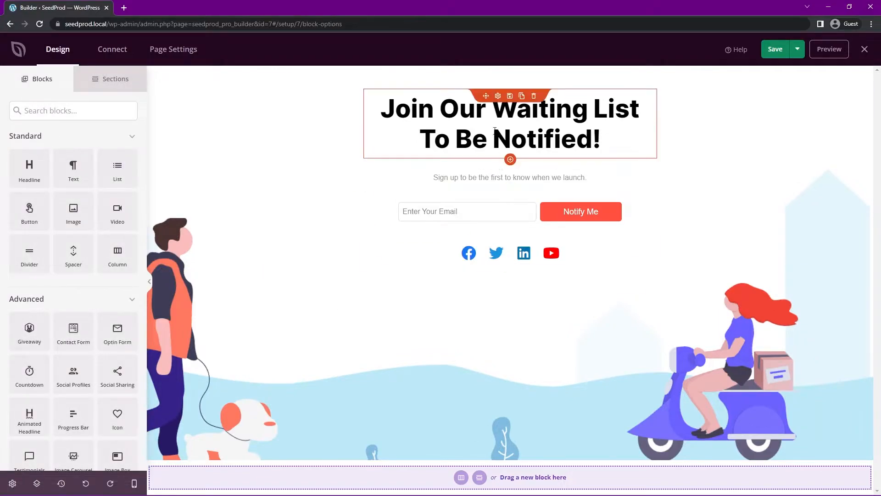
click(509, 177)
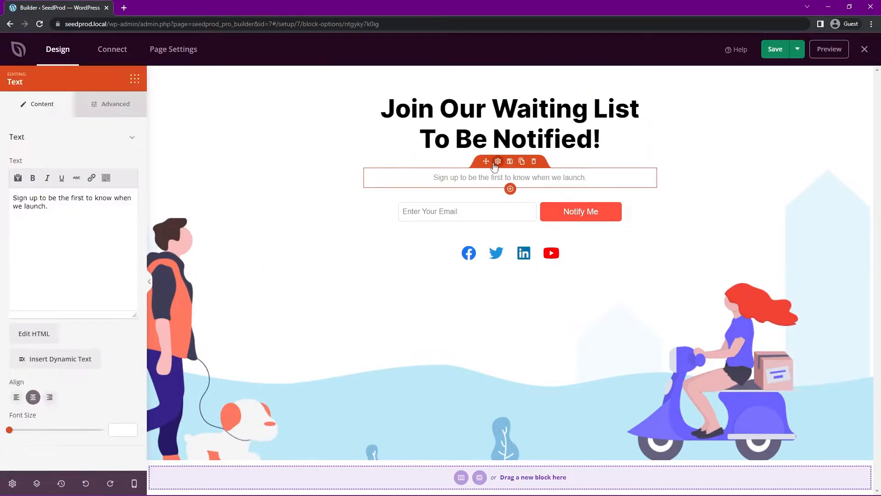
mouse_move(49, 418)
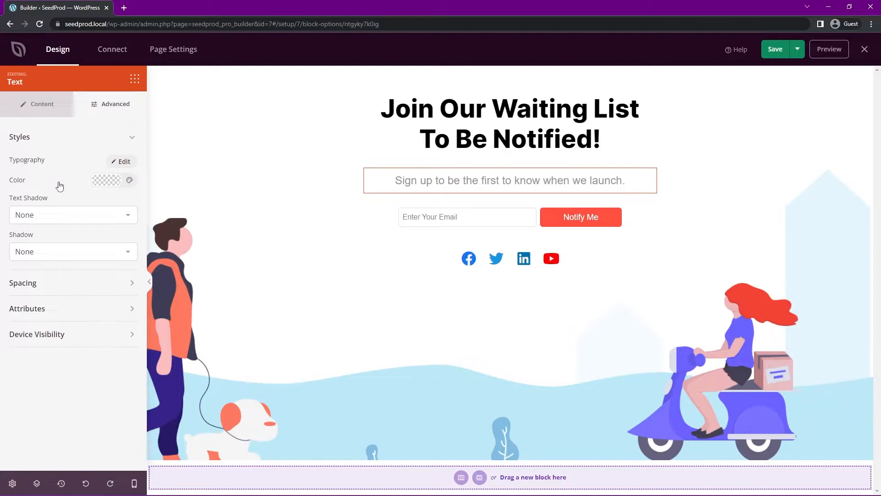
click(107, 180)
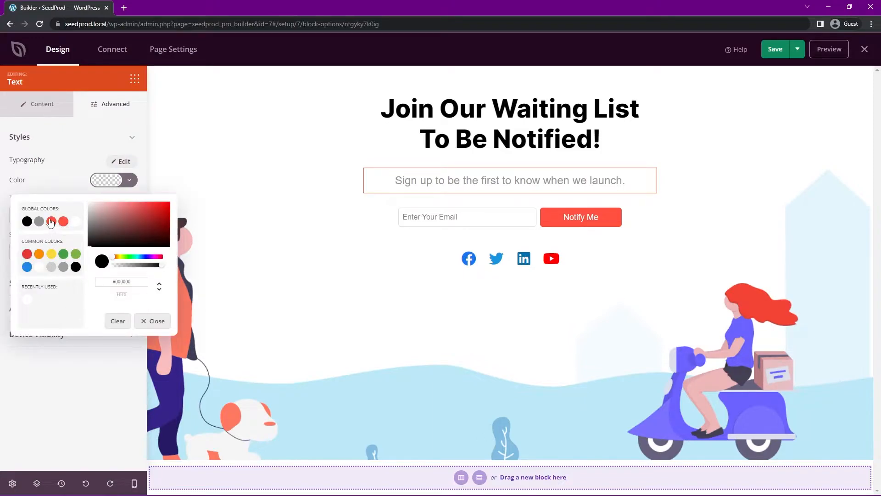
click(63, 221)
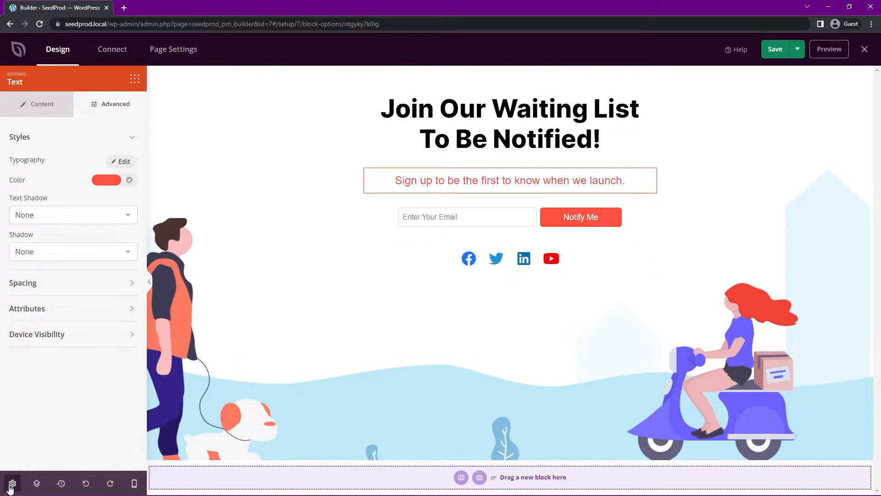
- Set the lemons-on-white stock photo, found by searching 'Food', as the page background
click(12, 483)
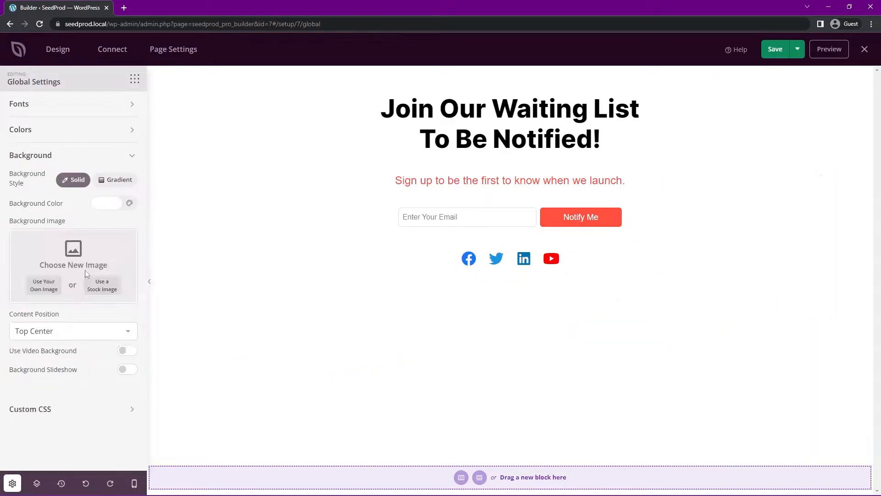
click(106, 203)
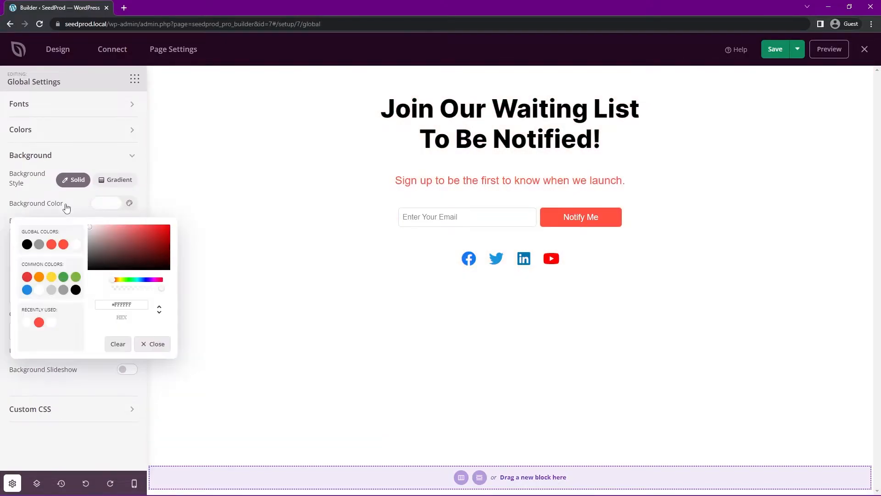
click(152, 344)
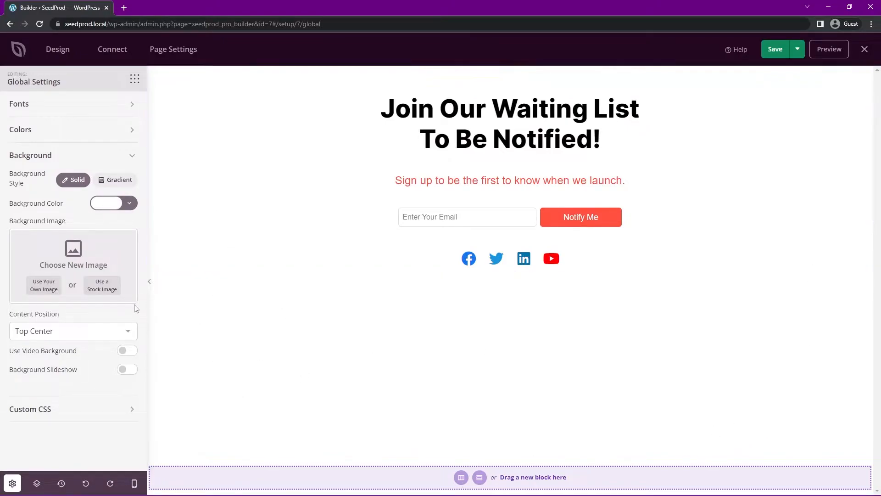
click(102, 285)
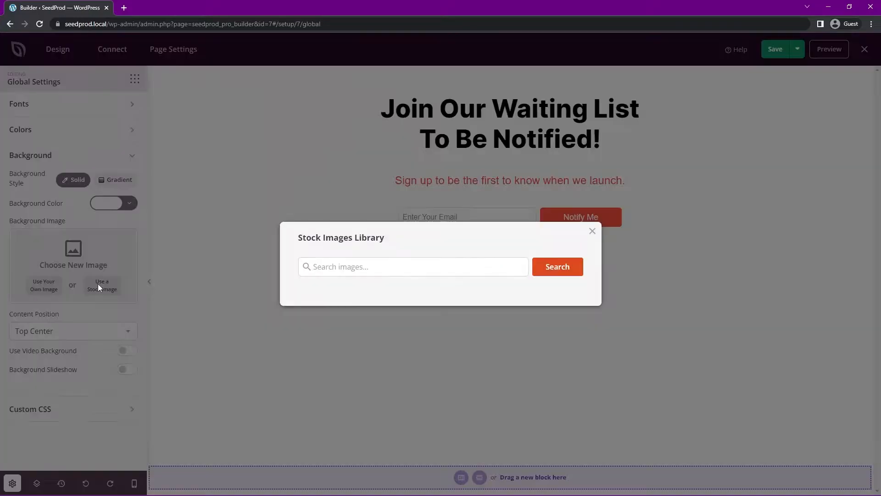
click(413, 267)
text(Food)
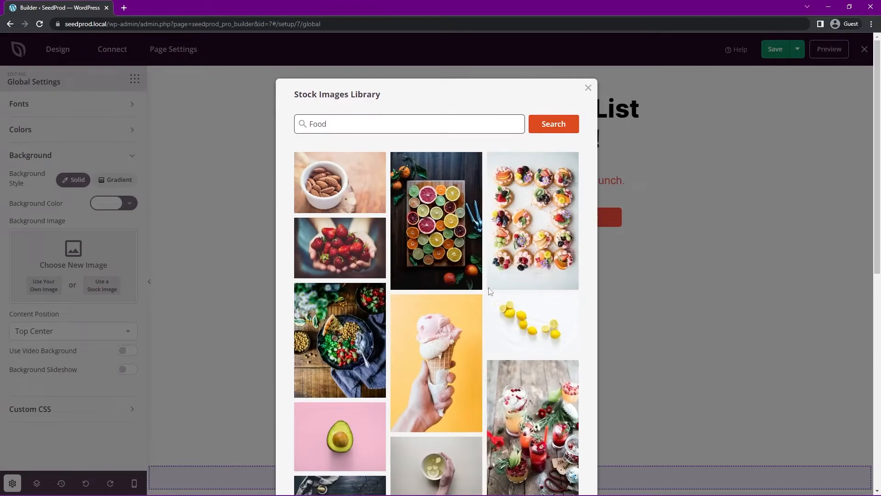
scroll(down, 3)
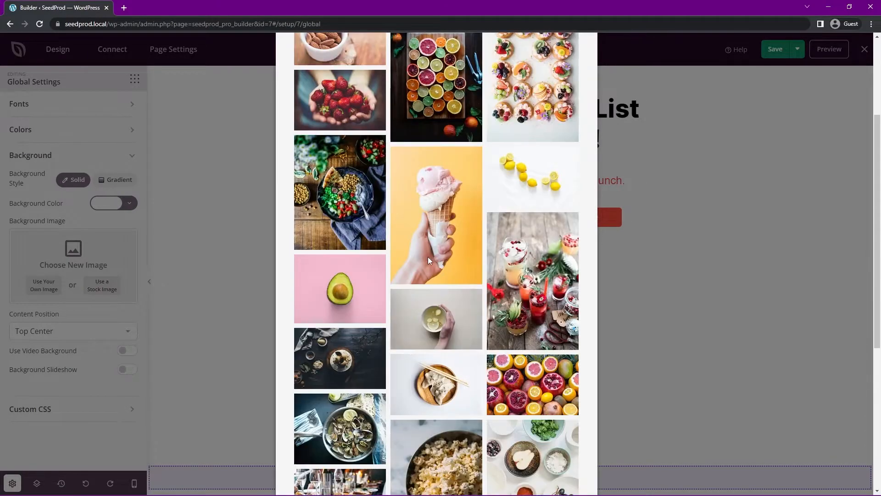
click(533, 177)
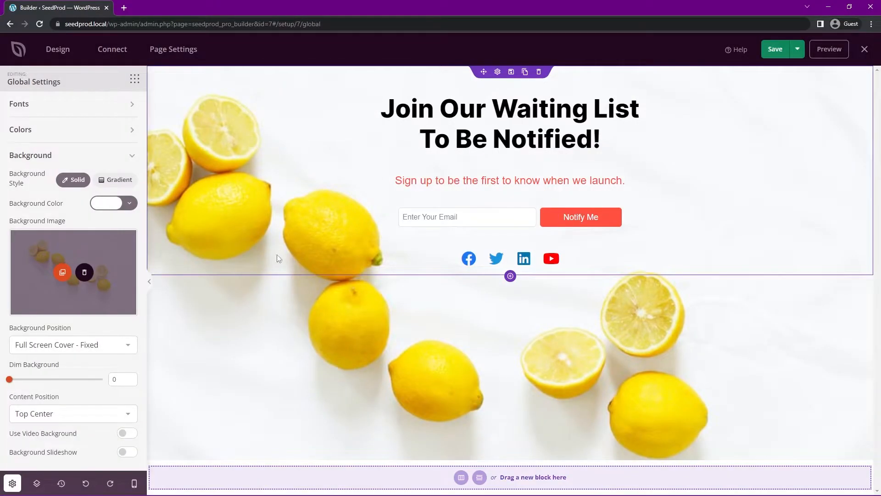
click(466, 217)
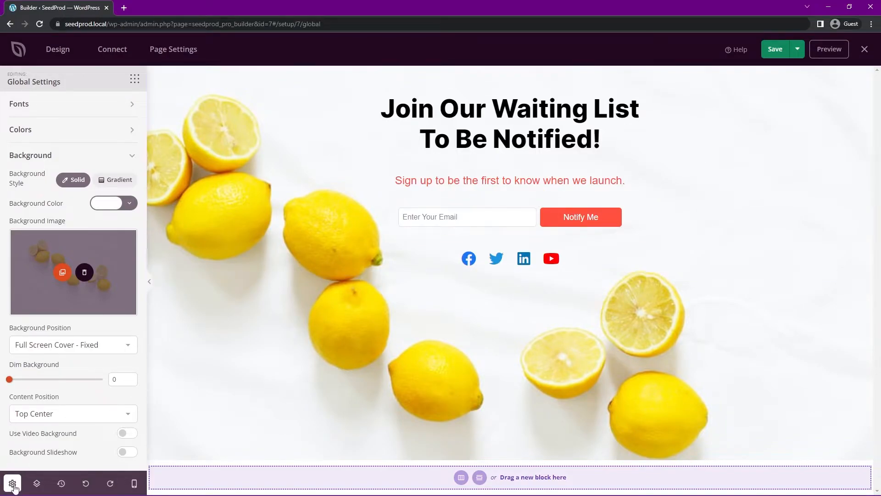
click(21, 129)
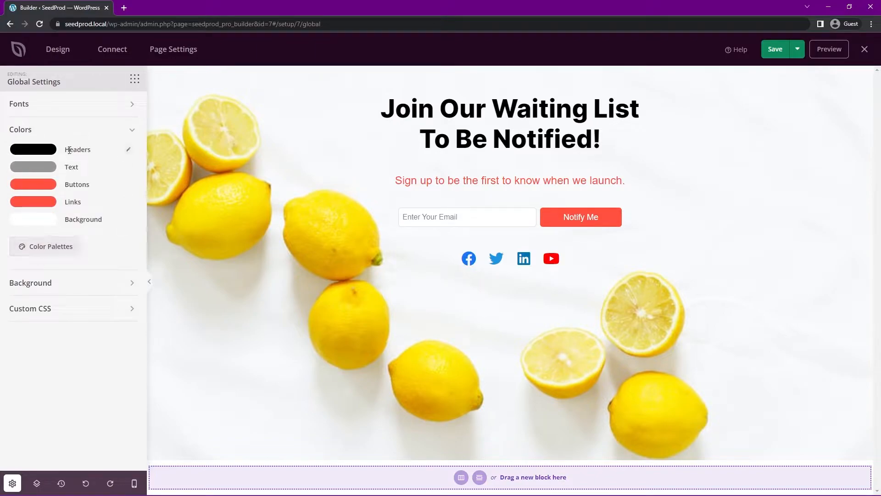
mouse_move(80, 218)
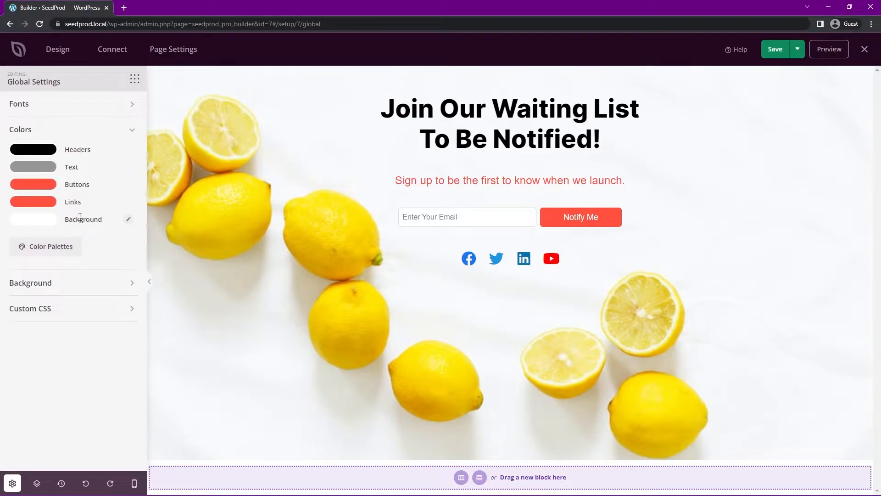
- Apply the green palette from Color Palettes to the page's global colours
click(33, 184)
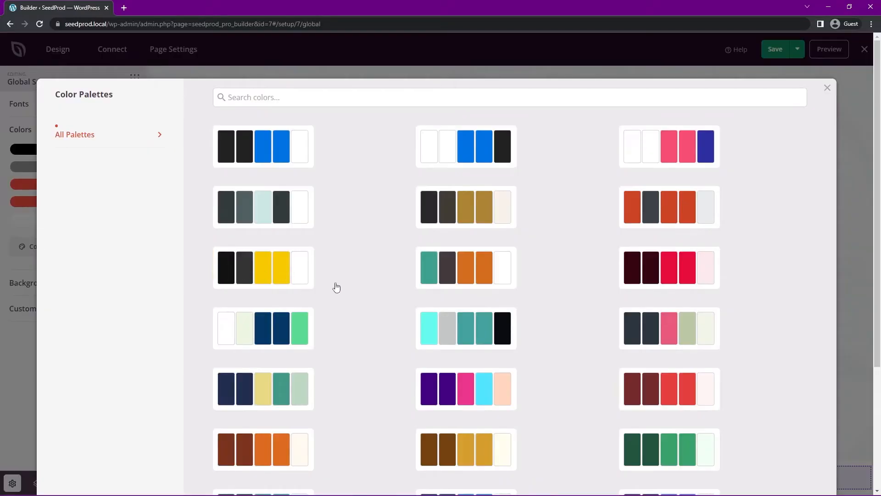
scroll(down, 3)
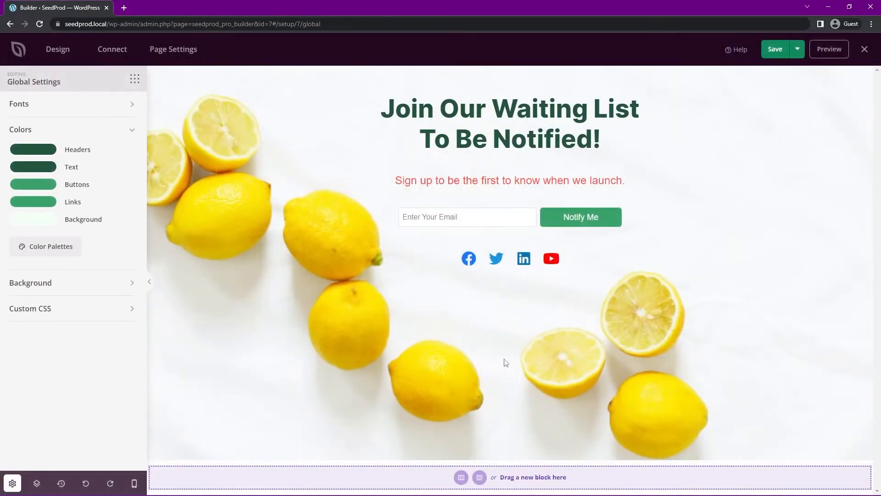
click(509, 180)
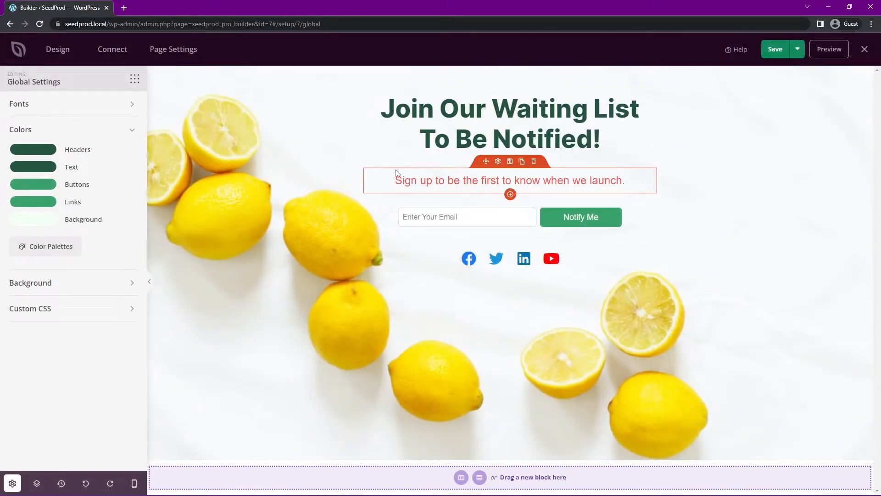
mouse_move(497, 161)
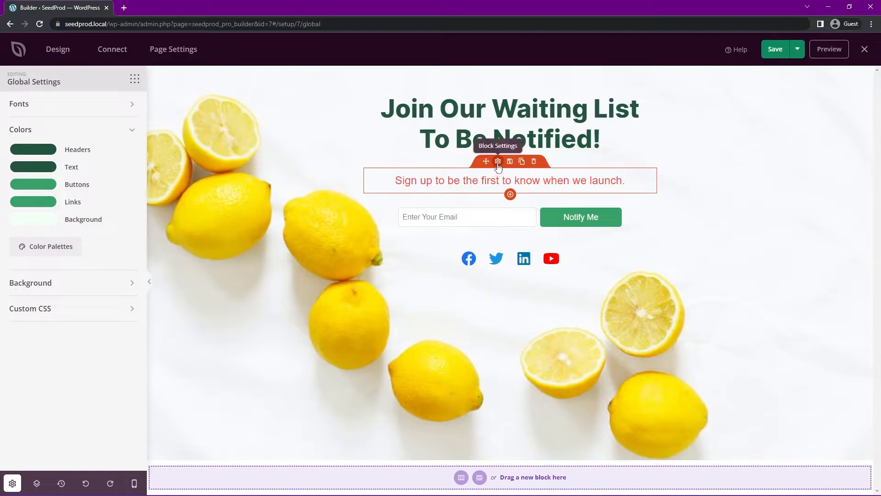
- Clear the subheading's red text colour so it shows the palette's muted grey
click(498, 162)
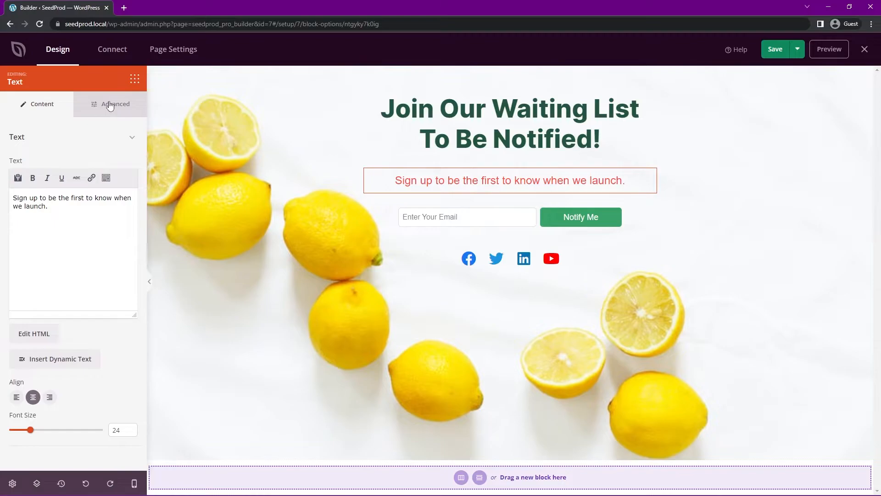
click(115, 104)
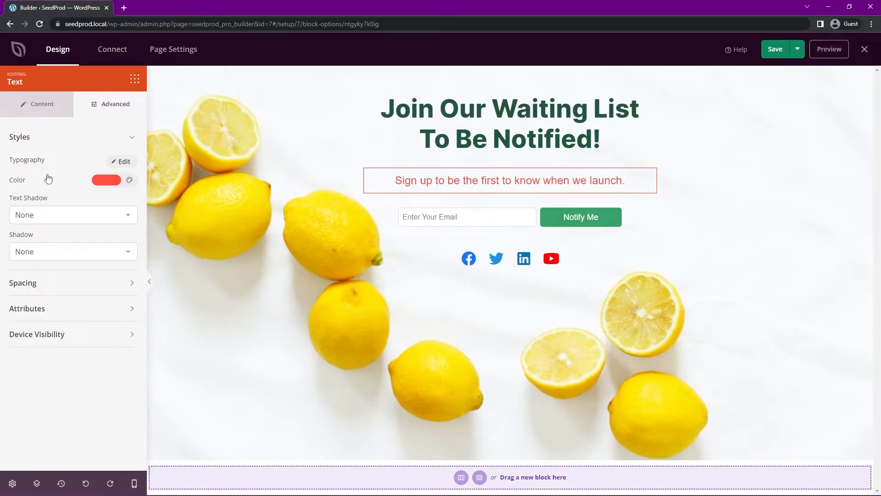
click(105, 179)
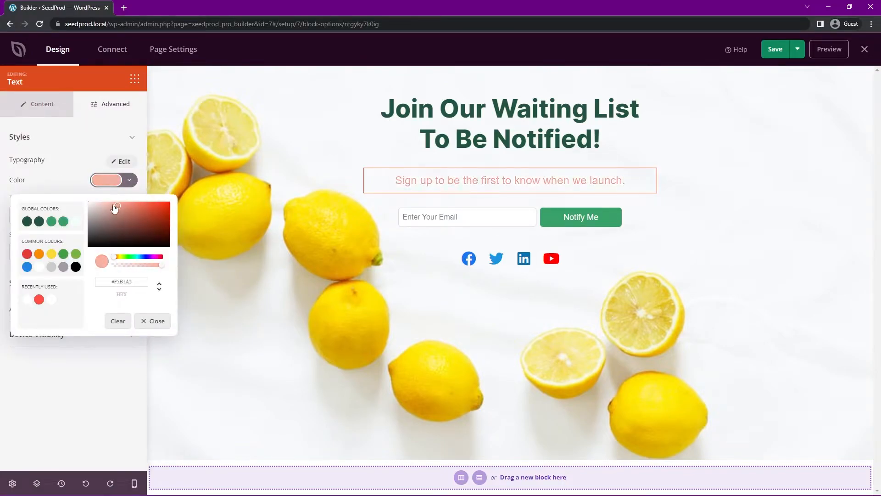
click(84, 219)
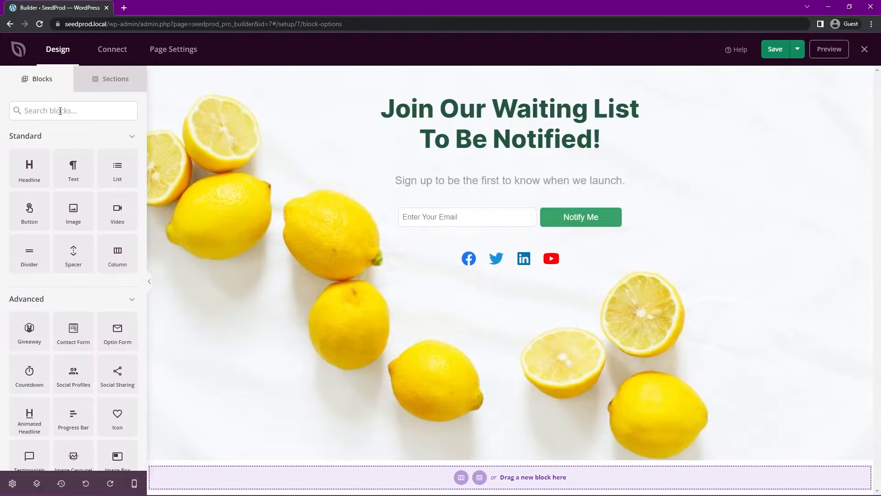
- Add a Countdown block under the subheading as a 10-minute evergreen visitor timer
text(coun)
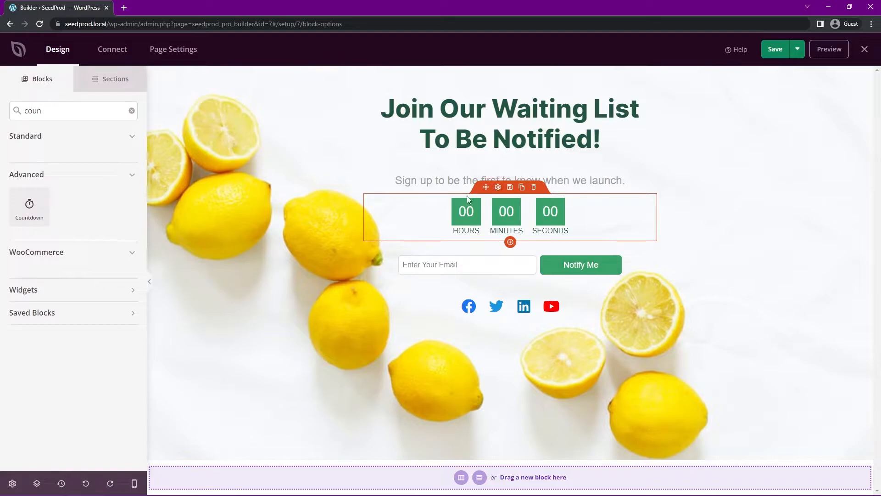
click(497, 187)
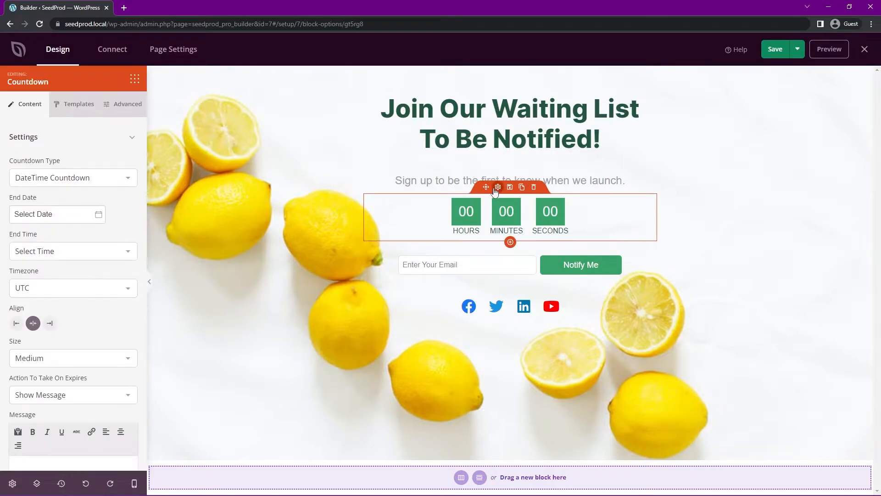
scroll(down, 3)
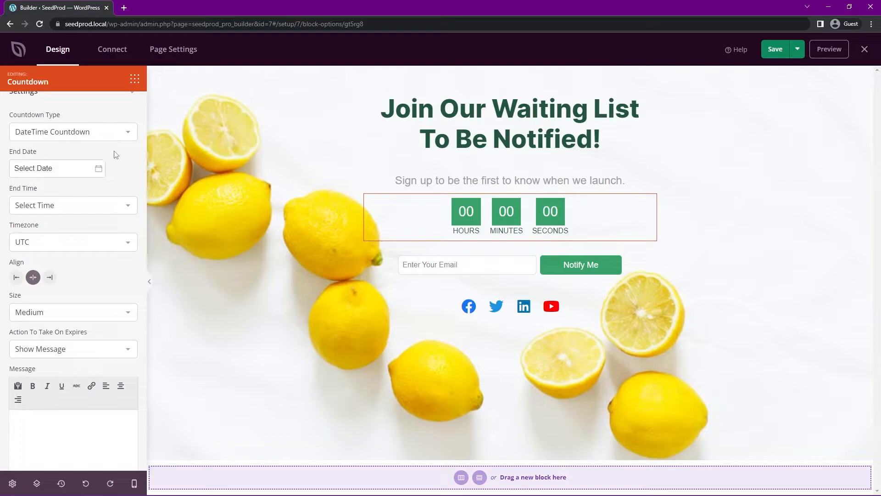
click(73, 131)
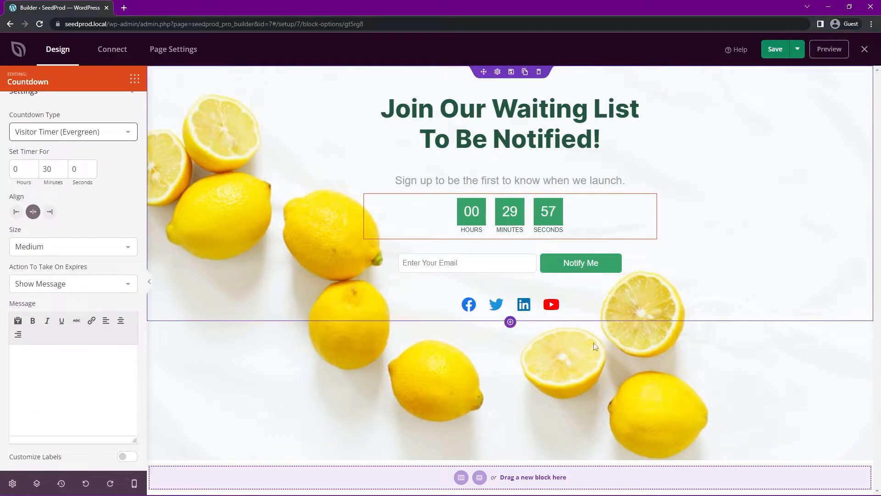
click(73, 132)
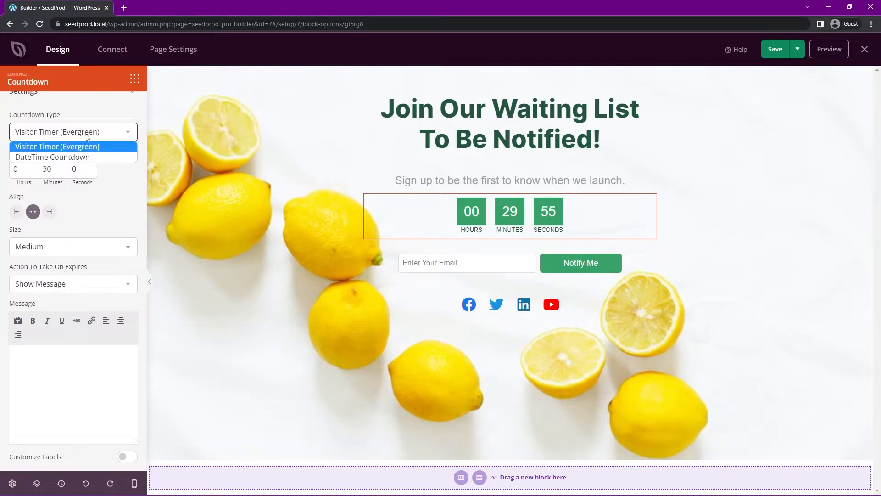
click(52, 157)
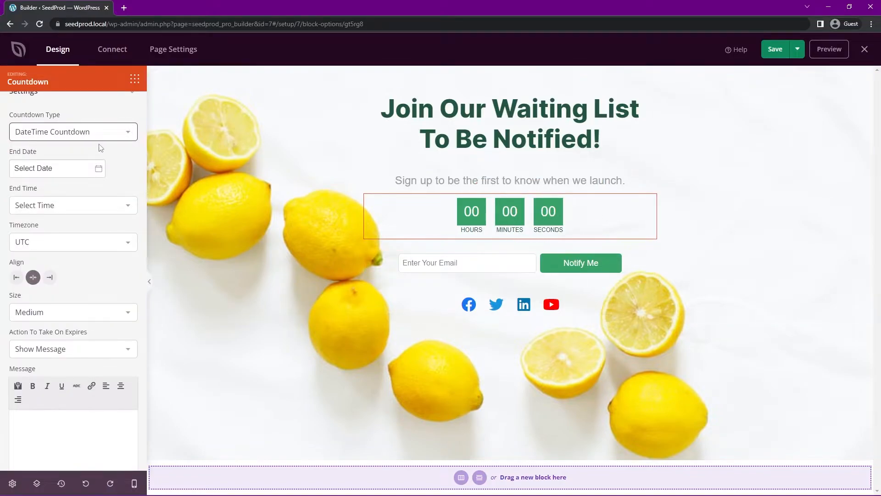
click(73, 131)
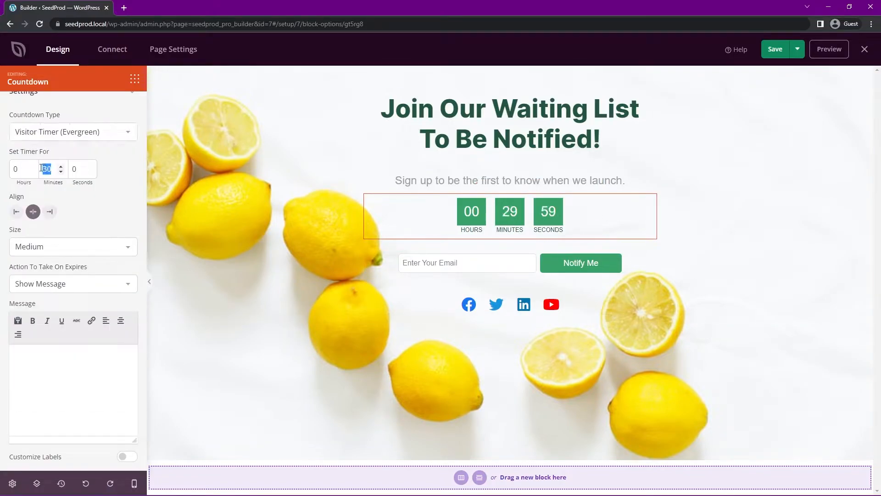
text(1)
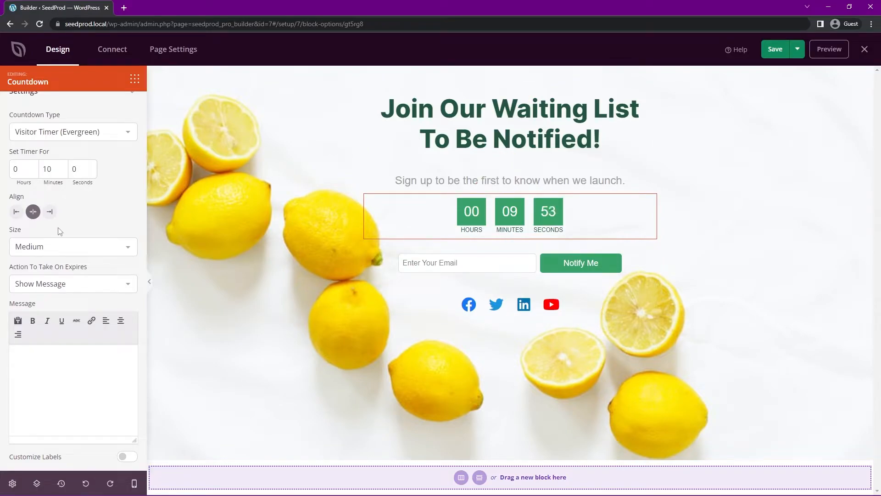
- Set the countdown to medium size, show a message on expiry, and apply the circled outline template
click(73, 246)
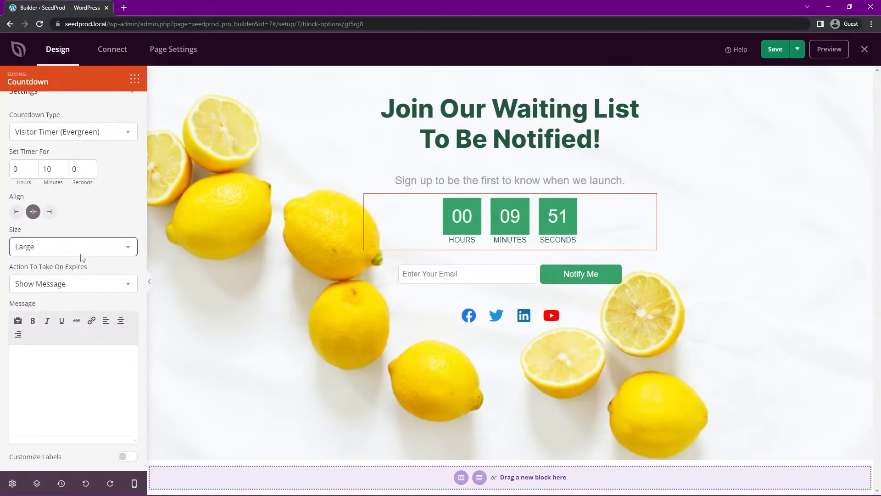
click(73, 246)
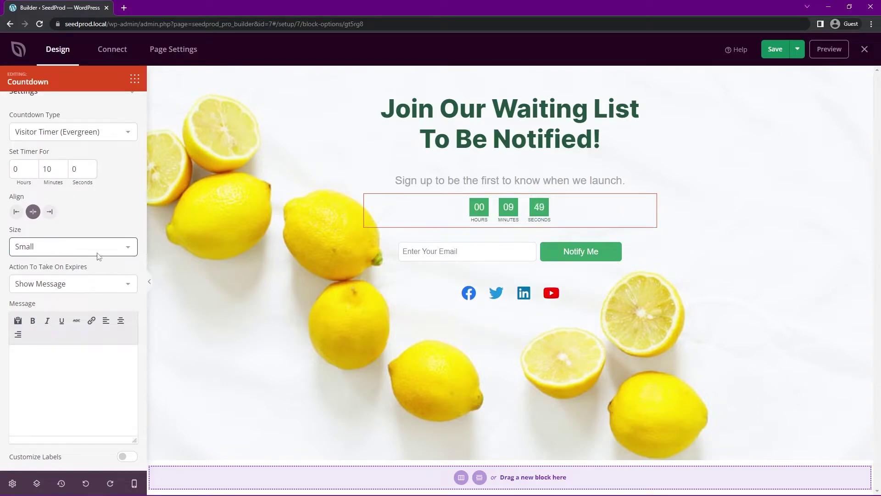
click(73, 246)
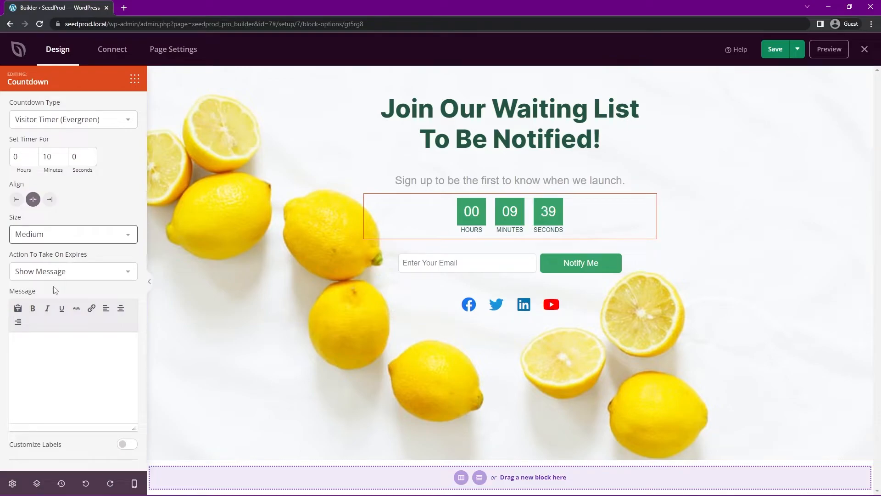
click(73, 271)
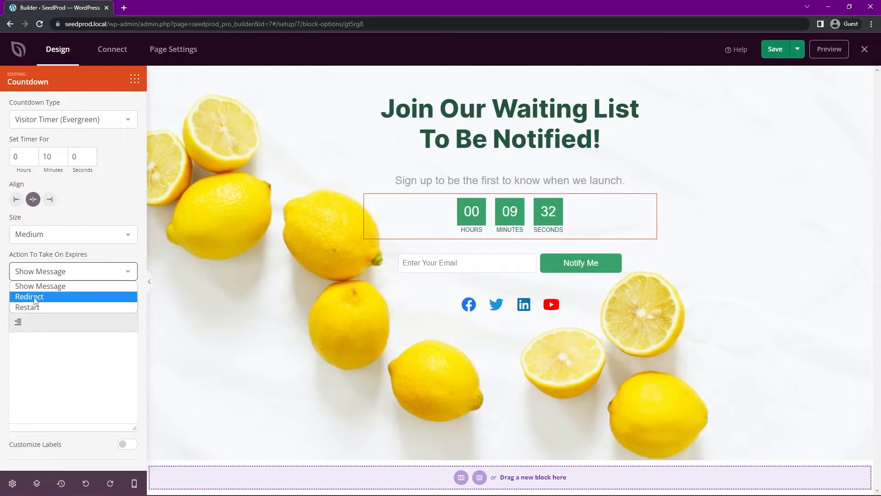
click(40, 285)
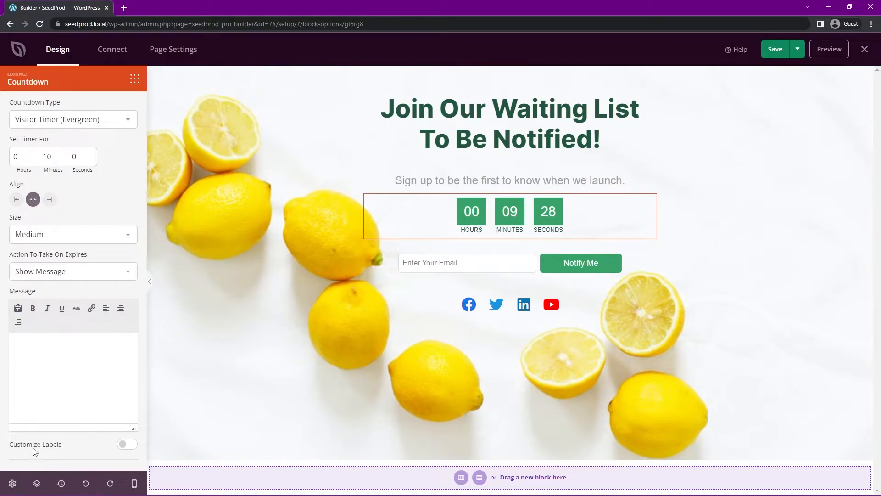
click(127, 443)
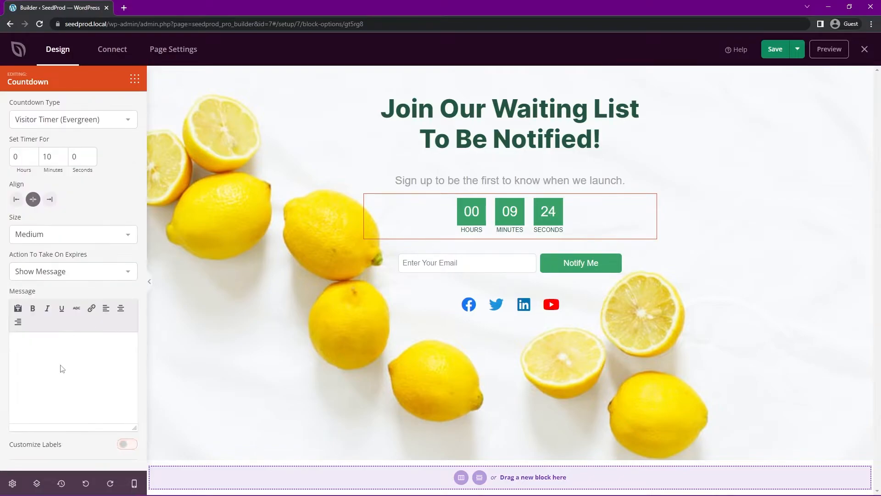
click(78, 104)
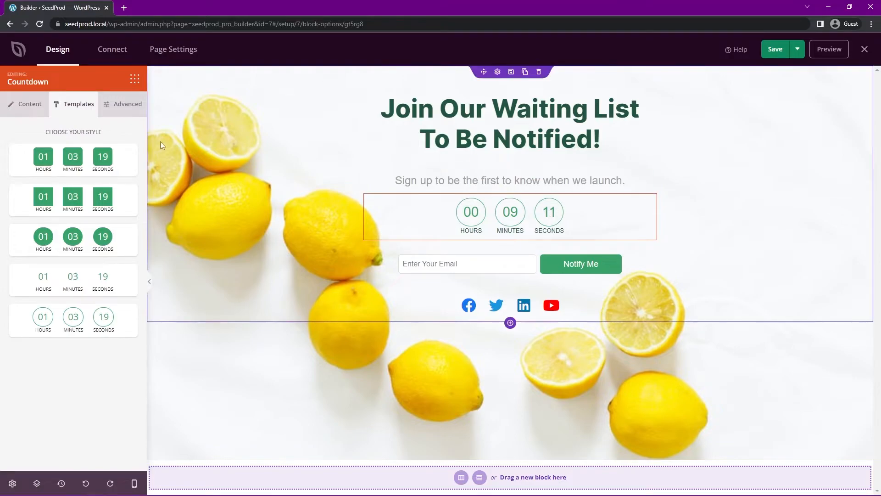
click(127, 105)
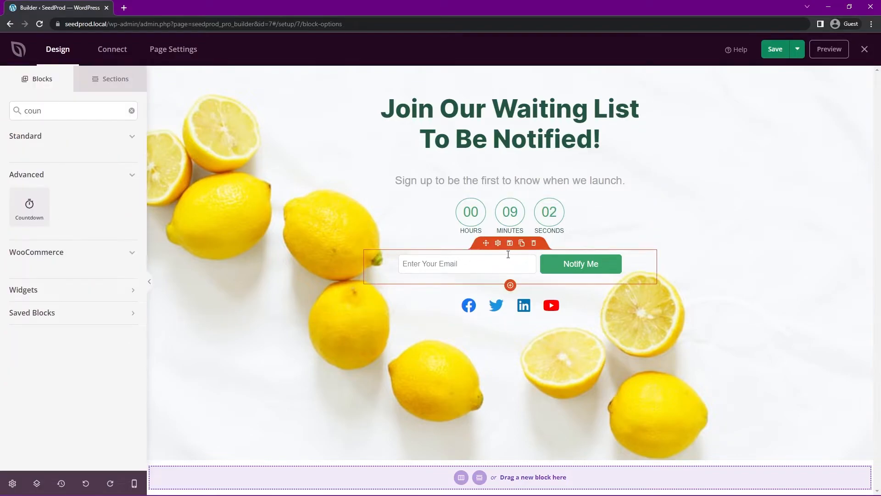
- Make the email optin form large with only the email field, then review its Content fields
click(497, 243)
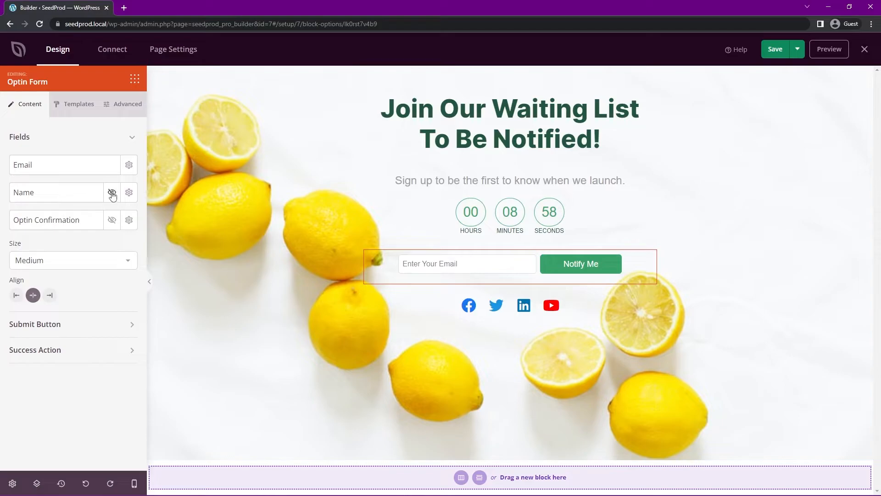
click(112, 193)
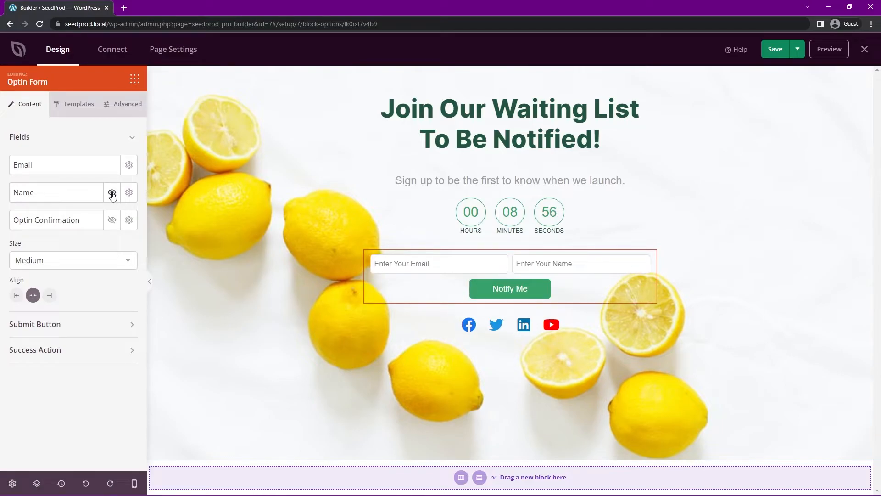
click(72, 259)
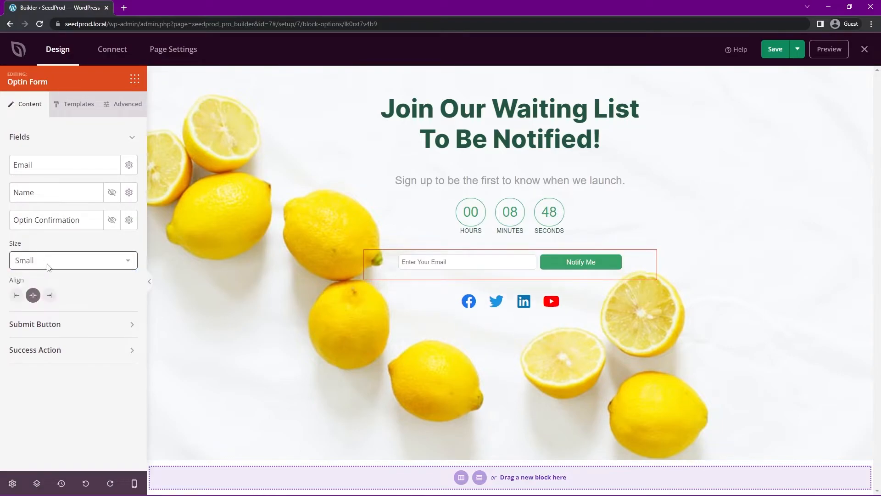
click(73, 260)
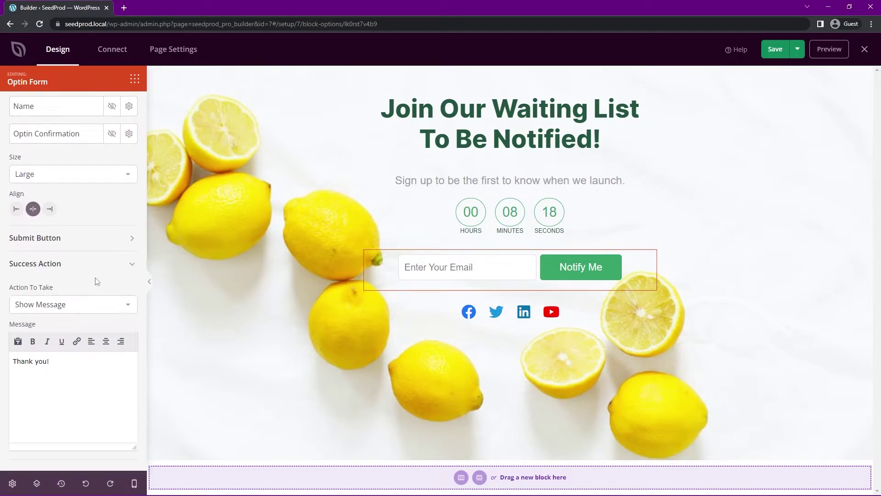
click(78, 104)
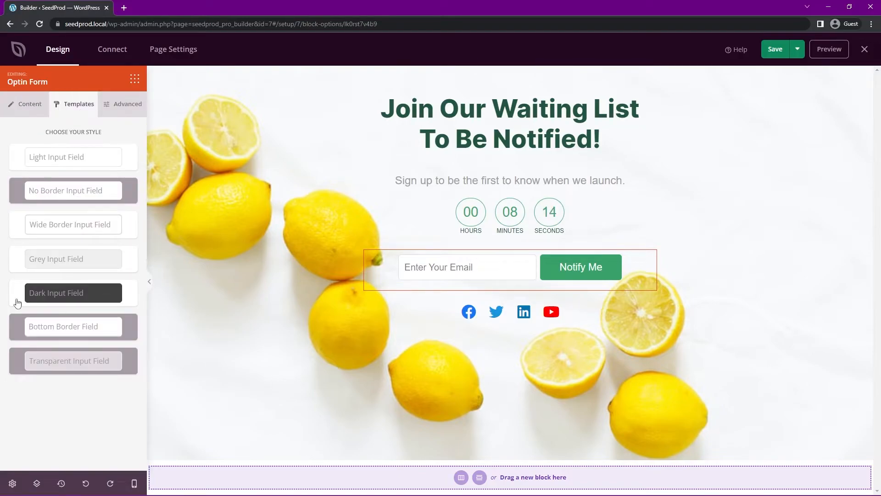
click(127, 104)
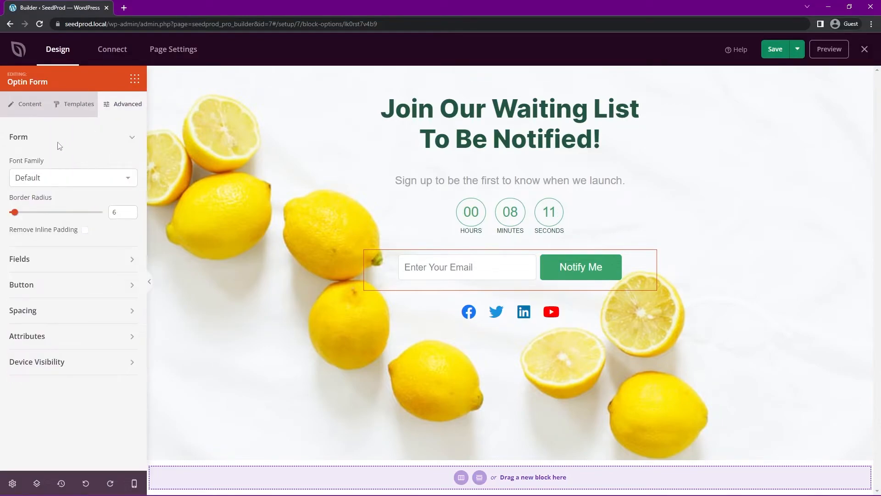
mouse_move(48, 267)
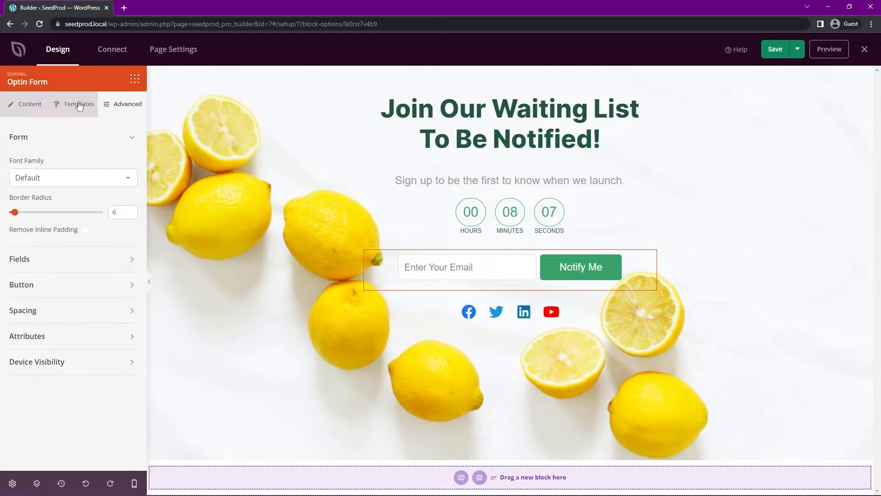
click(30, 104)
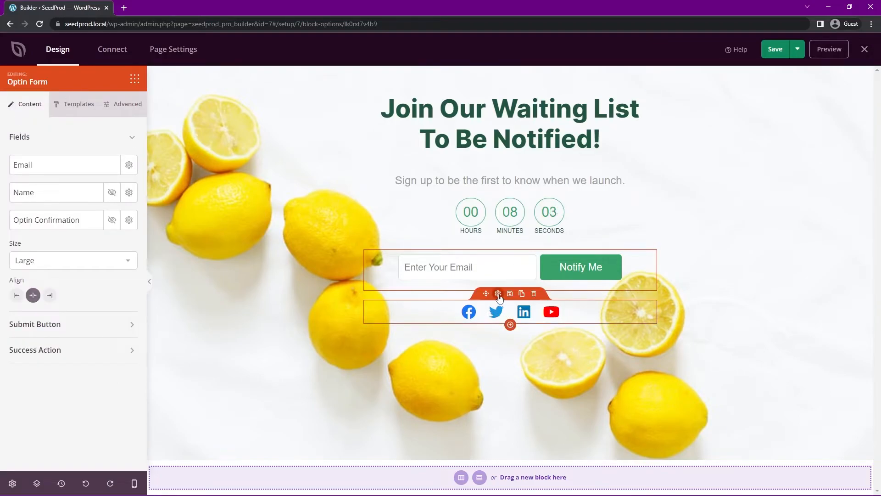
- Browse the Social Profiles block's template styles, then return to its Facebook, Twitter, LinkedIn, YouTube list
click(496, 293)
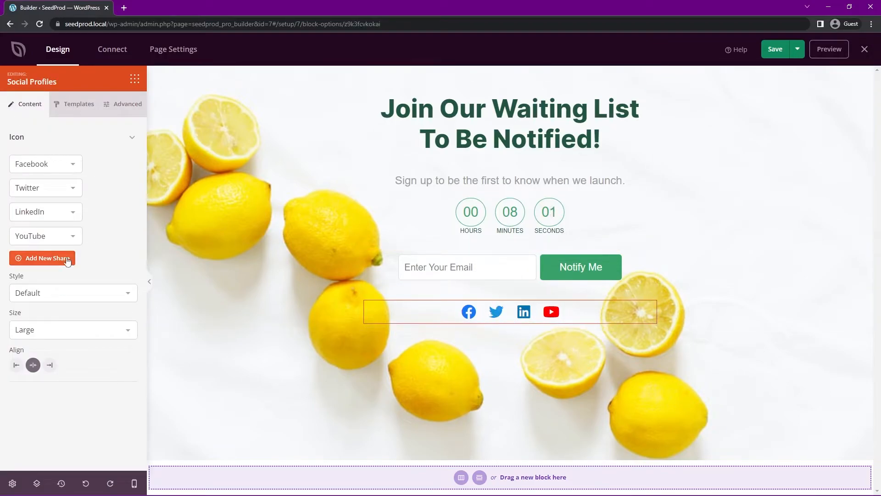
mouse_move(107, 163)
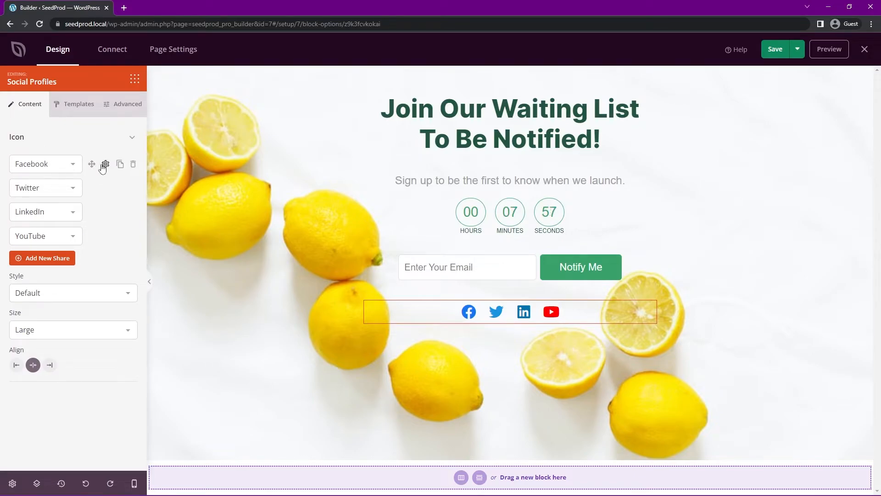
click(105, 163)
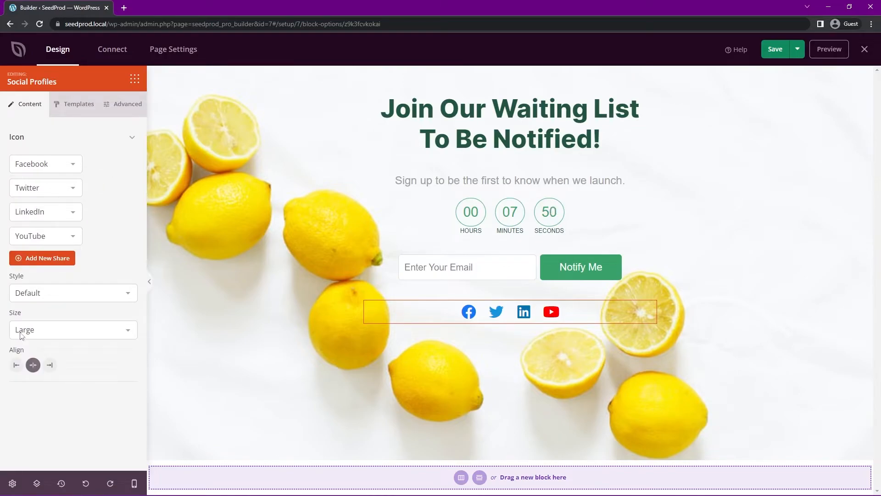
click(78, 104)
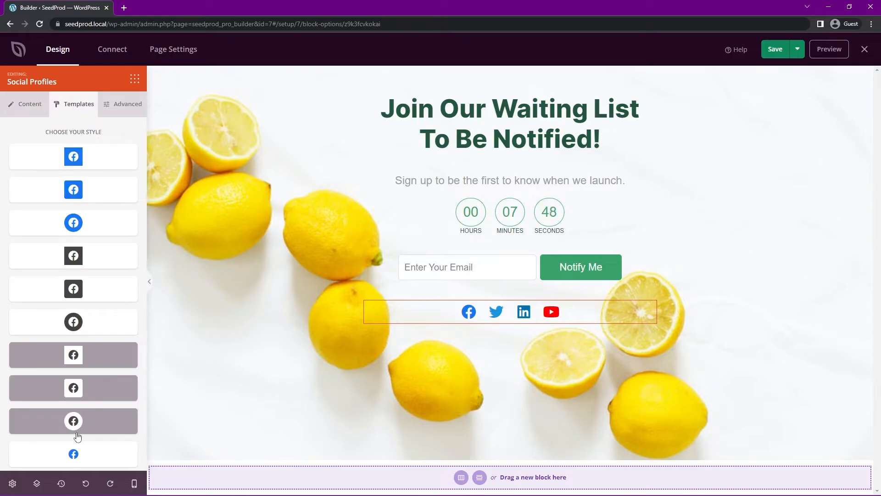
click(30, 104)
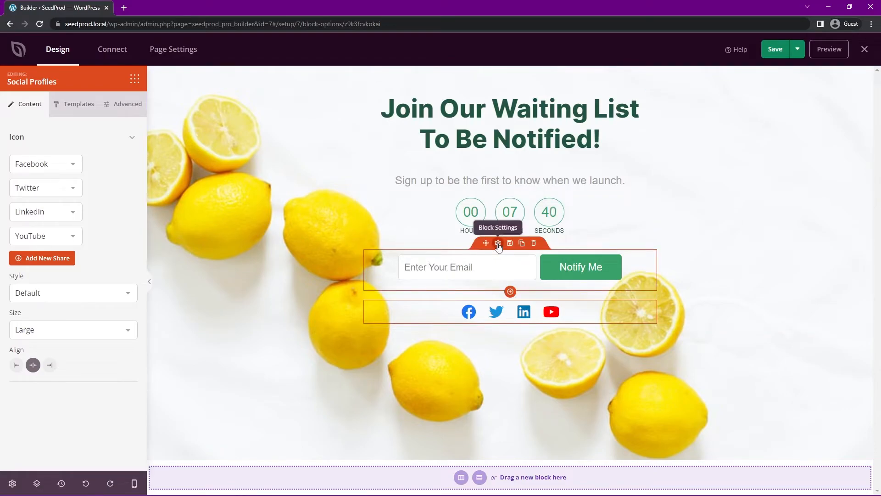
mouse_move(471, 257)
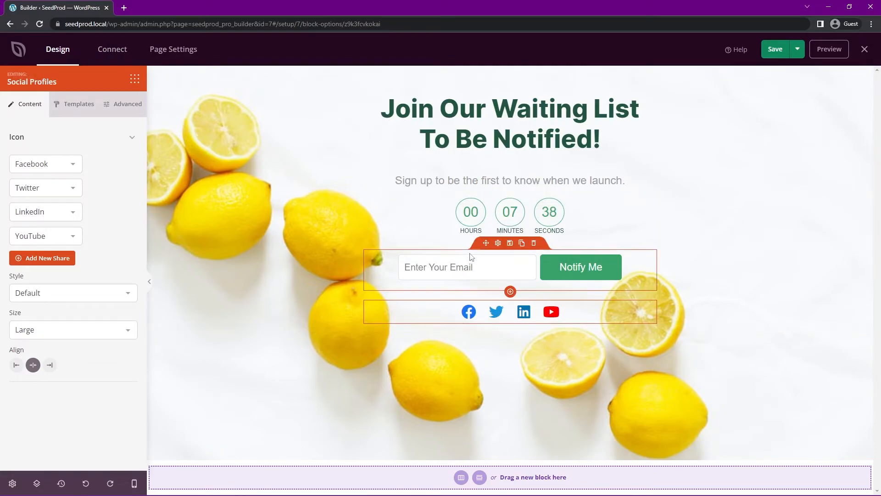
mouse_move(519, 267)
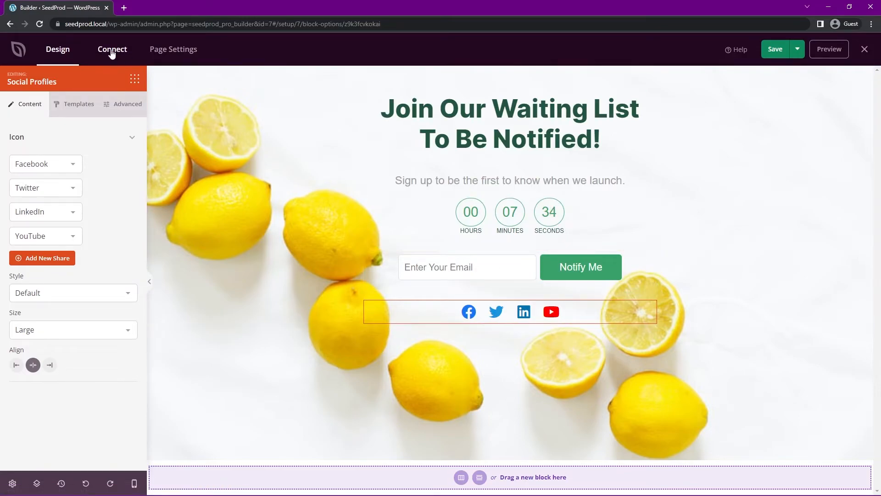
- View the Constant Contact API Key connection form under Connect, then close it unfilled
click(112, 50)
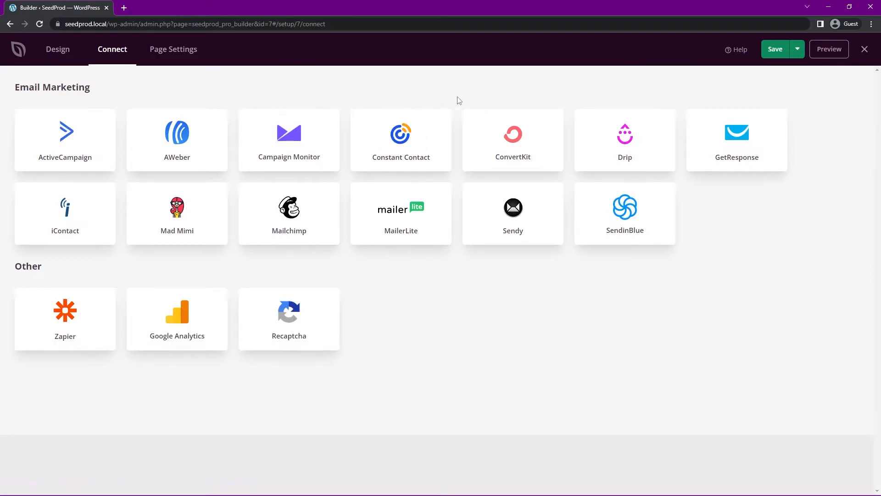
mouse_move(276, 75)
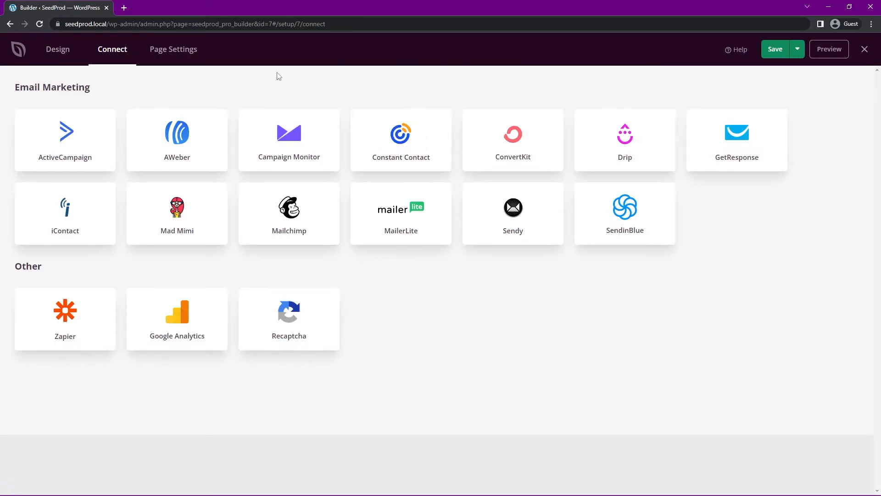
mouse_move(430, 107)
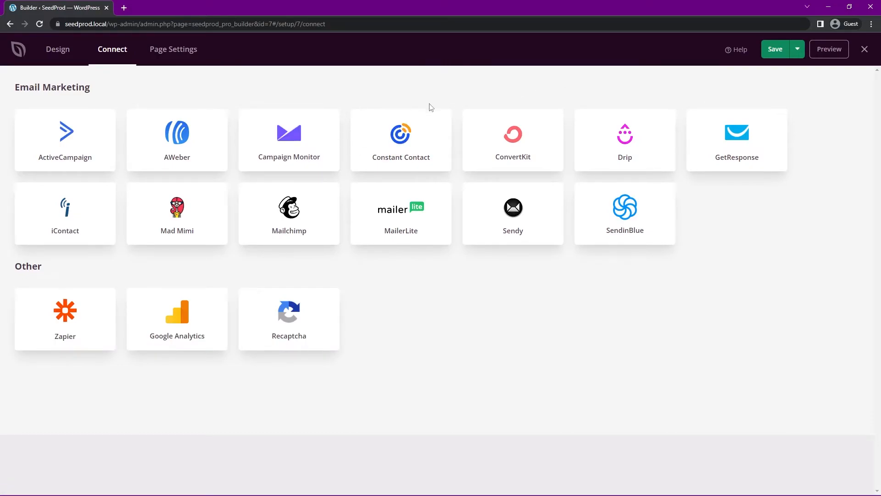
click(401, 139)
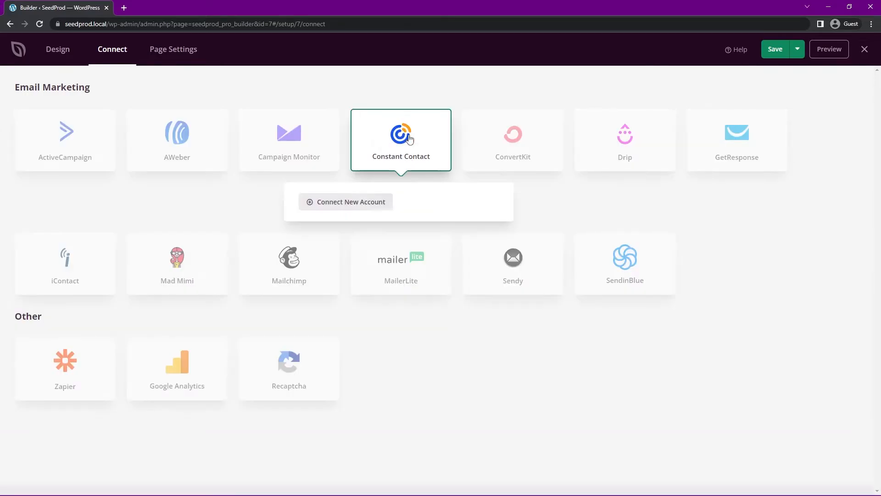
click(345, 202)
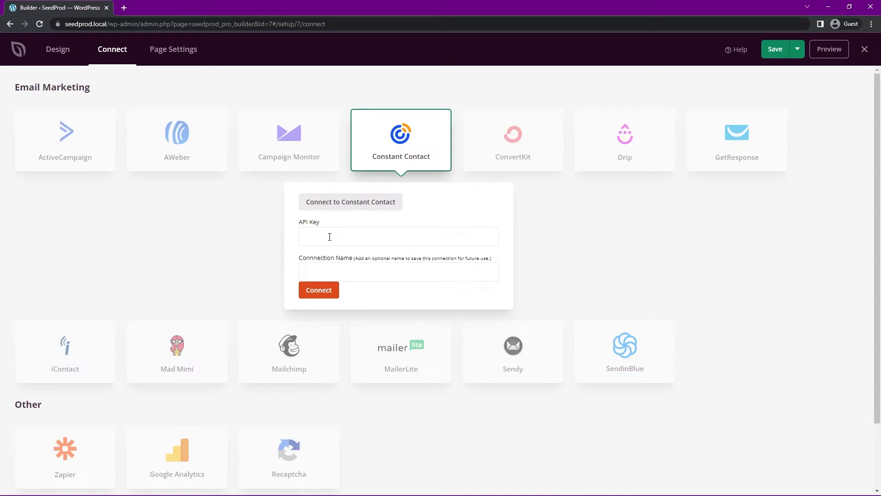
mouse_move(114, 124)
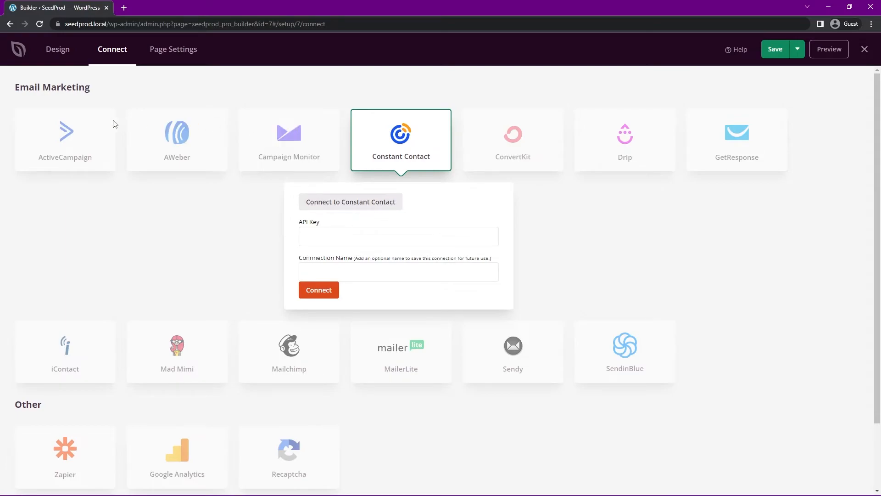
mouse_move(206, 216)
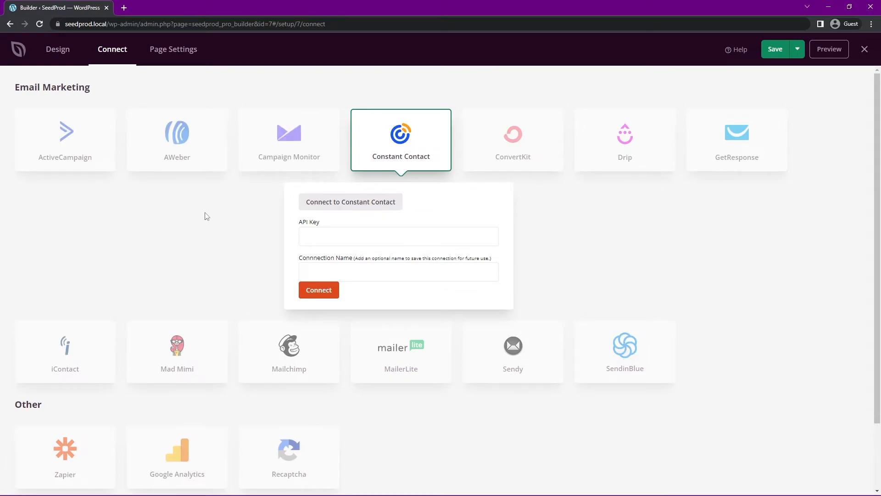
mouse_move(341, 224)
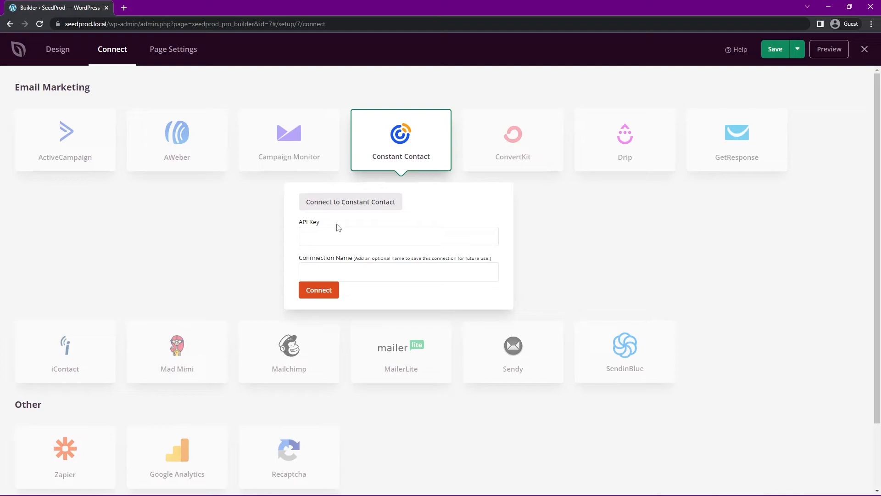
mouse_move(379, 225)
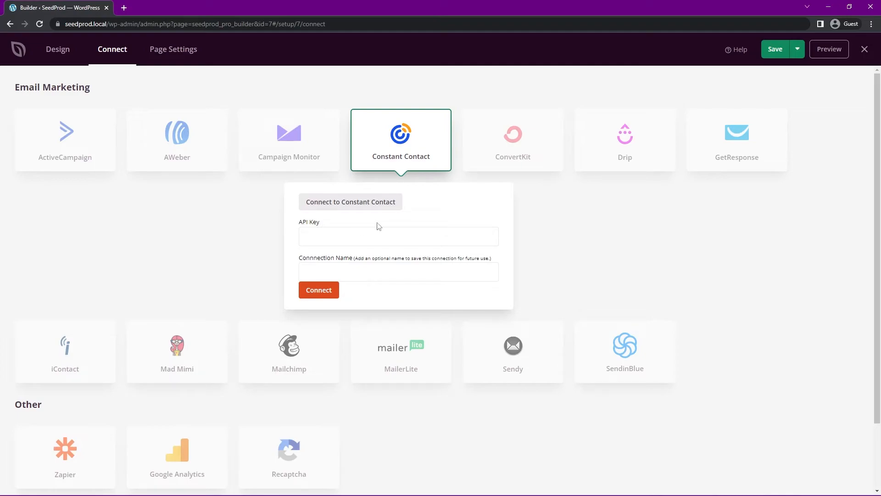
mouse_move(361, 271)
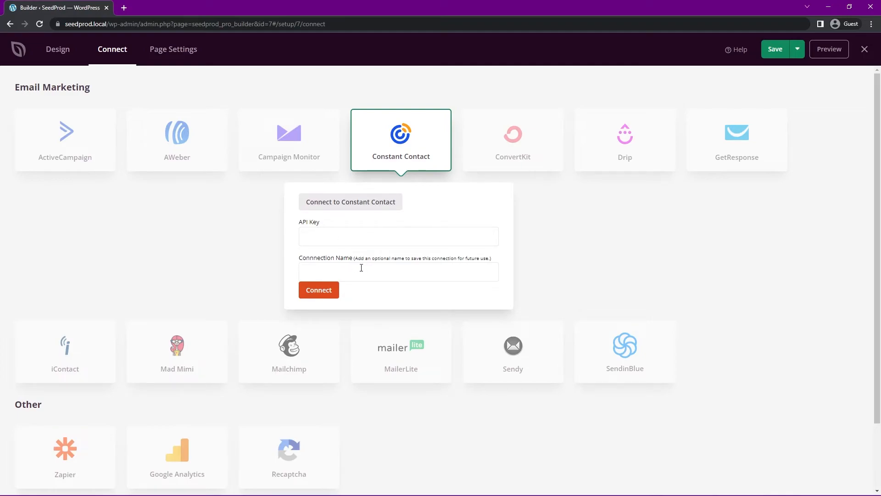
mouse_move(445, 304)
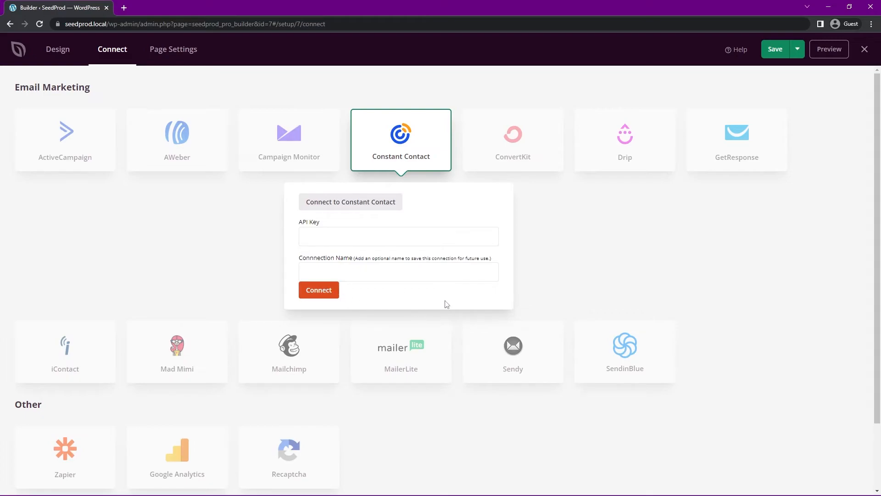
mouse_move(320, 104)
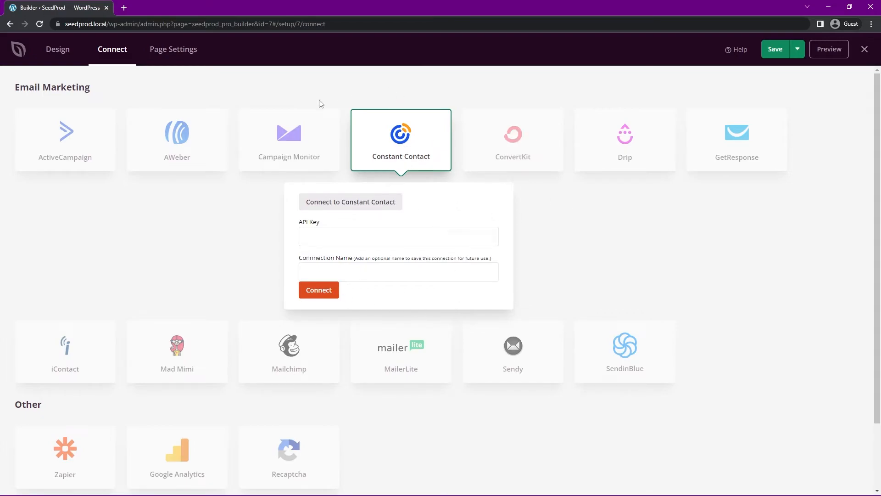
click(401, 140)
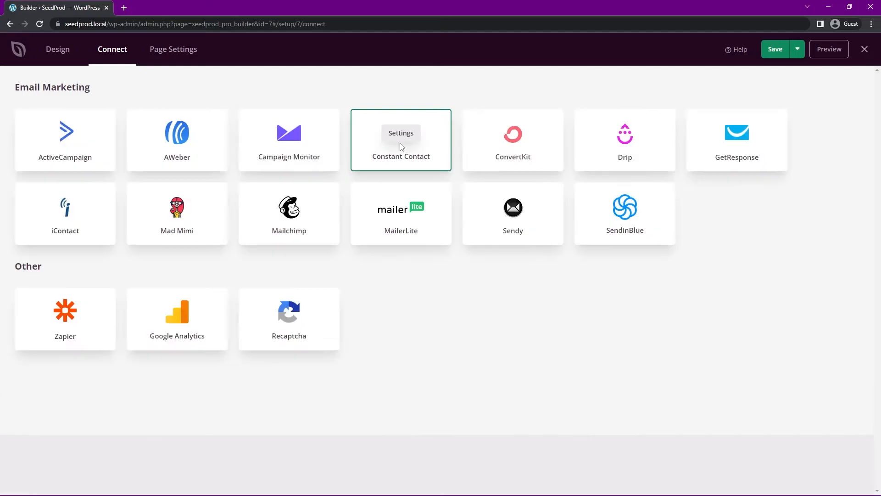
mouse_move(173, 49)
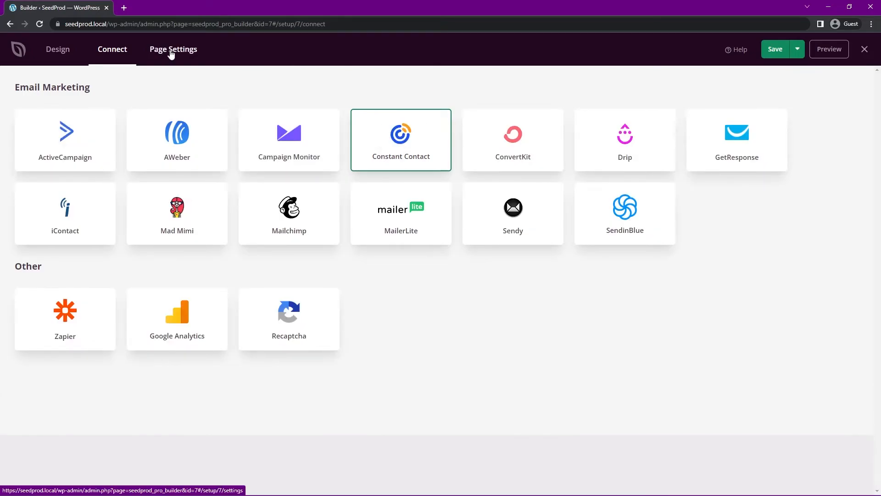
click(173, 49)
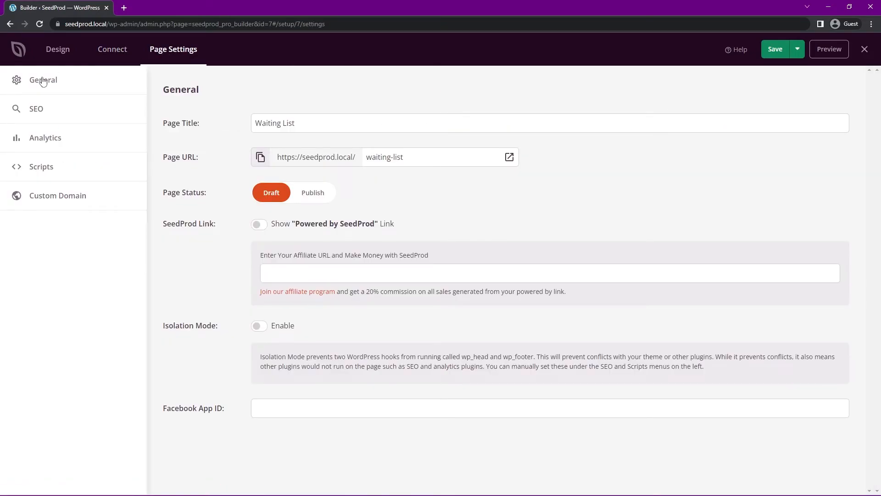
mouse_move(48, 176)
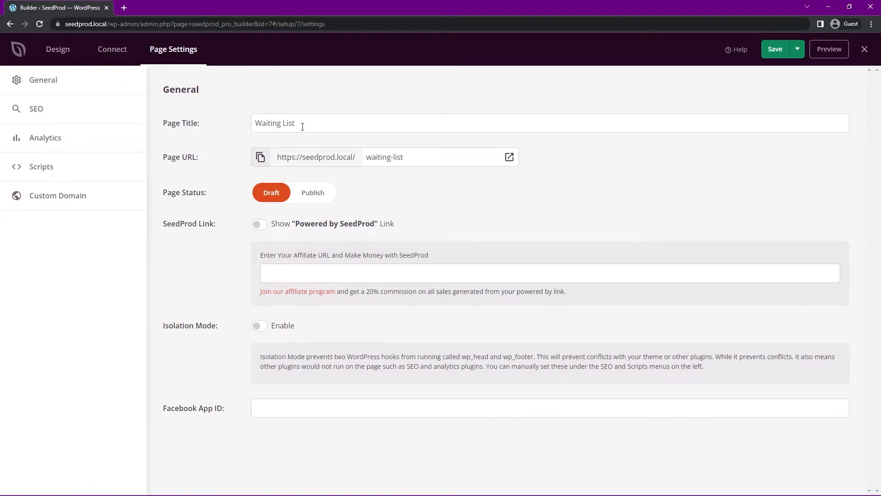
mouse_move(292, 167)
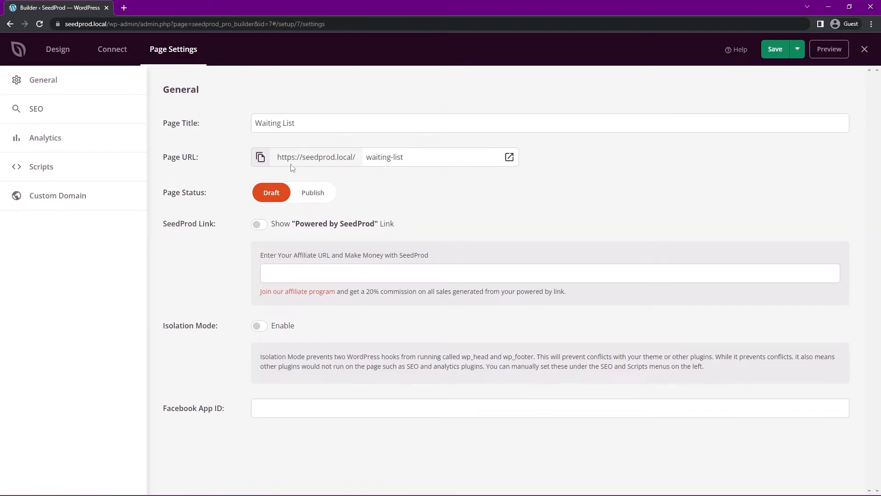
mouse_move(244, 223)
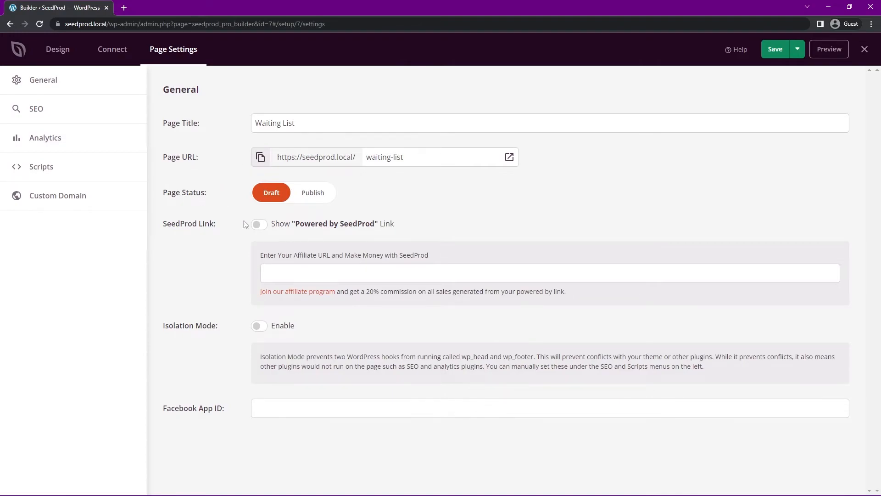
mouse_move(313, 193)
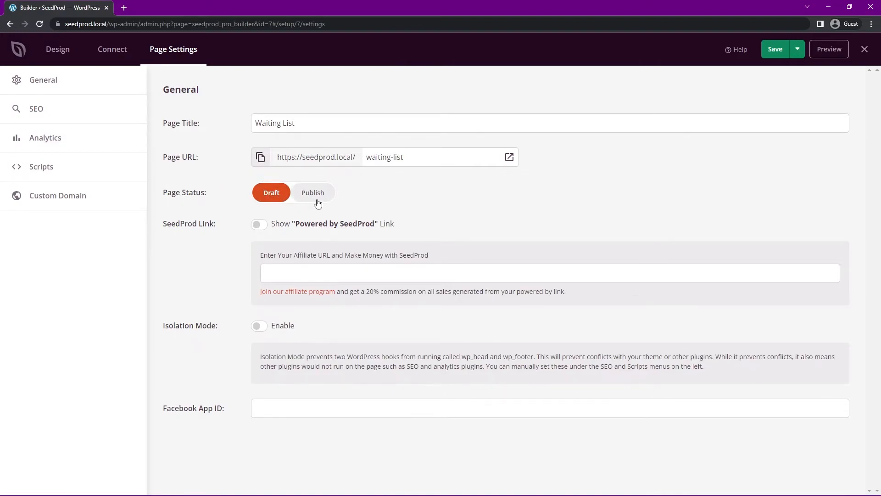
mouse_move(797, 78)
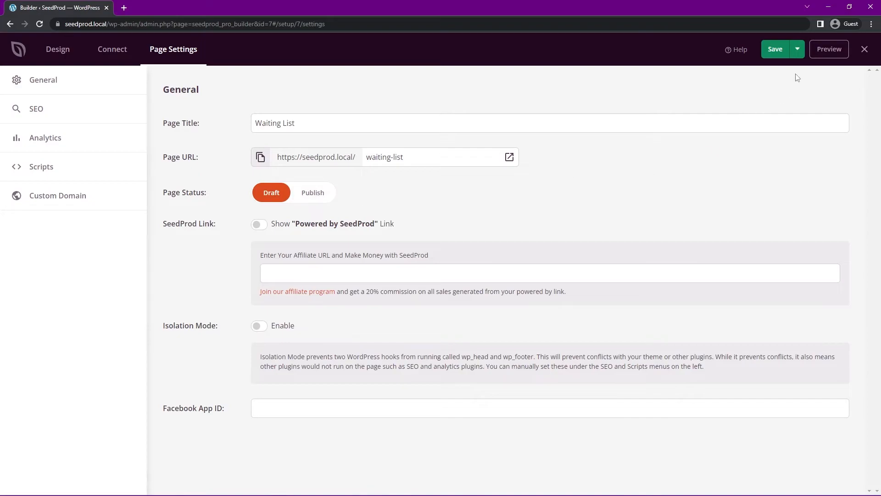
click(796, 49)
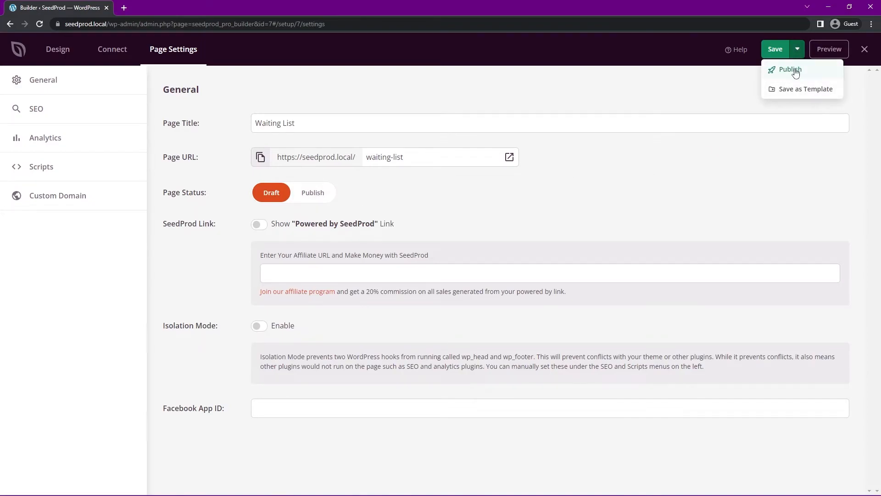
mouse_move(260, 253)
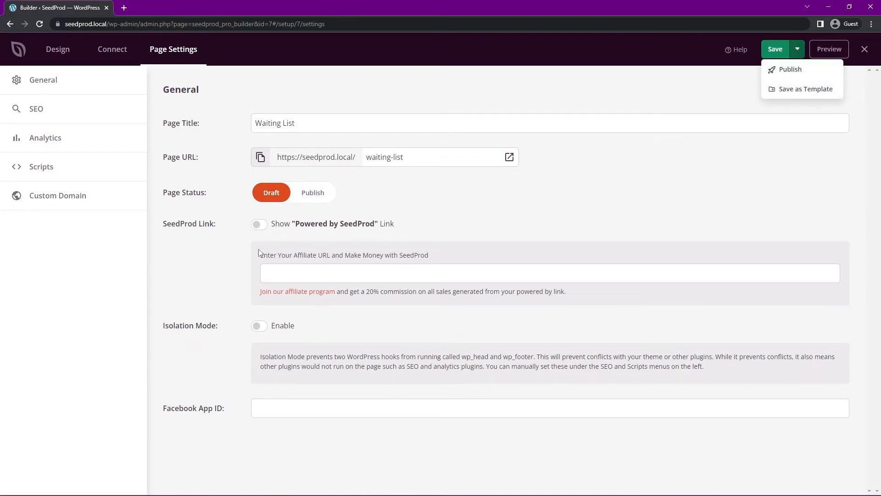
click(276, 235)
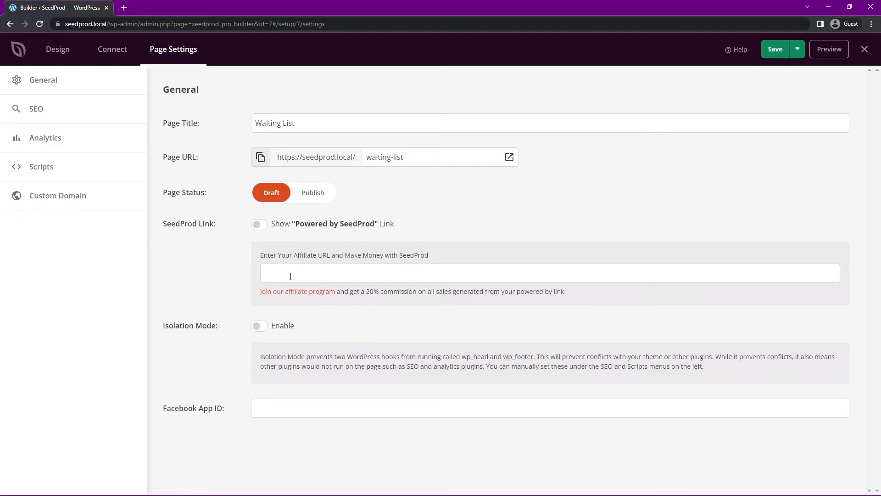
mouse_move(405, 318)
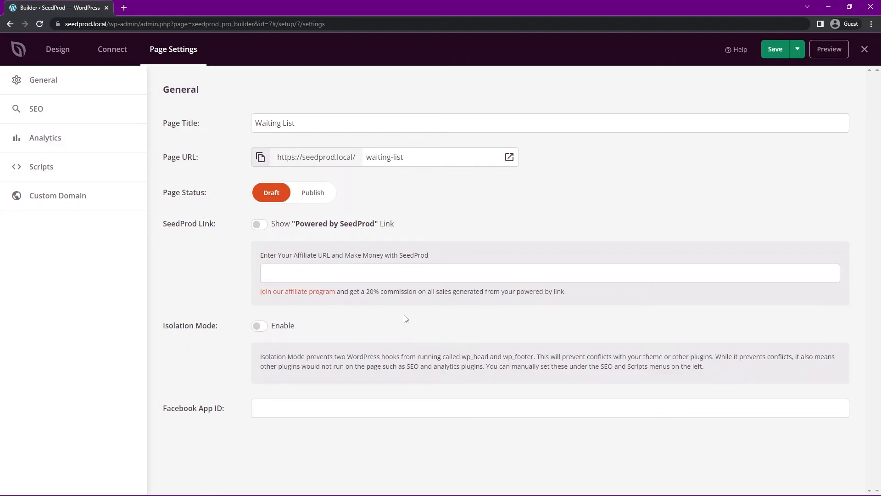
mouse_move(431, 293)
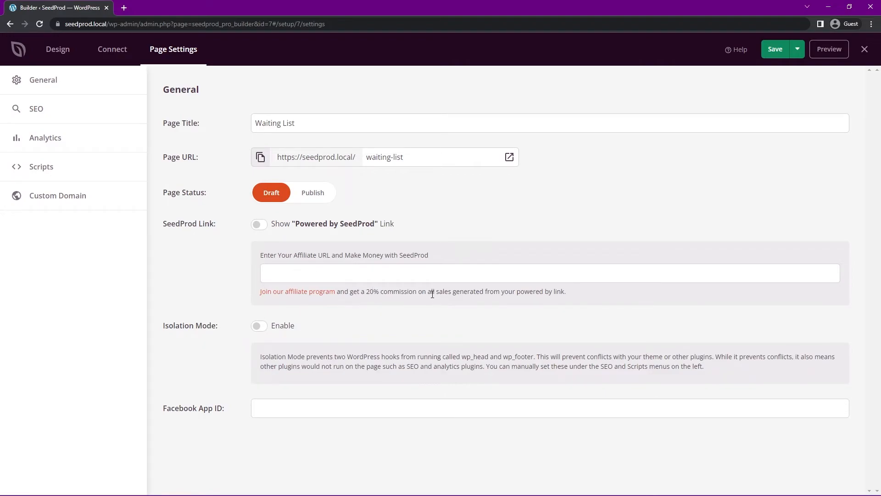
mouse_move(198, 333)
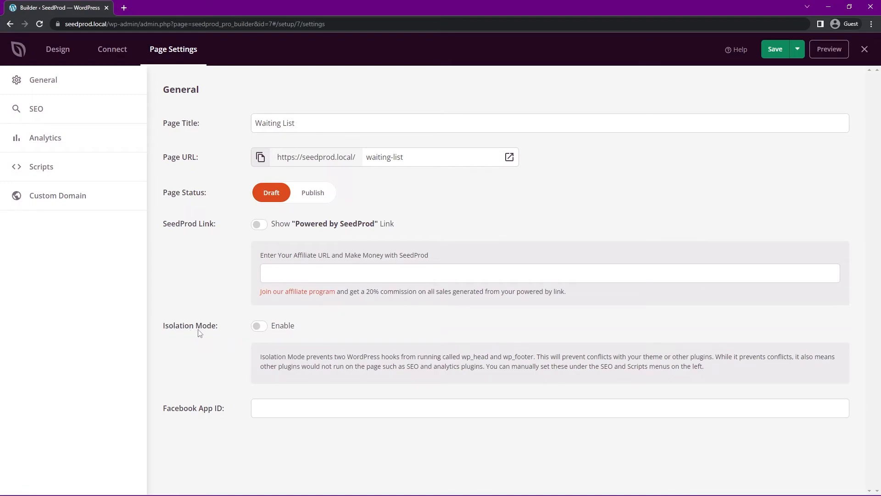
double_click(573, 356)
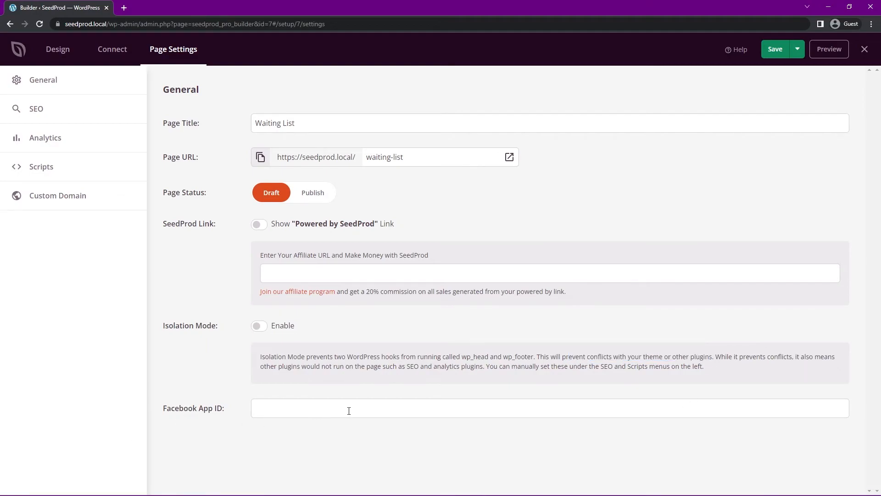
- Review the SEO, Analytics, Scripts and General settings, ending on Custom Domain, still off
click(36, 108)
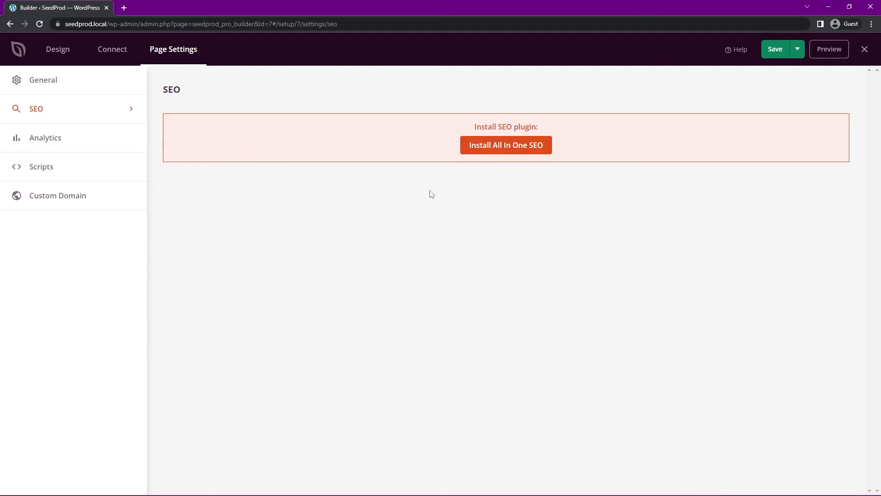
mouse_move(506, 145)
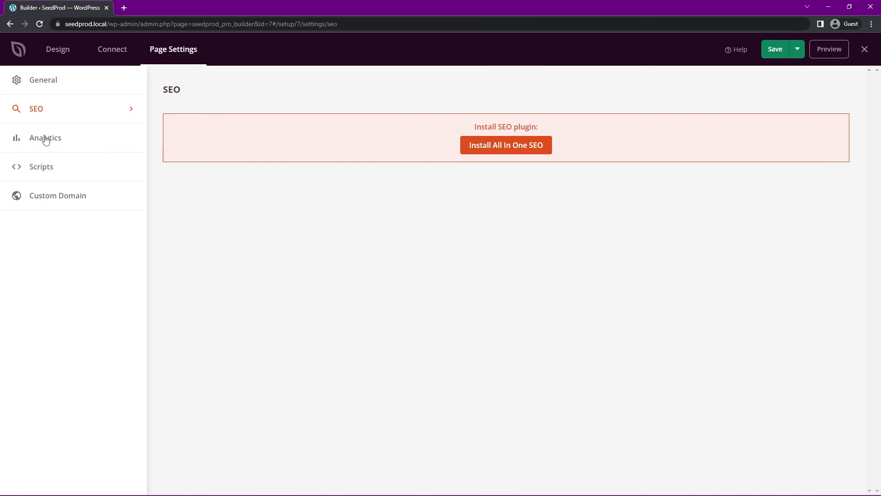
click(45, 138)
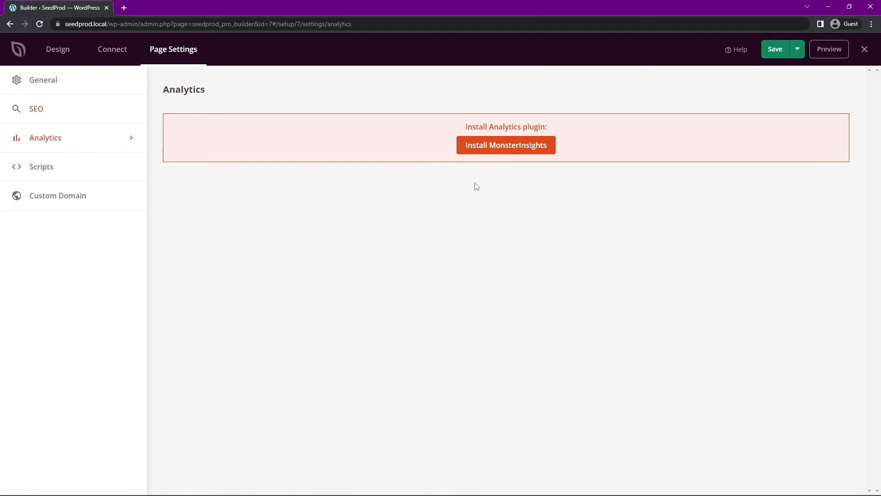
mouse_move(198, 176)
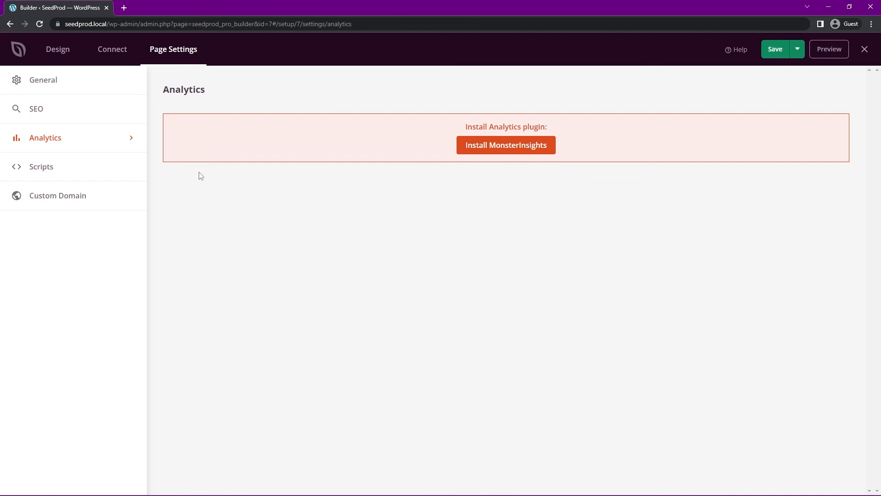
click(41, 166)
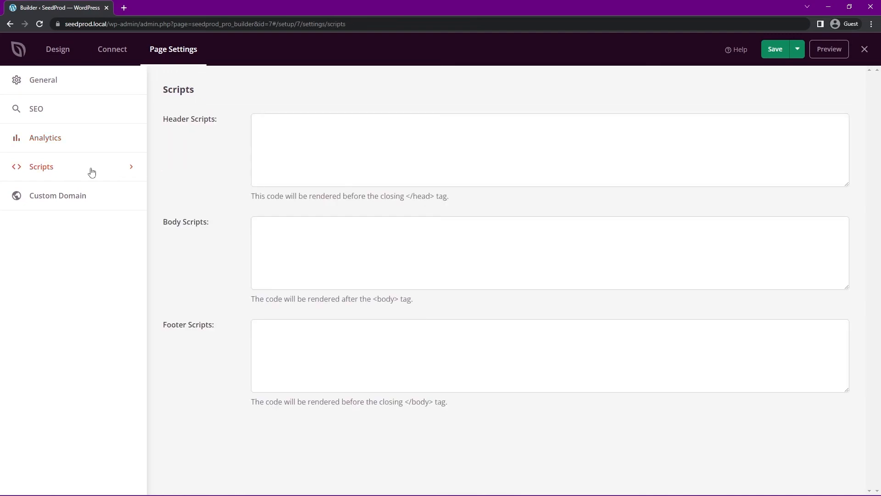
mouse_move(156, 199)
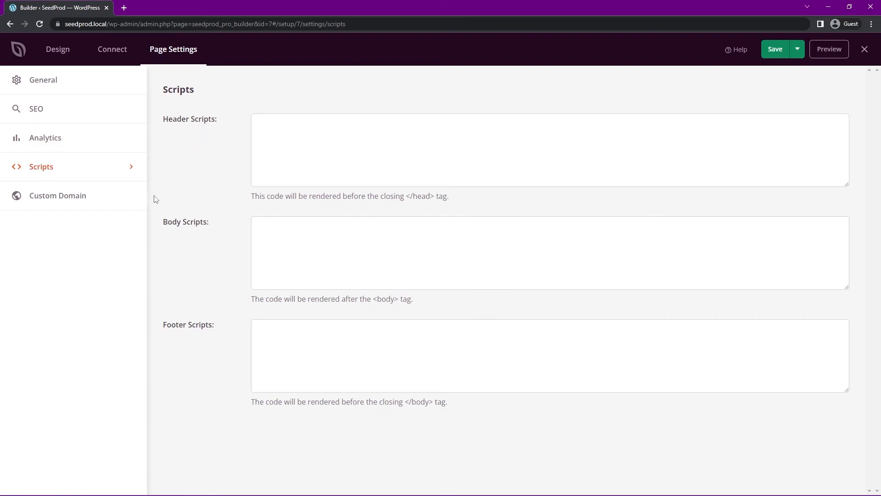
click(57, 195)
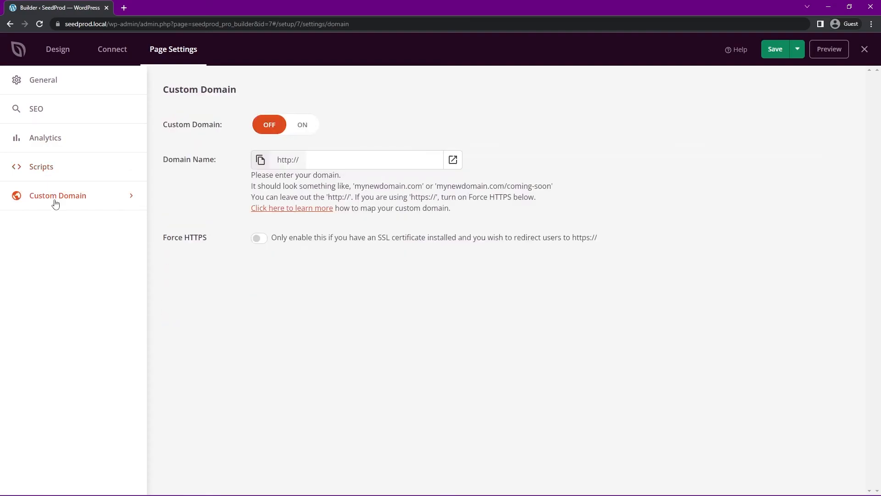
mouse_move(275, 68)
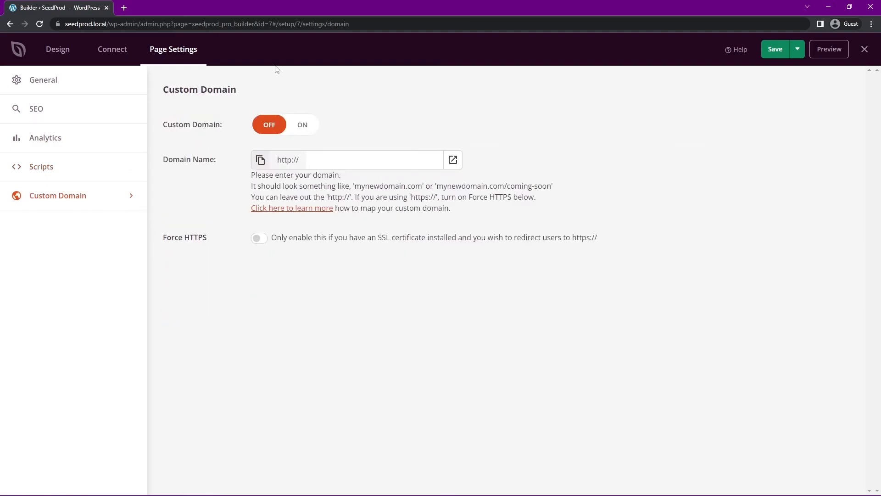
click(42, 79)
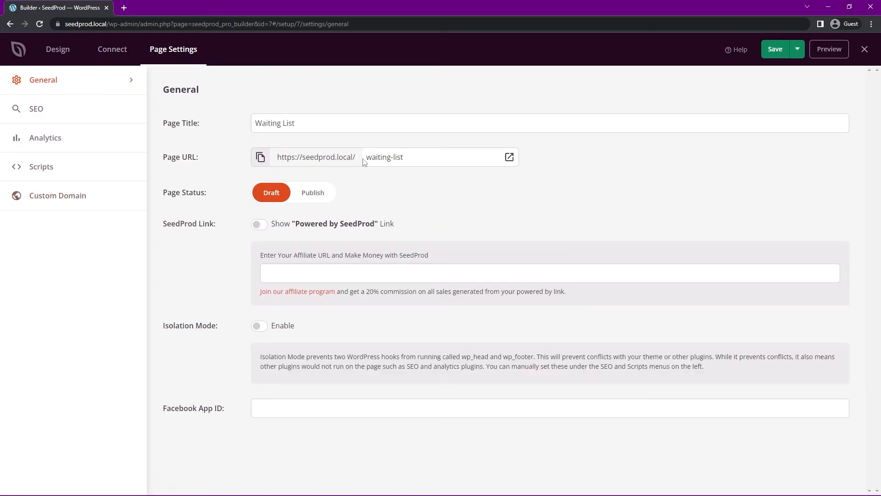
click(57, 195)
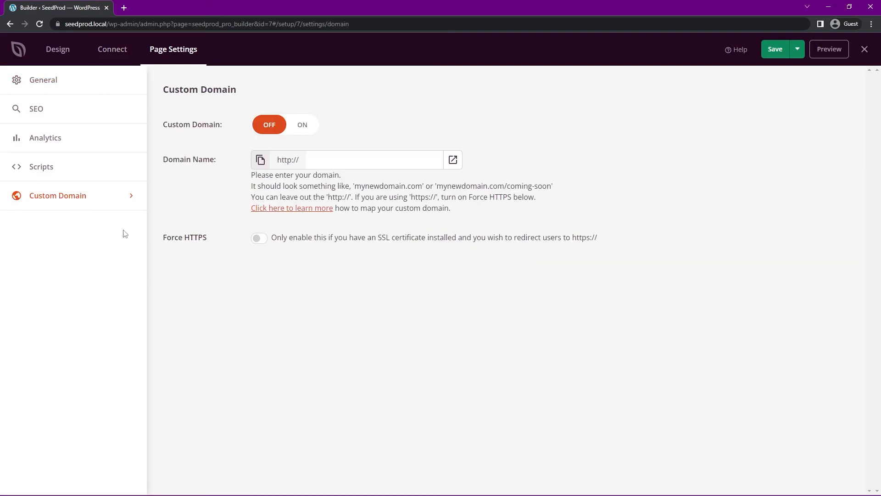
mouse_move(265, 107)
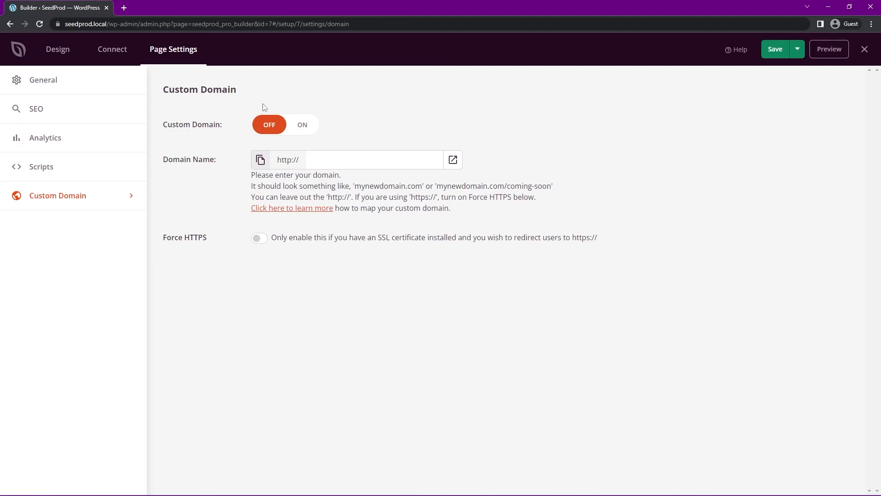
mouse_move(426, 285)
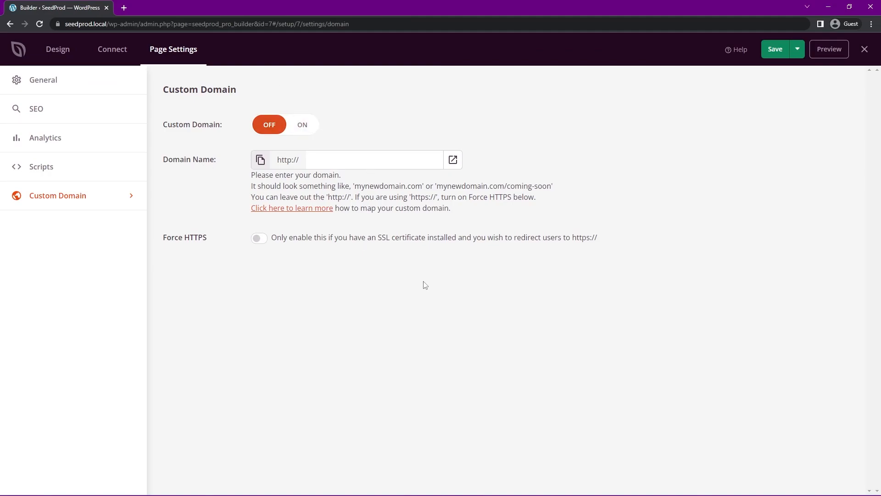
mouse_move(323, 273)
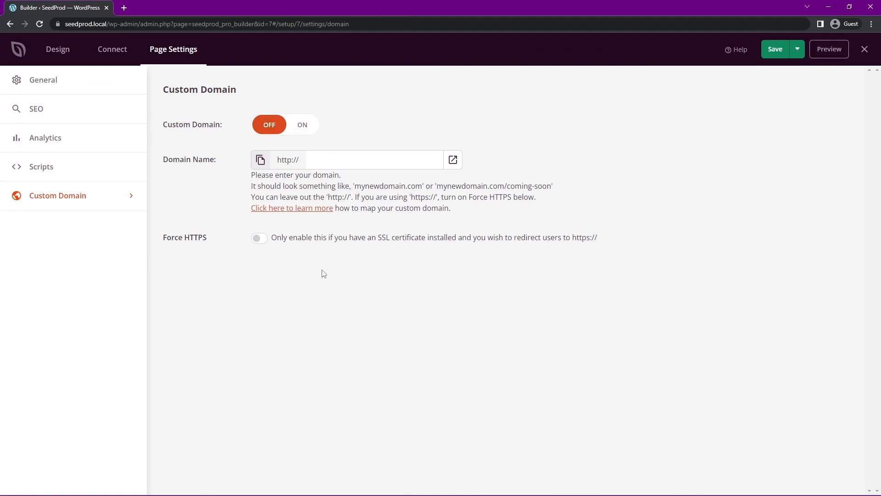
mouse_move(424, 208)
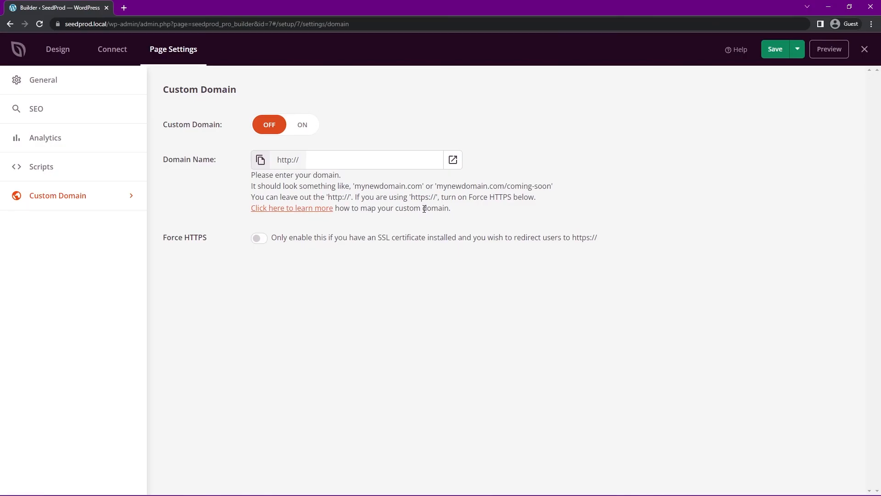
- Save and publish the Waiting List landing page, then view it live
click(57, 49)
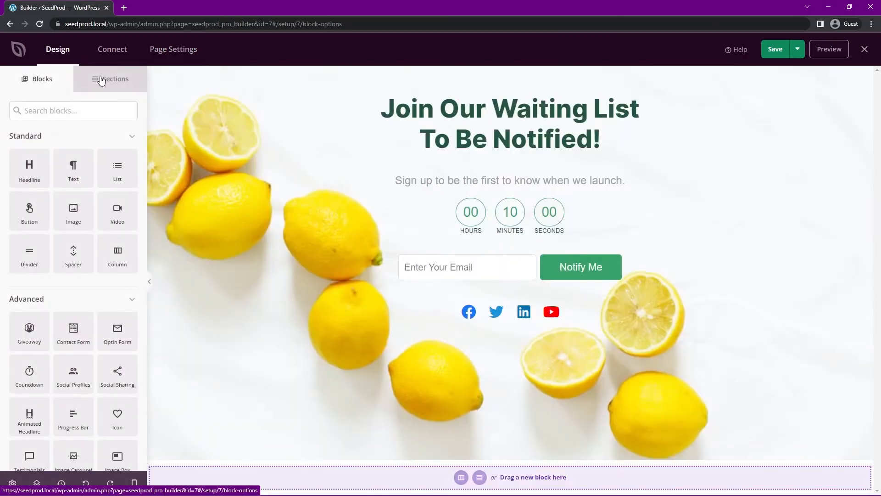
click(505, 225)
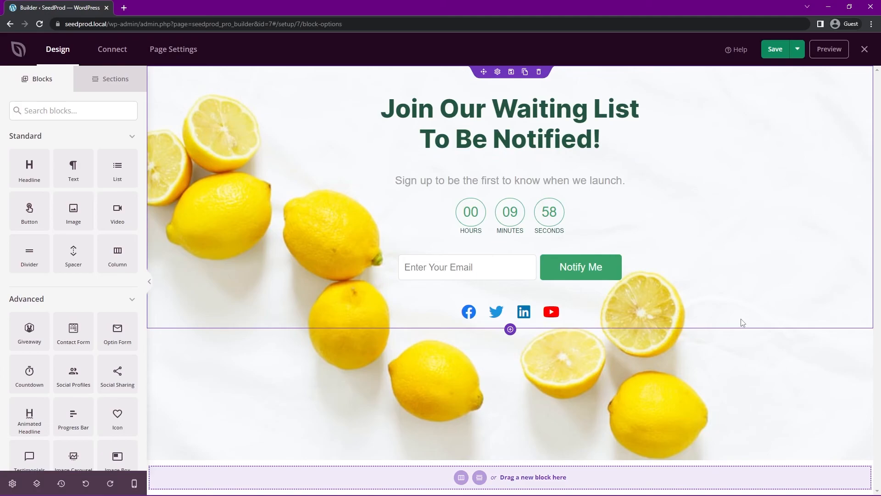
scroll(down, 3)
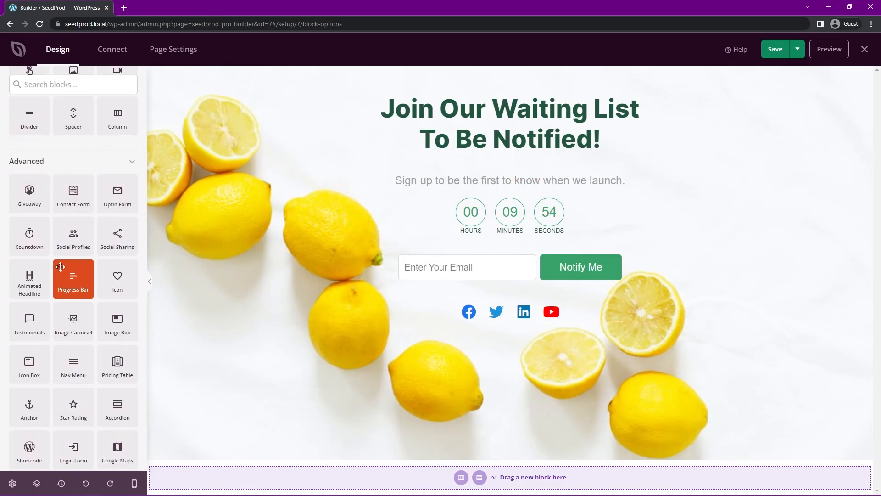
click(776, 49)
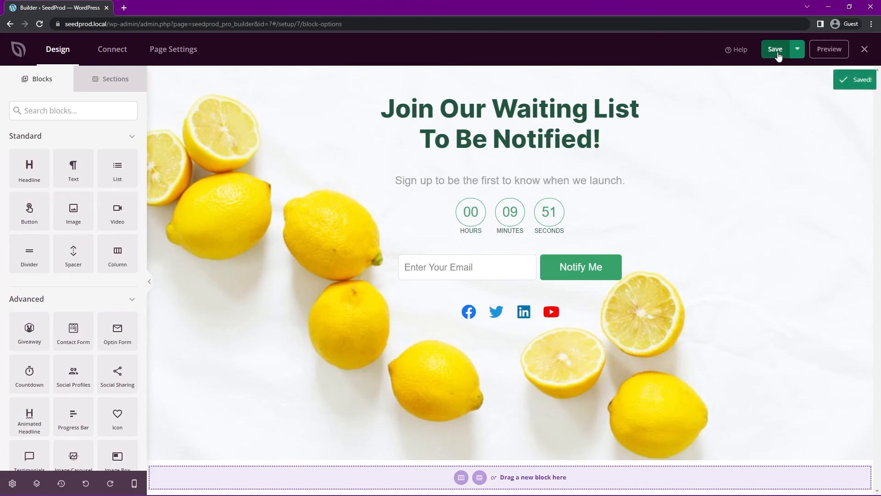
click(774, 49)
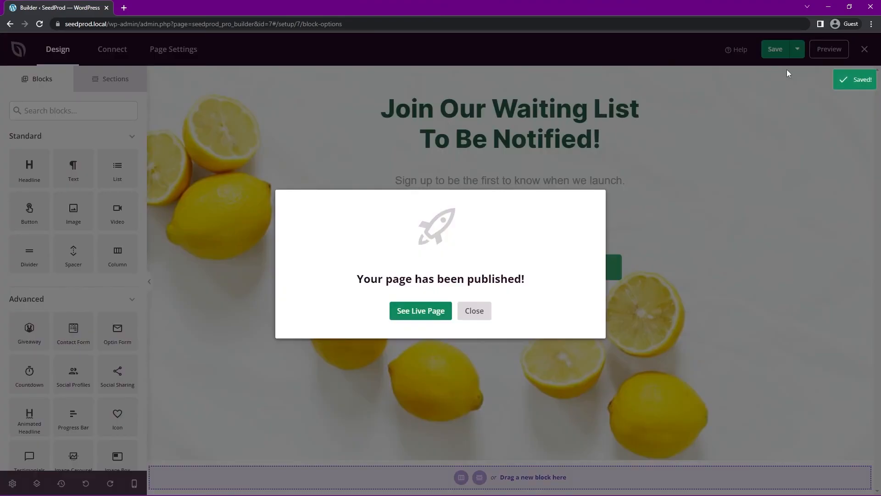
mouse_move(421, 310)
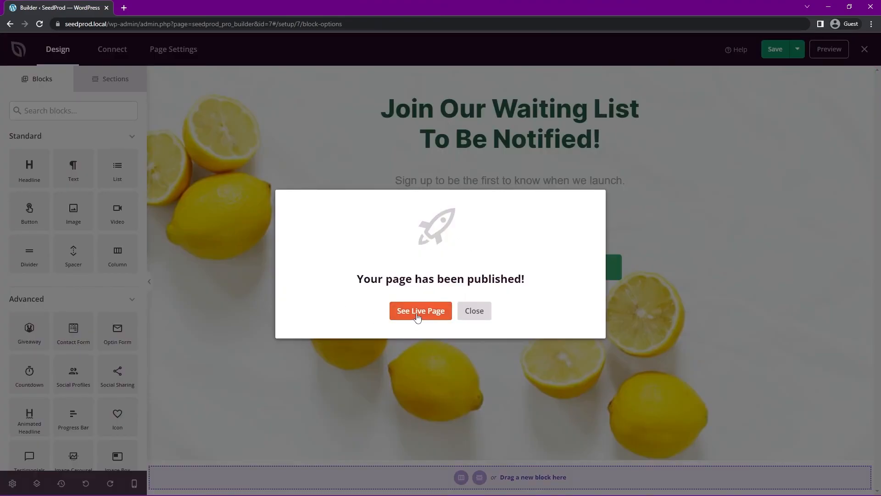
click(421, 310)
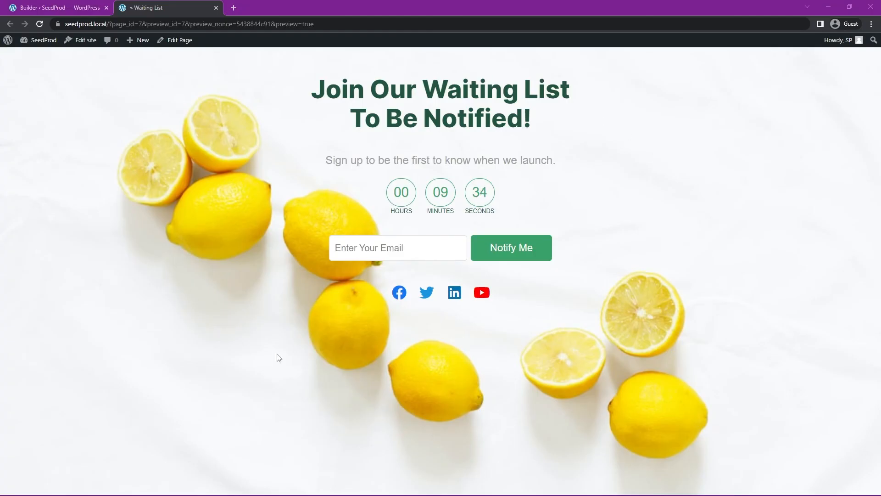
mouse_move(844, 204)
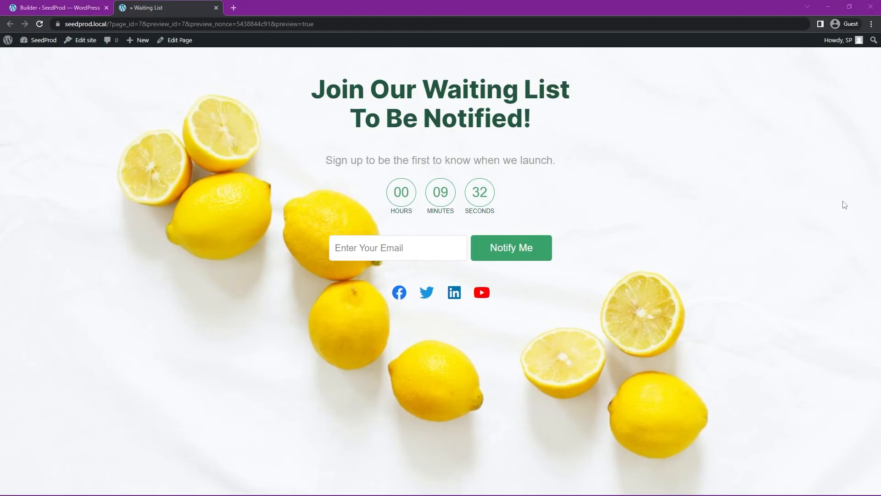